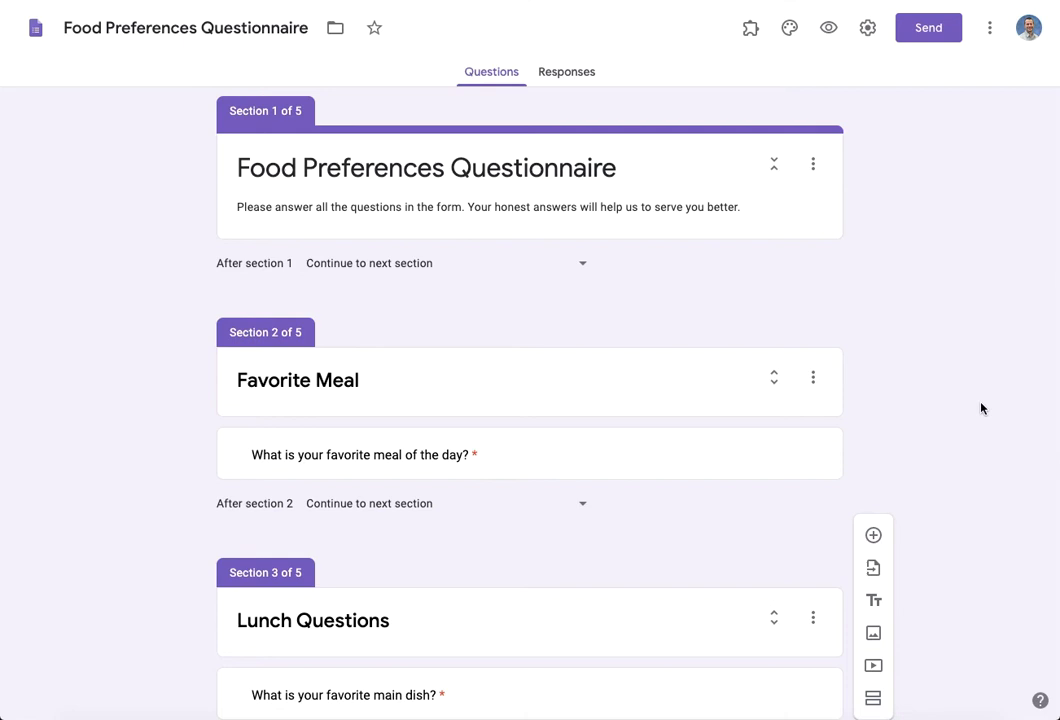
# - Add an untitled Section 6 after Breakfast Questions and select its heading
pyautogui.scroll(-3)
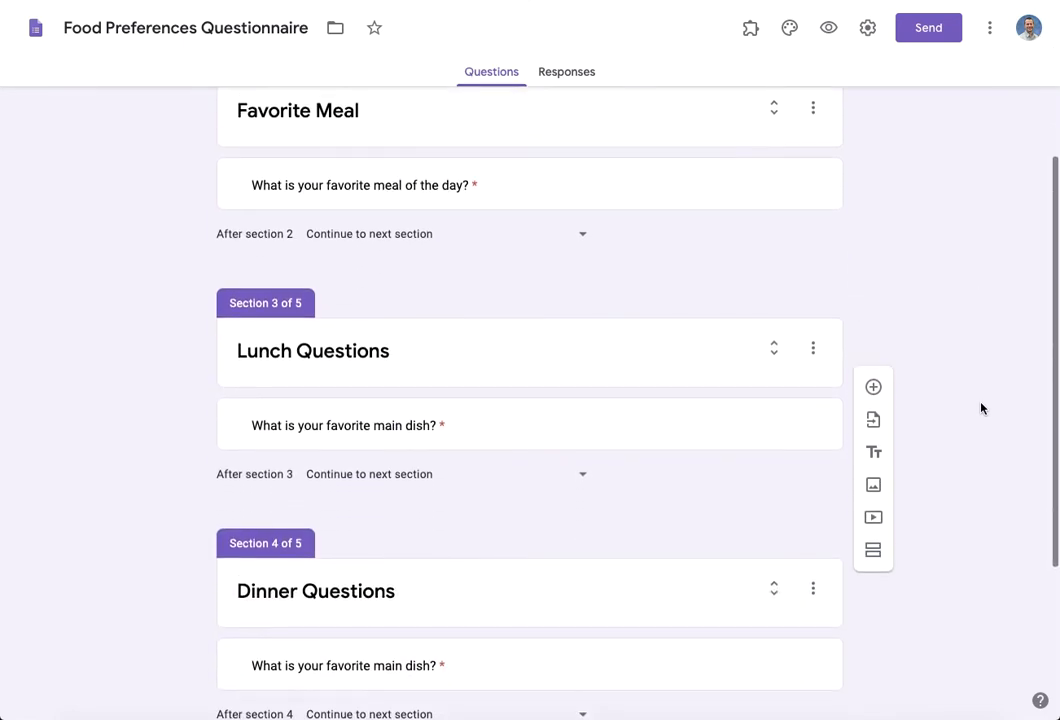
pyautogui.scroll(3)
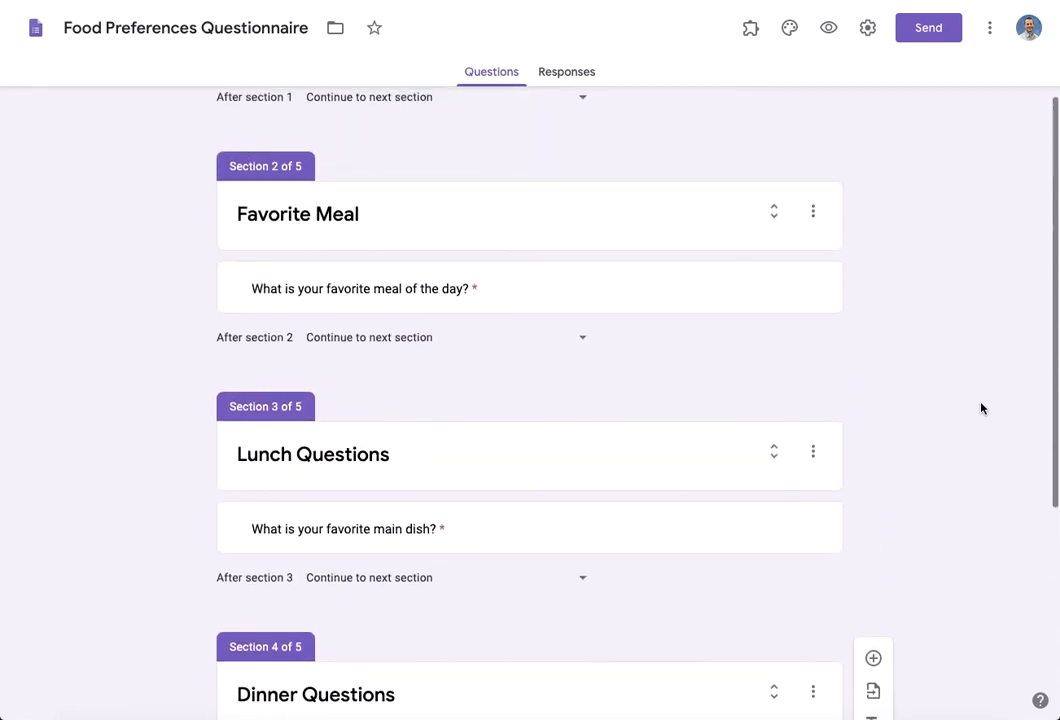
pyautogui.scroll(-3)
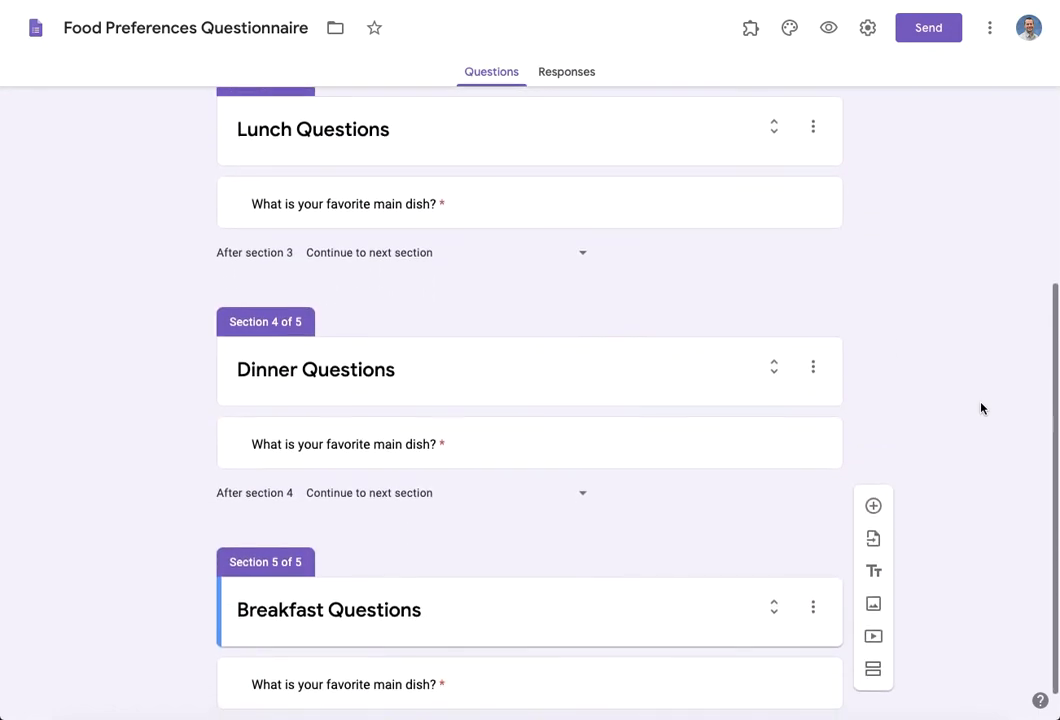
pyautogui.scroll(-3)
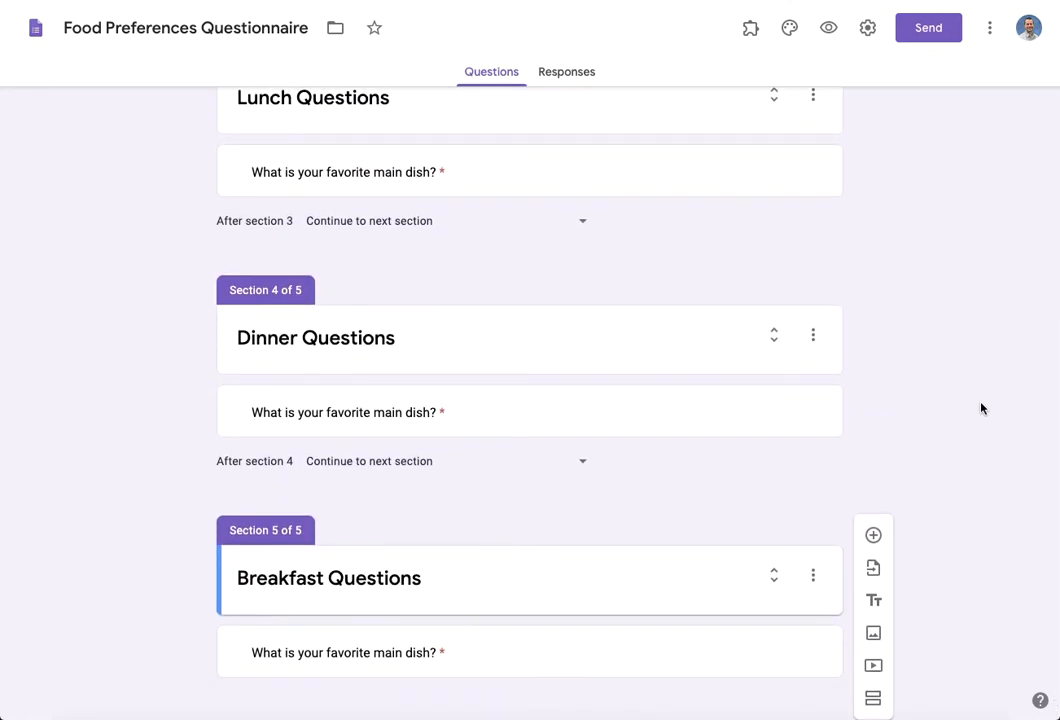
pyautogui.scroll(3)
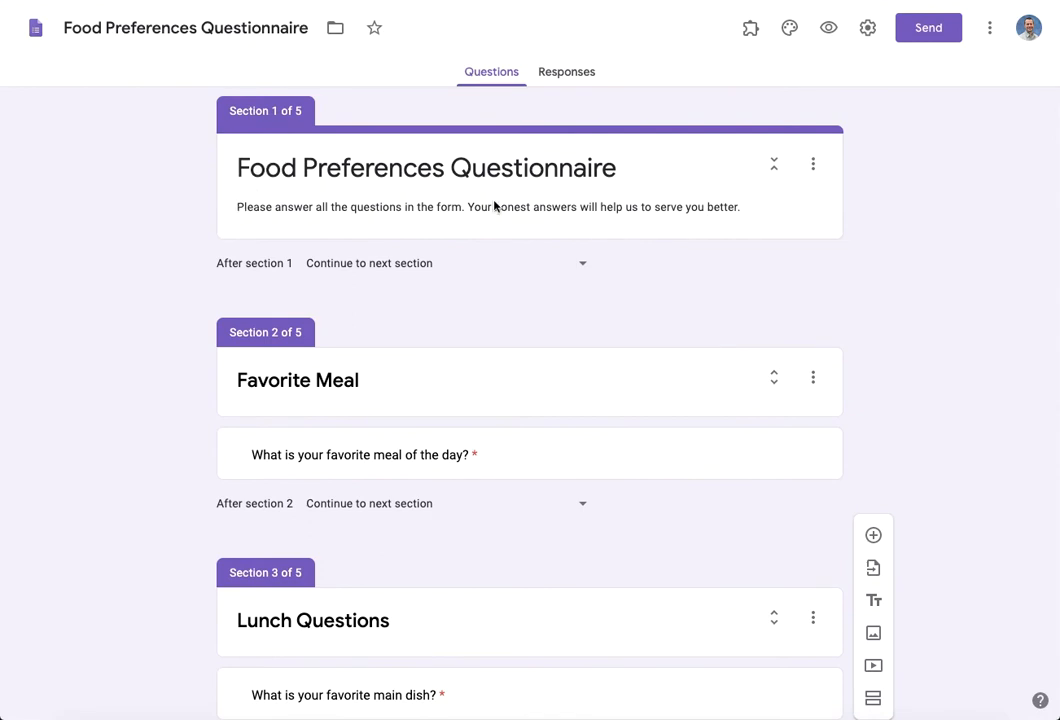
pyautogui.moveTo(604, 206)
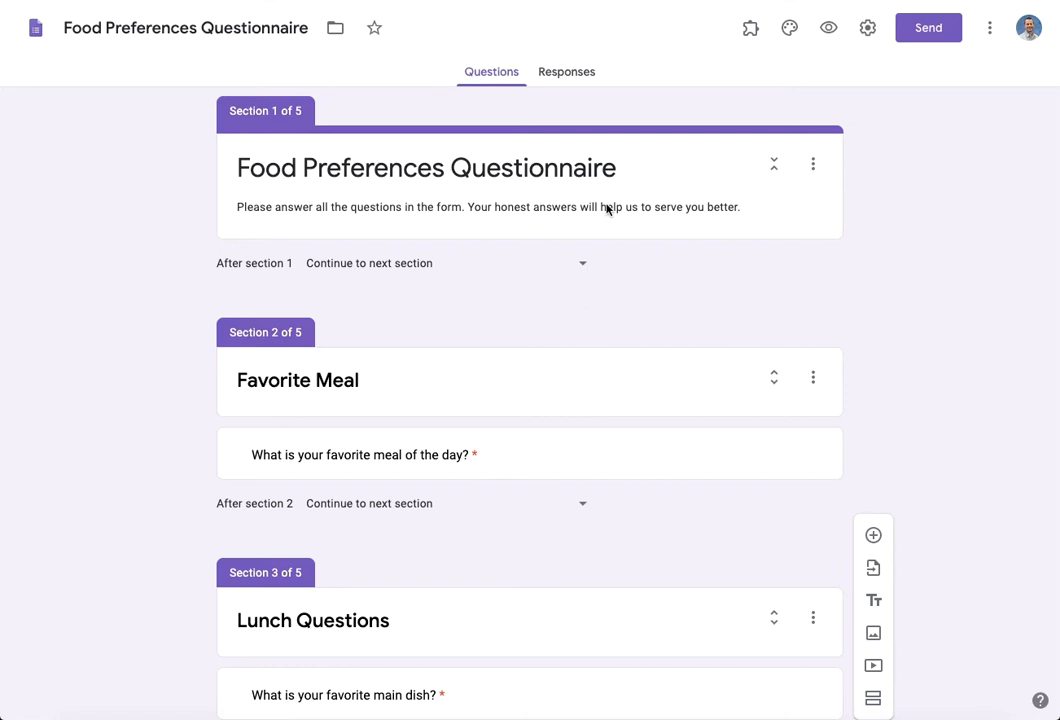
pyautogui.scroll(-3)
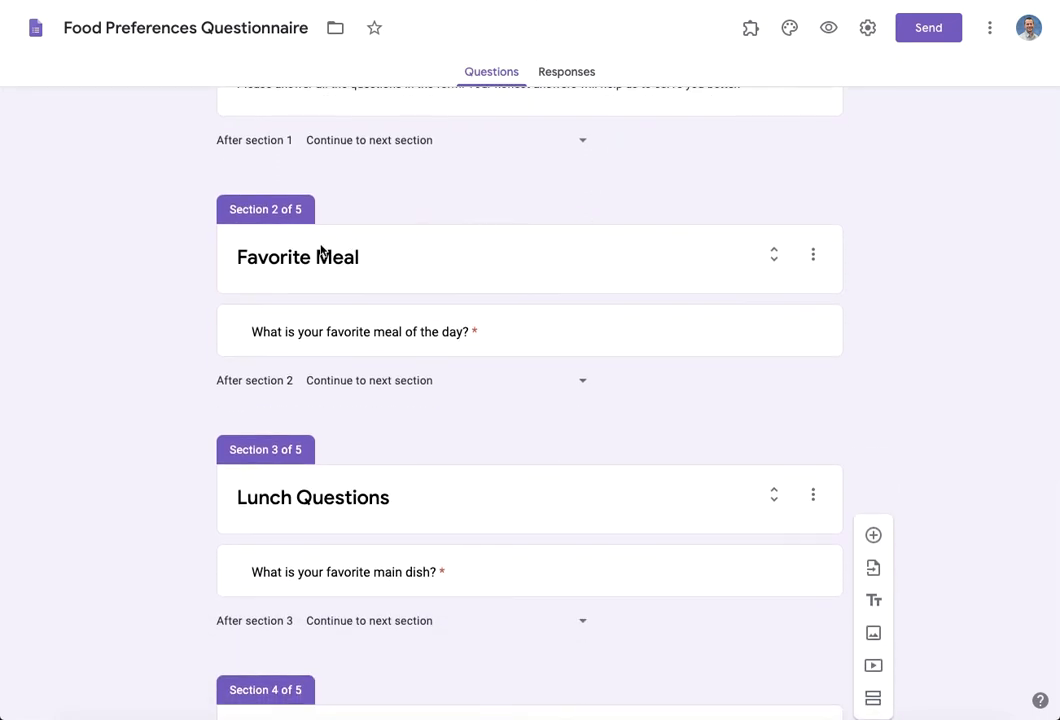
pyautogui.scroll(-3)
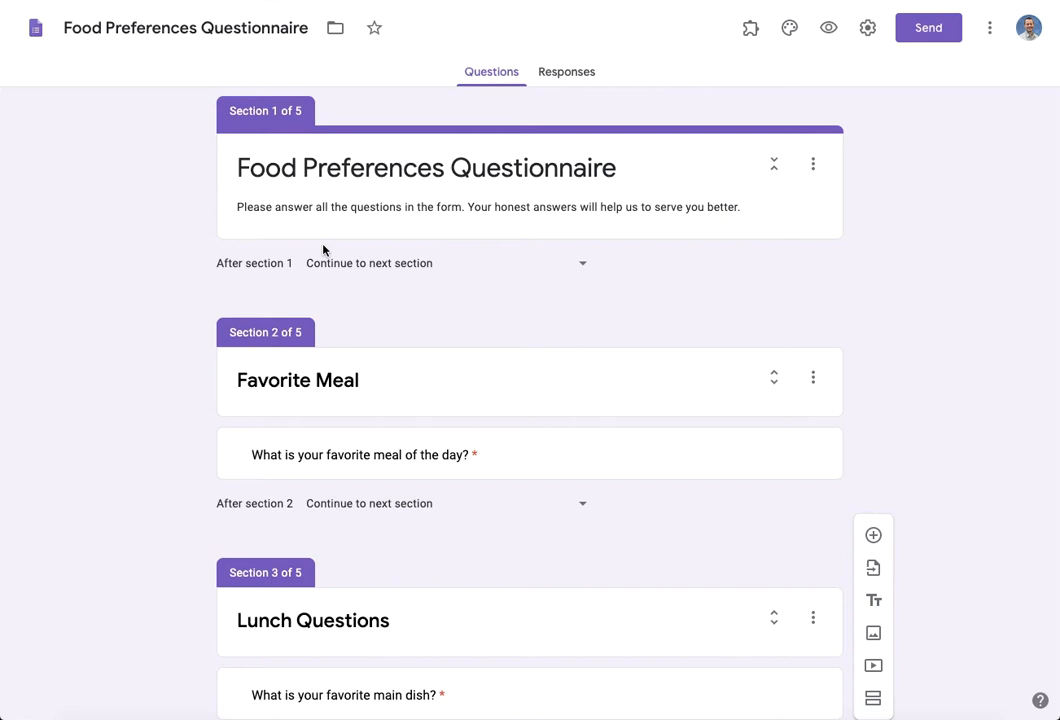
pyautogui.scroll(-3)
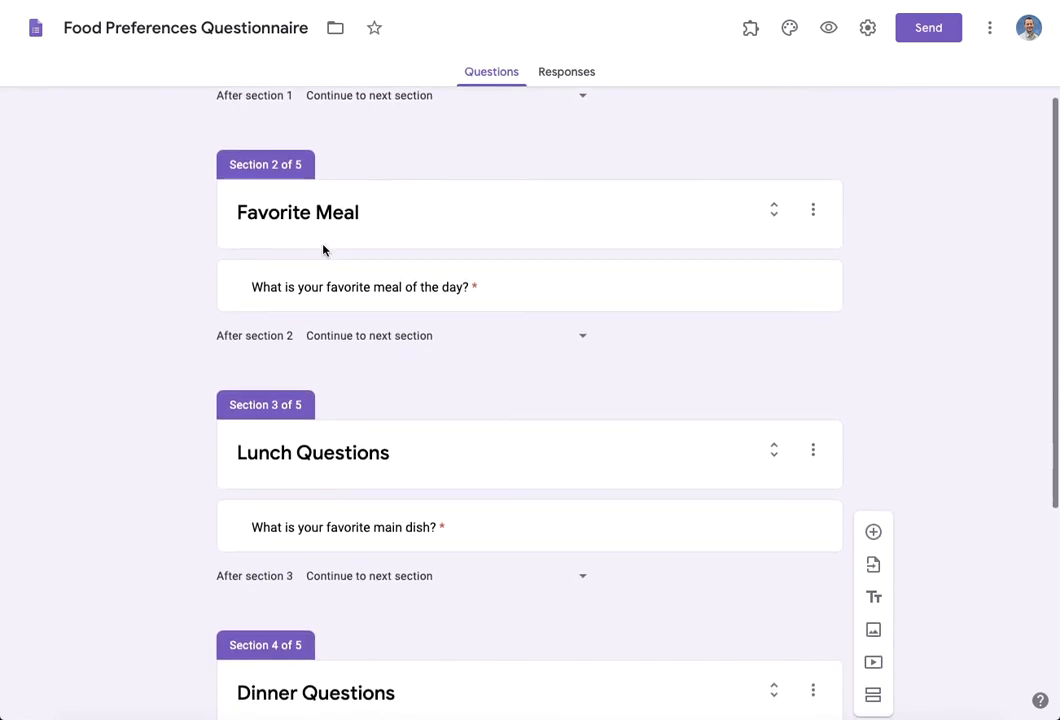
pyautogui.scroll(-3)
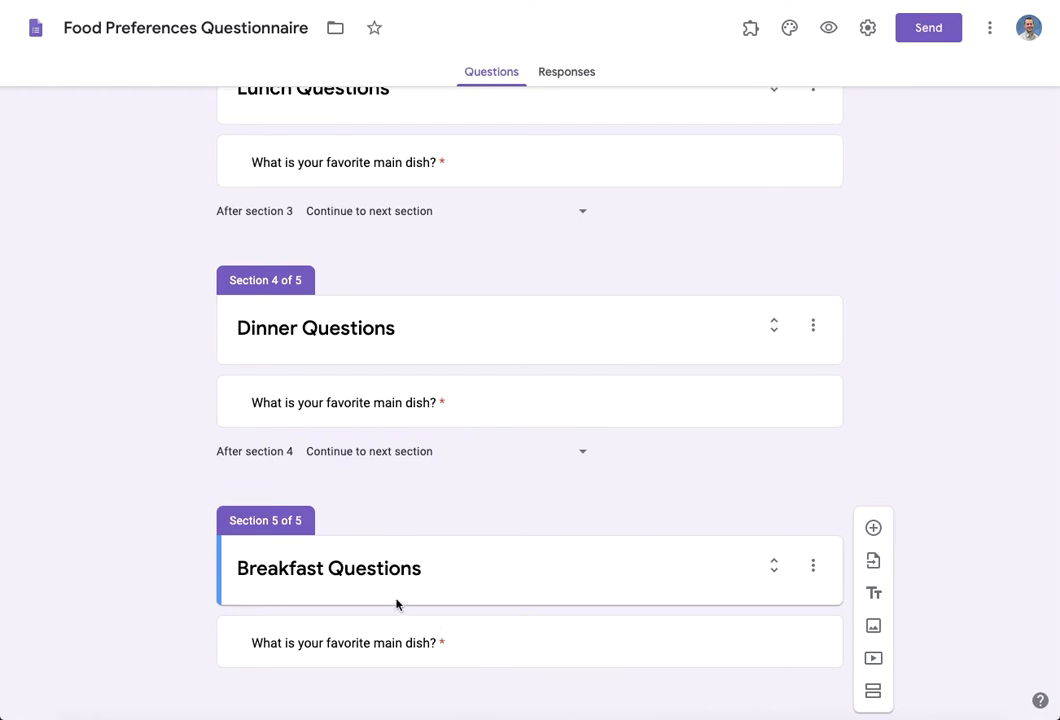
pyautogui.moveTo(334, 602)
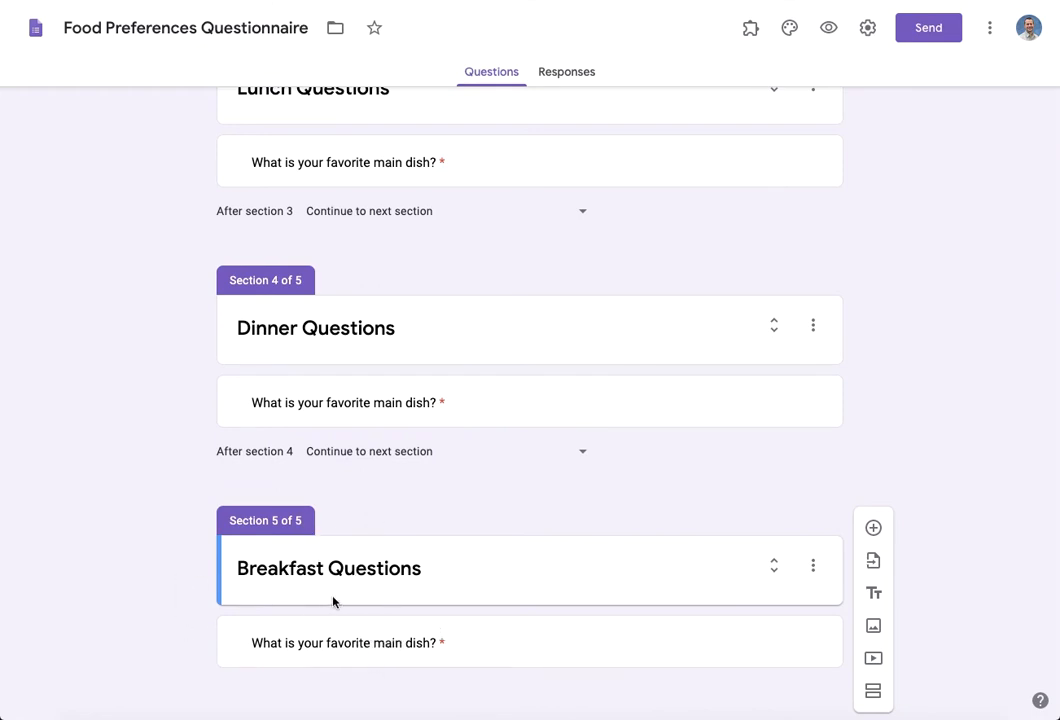
pyautogui.moveTo(496, 656)
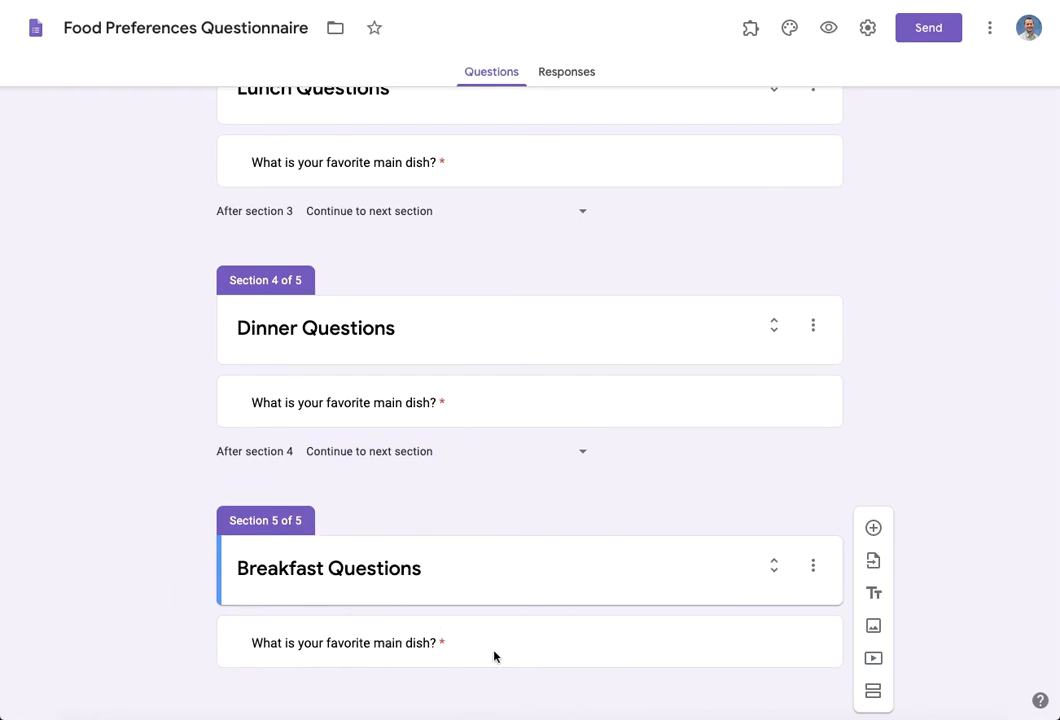
pyautogui.moveTo(472, 652)
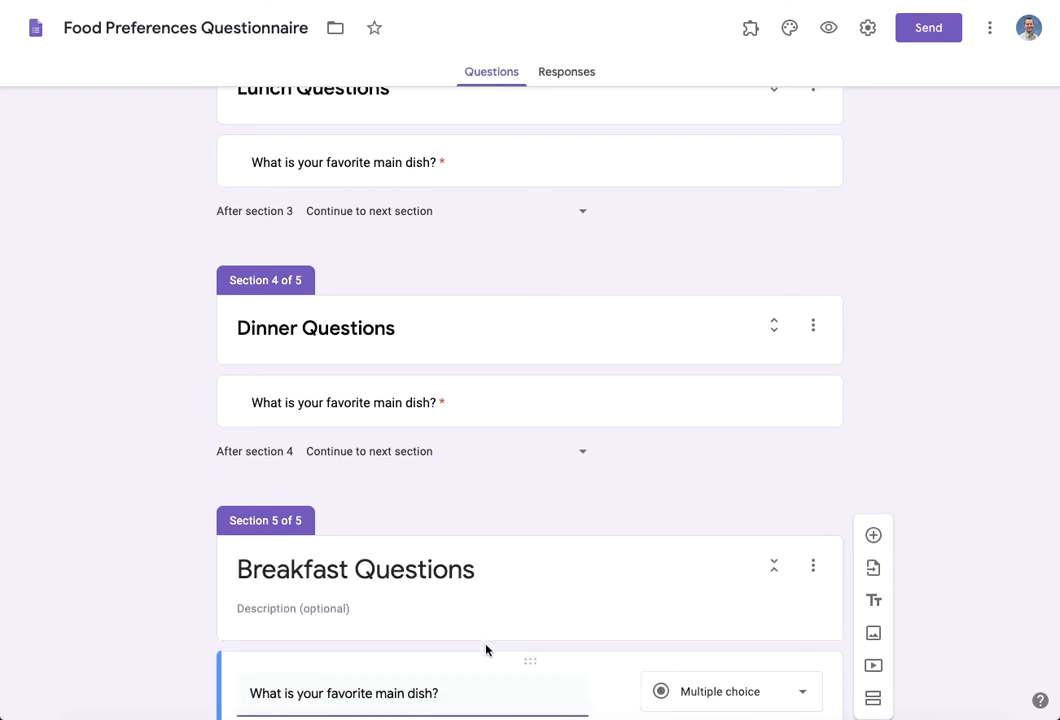
pyautogui.scroll(-3)
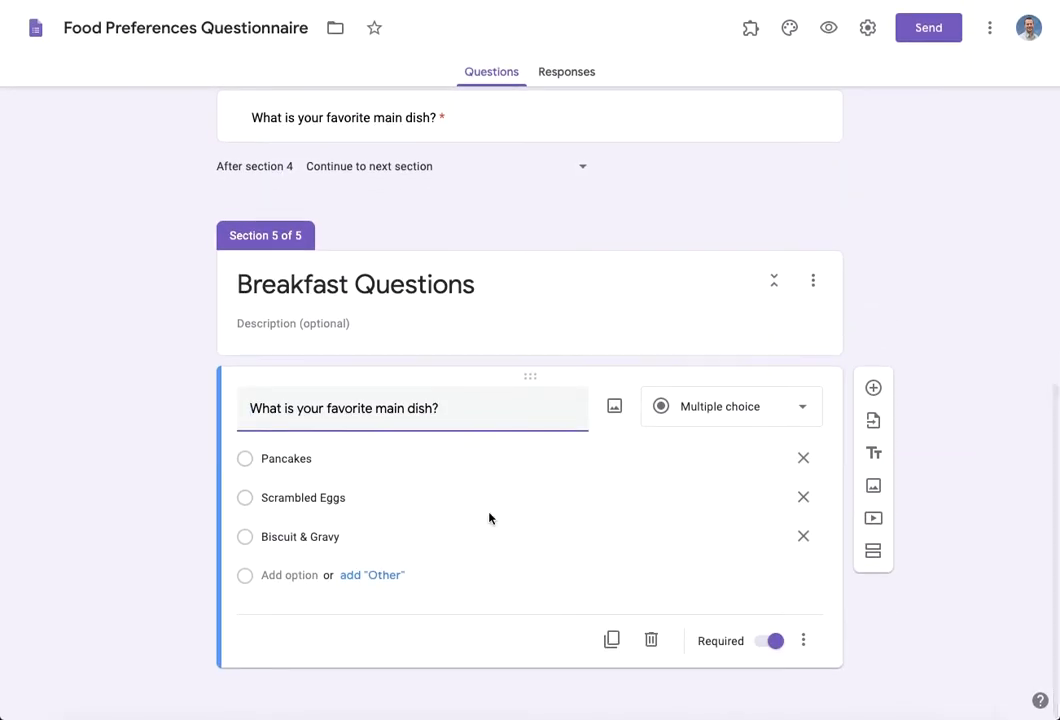
pyautogui.click(872, 550)
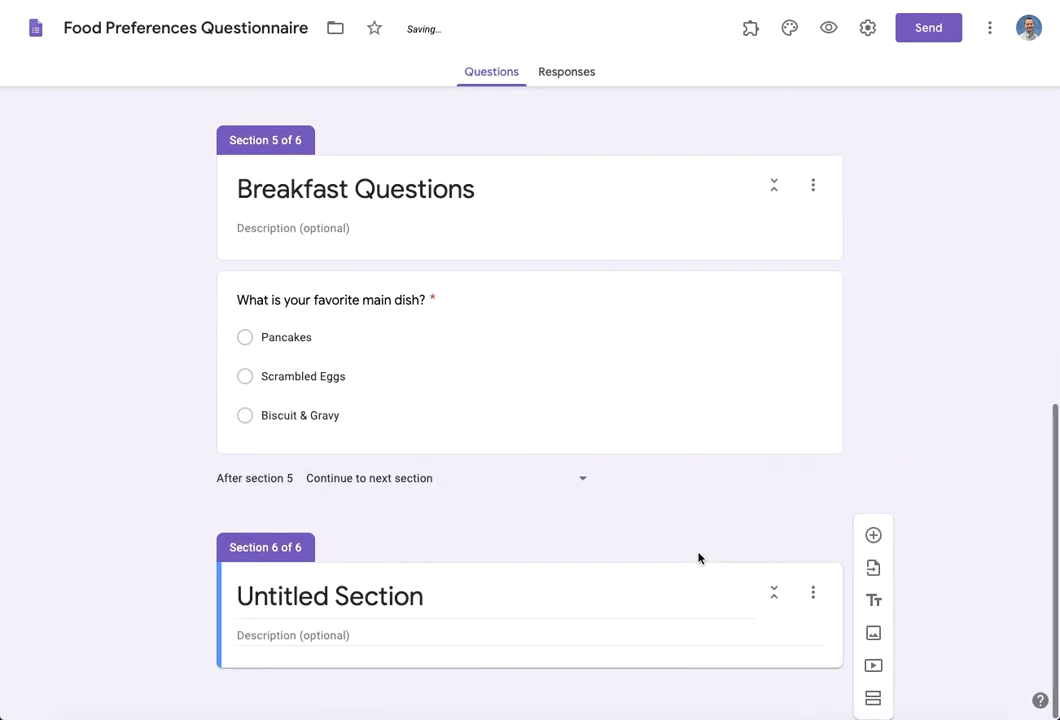
pyautogui.click(328, 596)
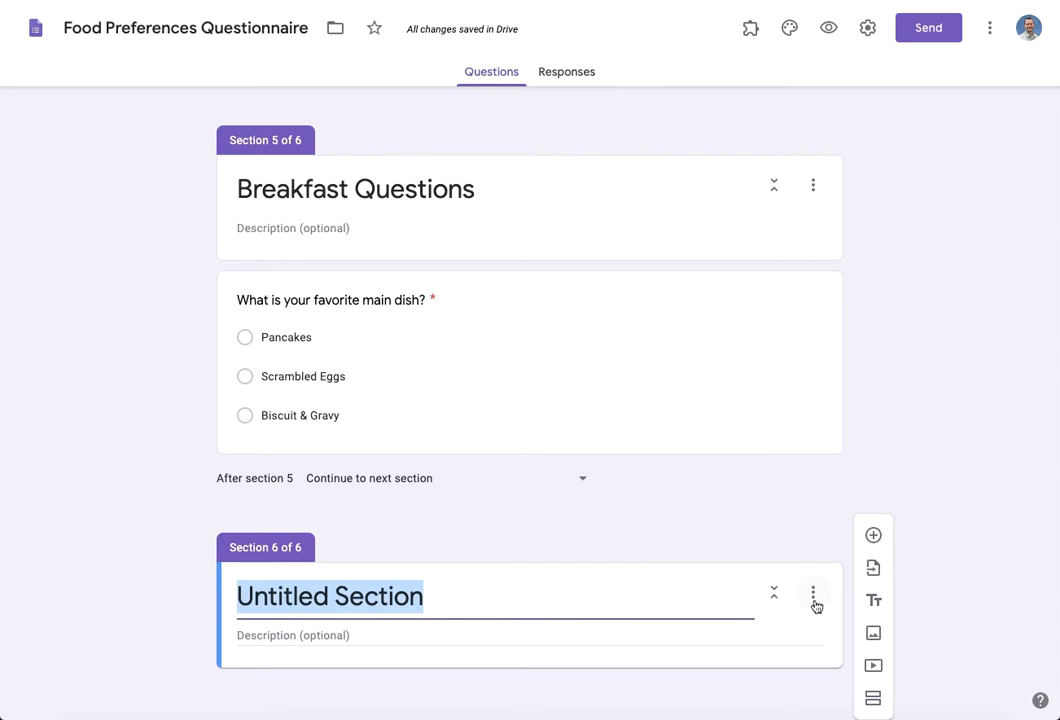
# - Delete the untitled sixth section from its three-dot menu
pyautogui.click(814, 592)
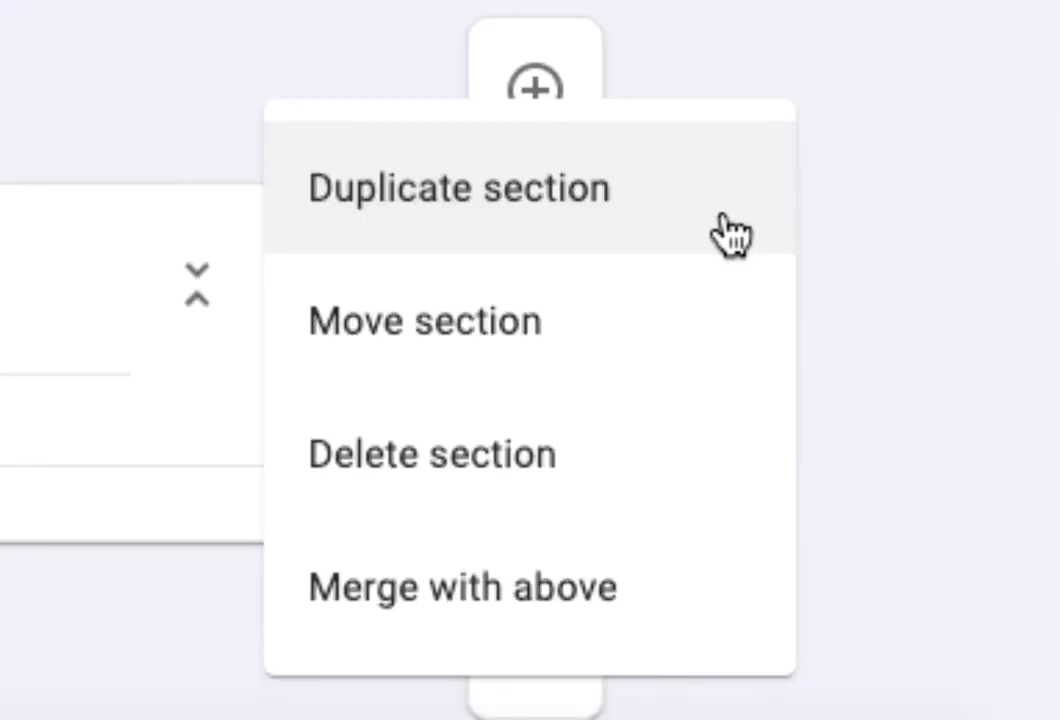
pyautogui.moveTo(650, 190)
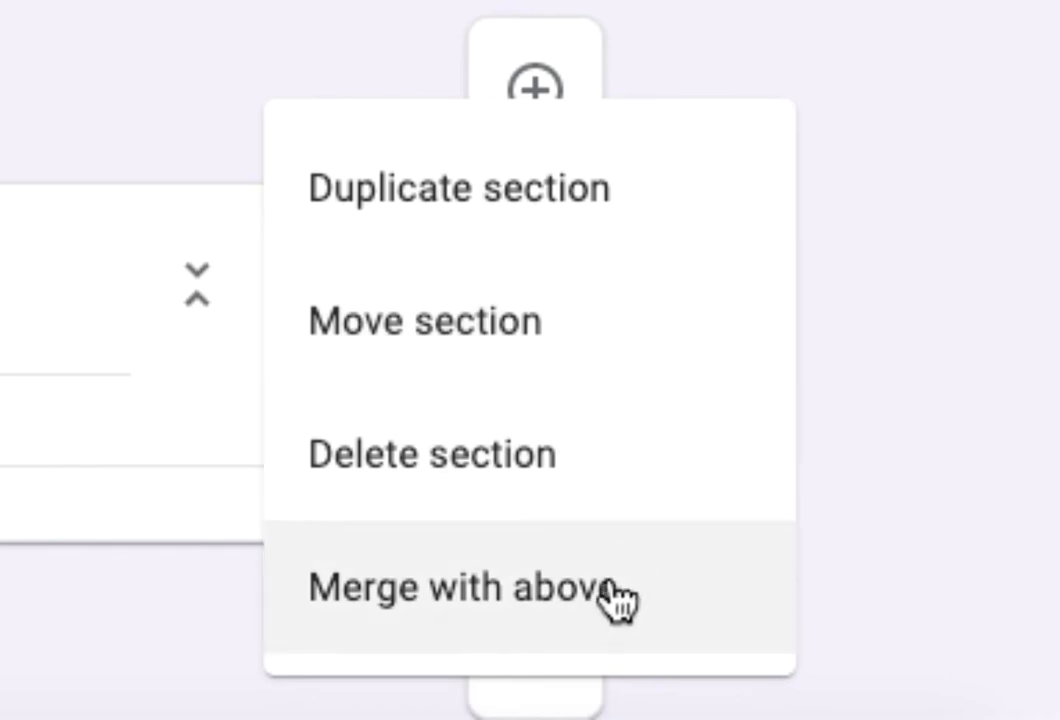
pyautogui.moveTo(616, 624)
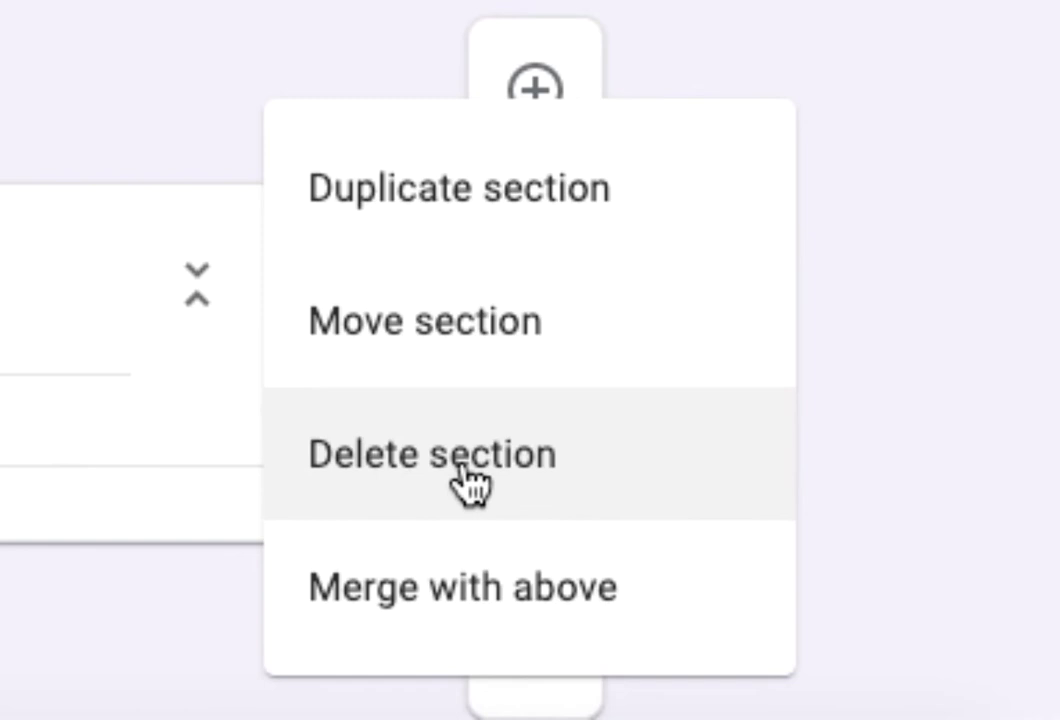
pyautogui.click(420, 452)
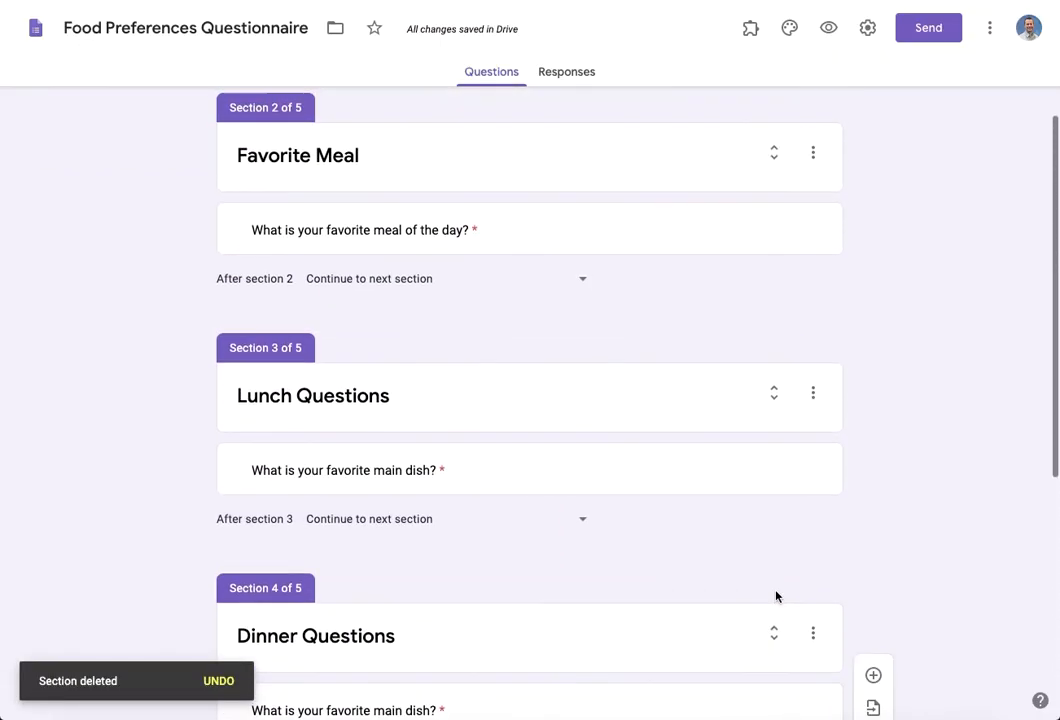
pyautogui.scroll(-3)
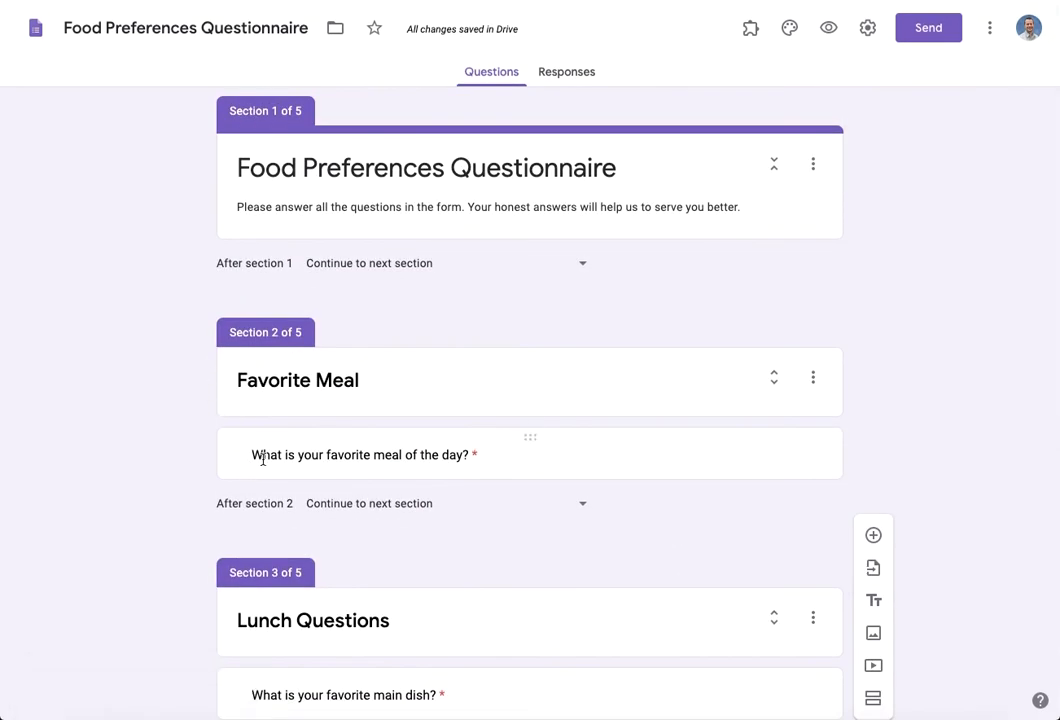
pyautogui.moveTo(564, 458)
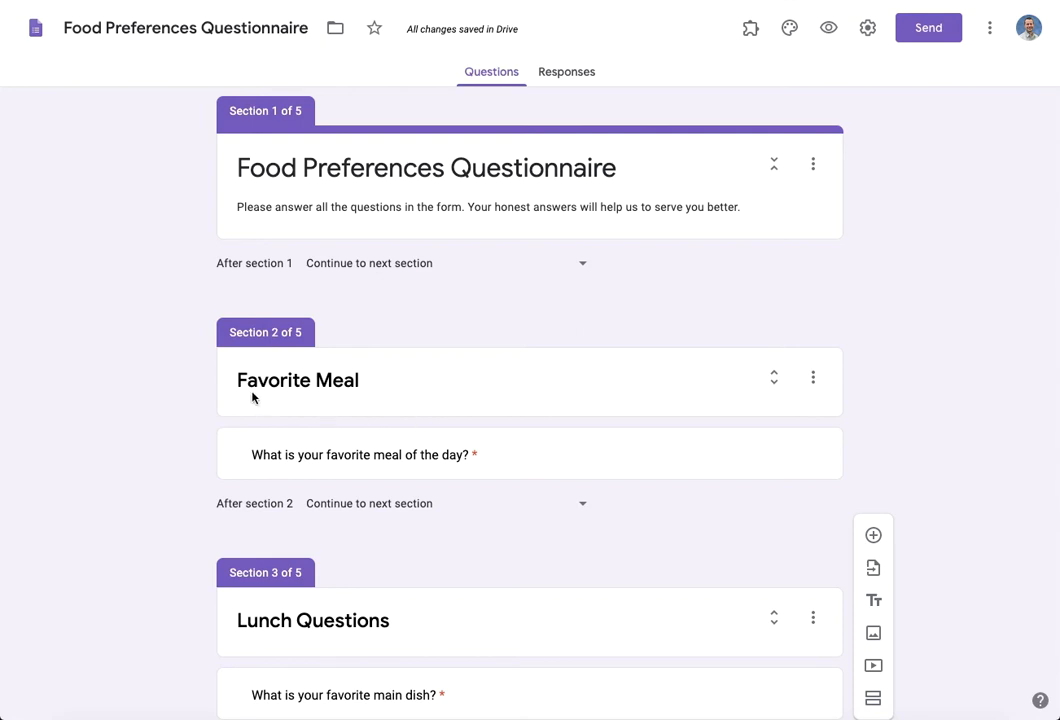
pyautogui.moveTo(494, 418)
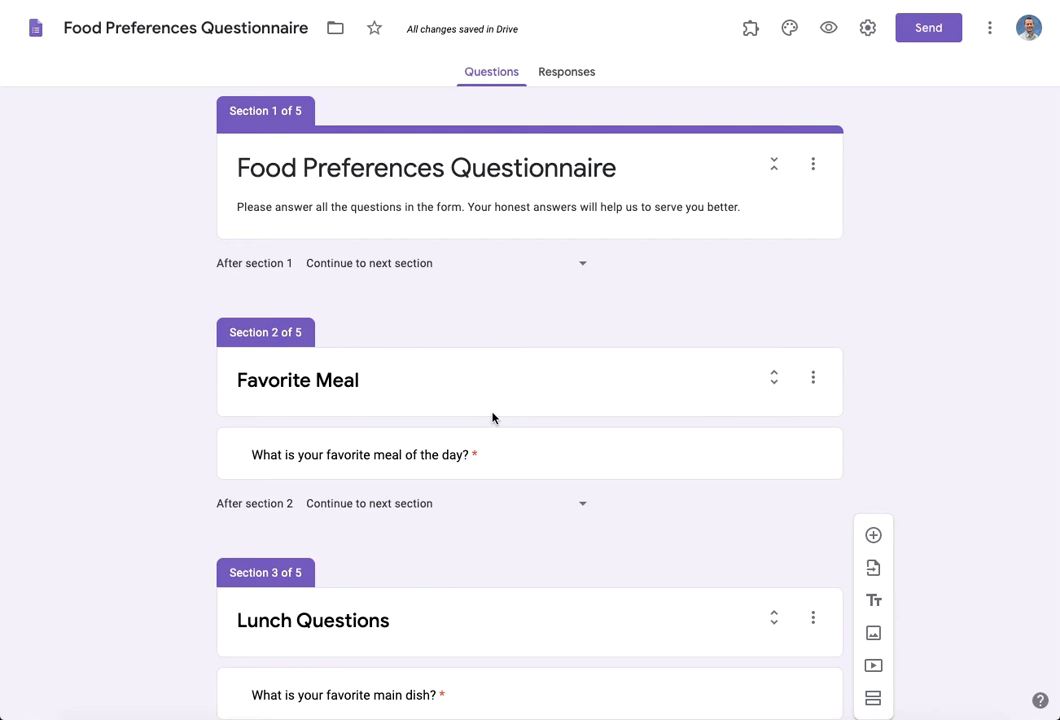
pyautogui.moveTo(520, 370)
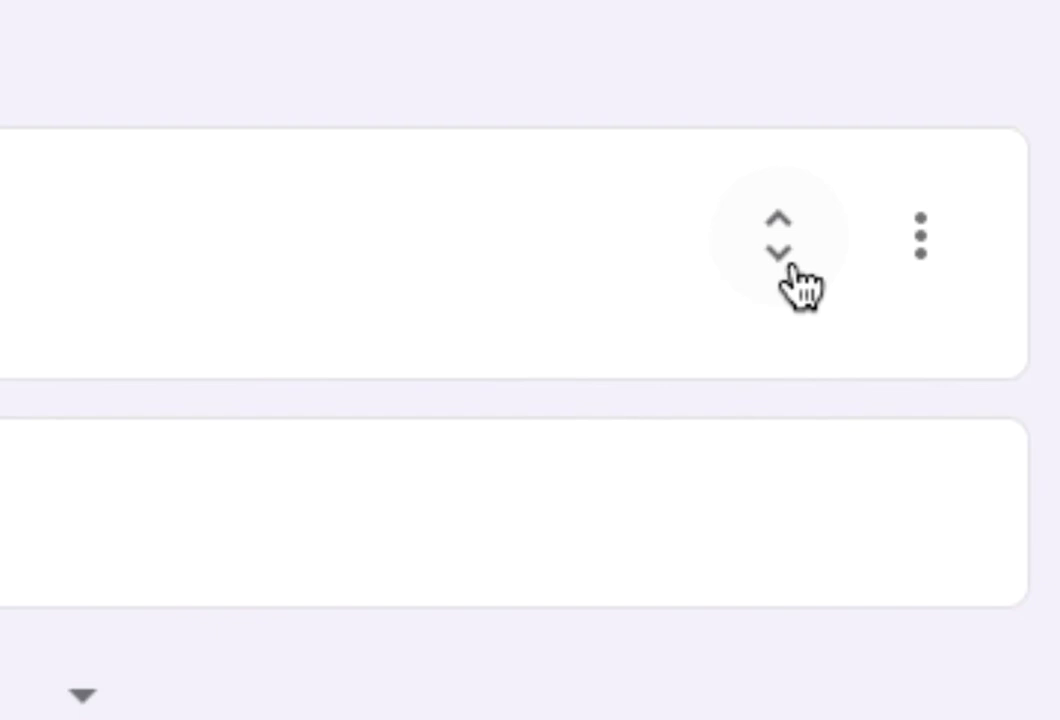
pyautogui.moveTo(724, 284)
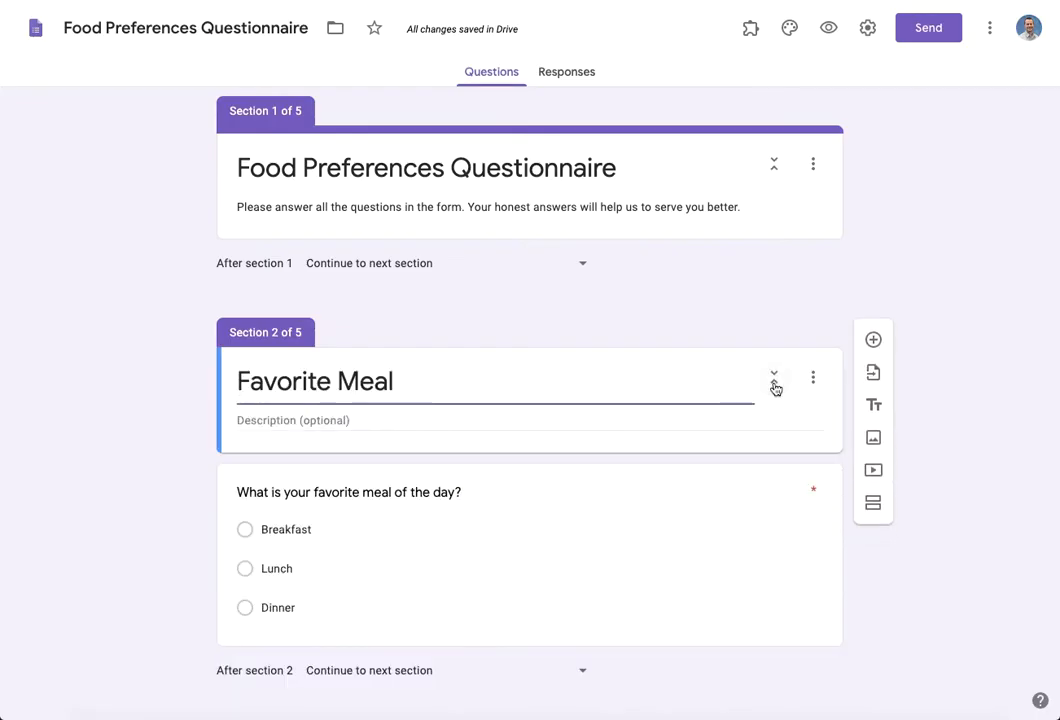
# - Scroll through the meal sections and toggle Lunch Questions so only titles and headings show
pyautogui.scroll(-3)
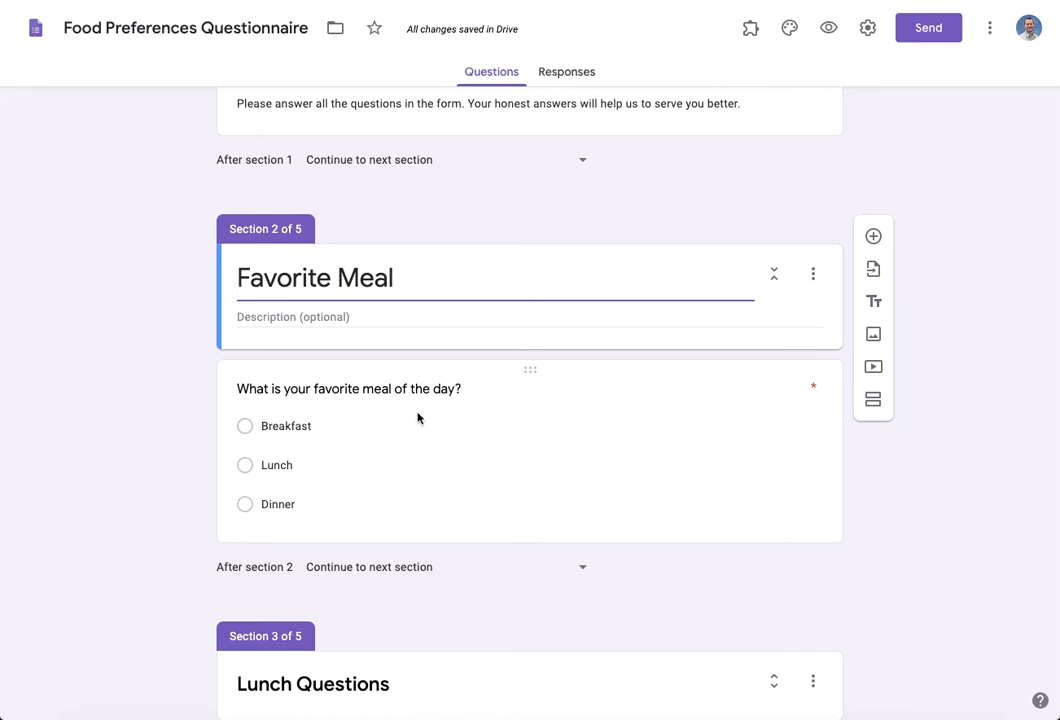
pyautogui.moveTo(774, 274)
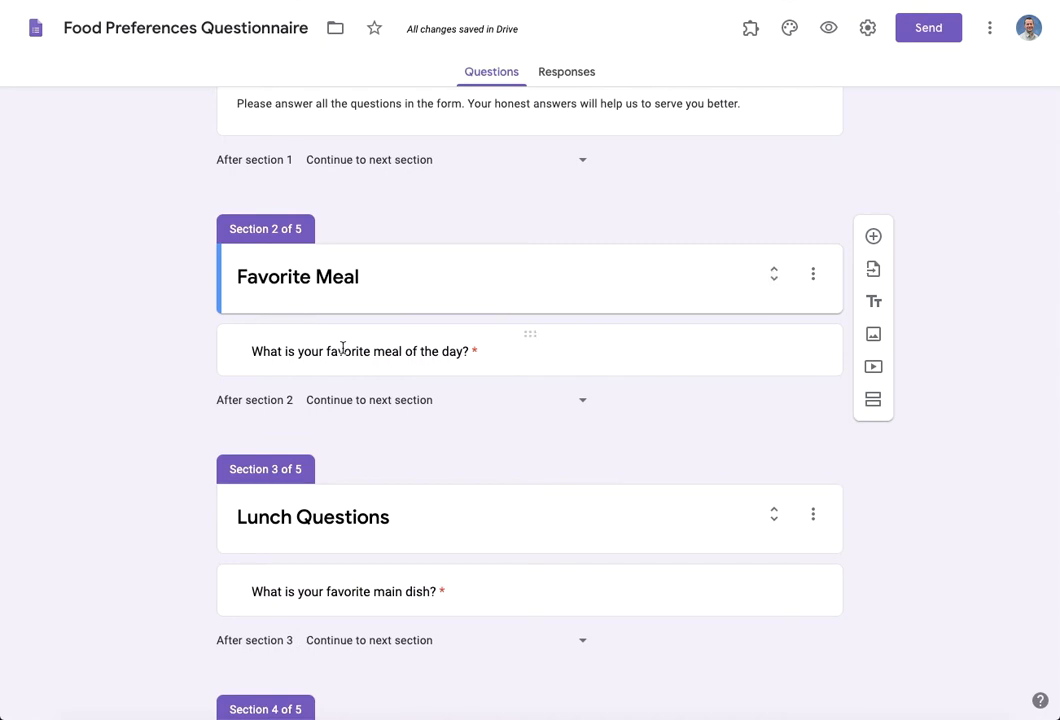
pyautogui.scroll(-3)
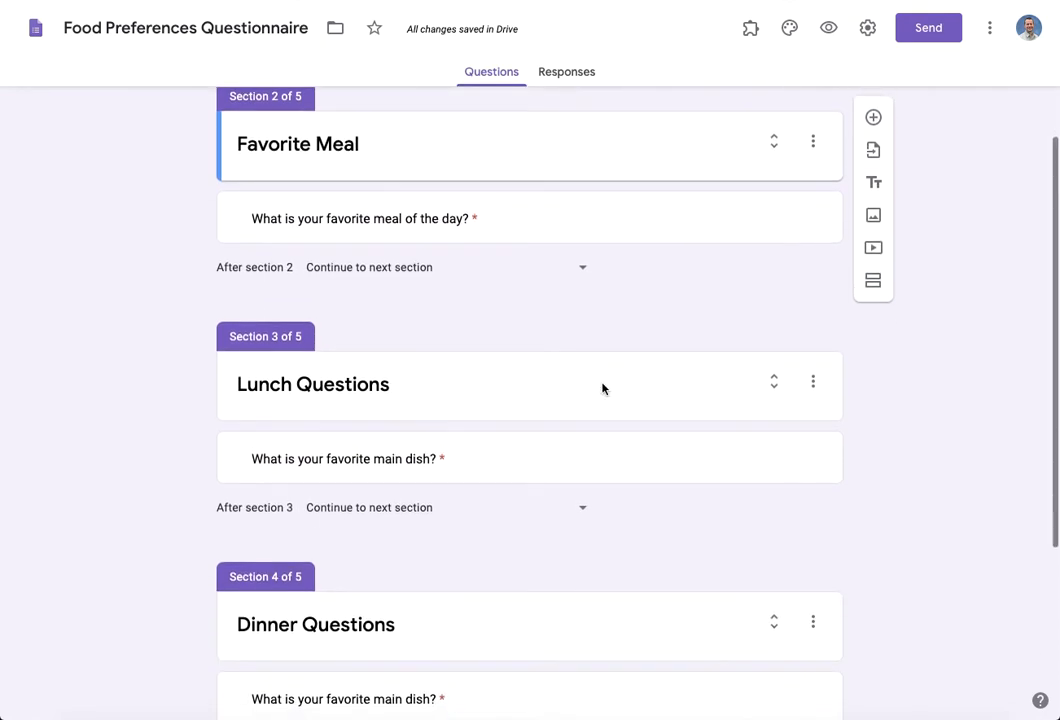
pyautogui.scroll(-3)
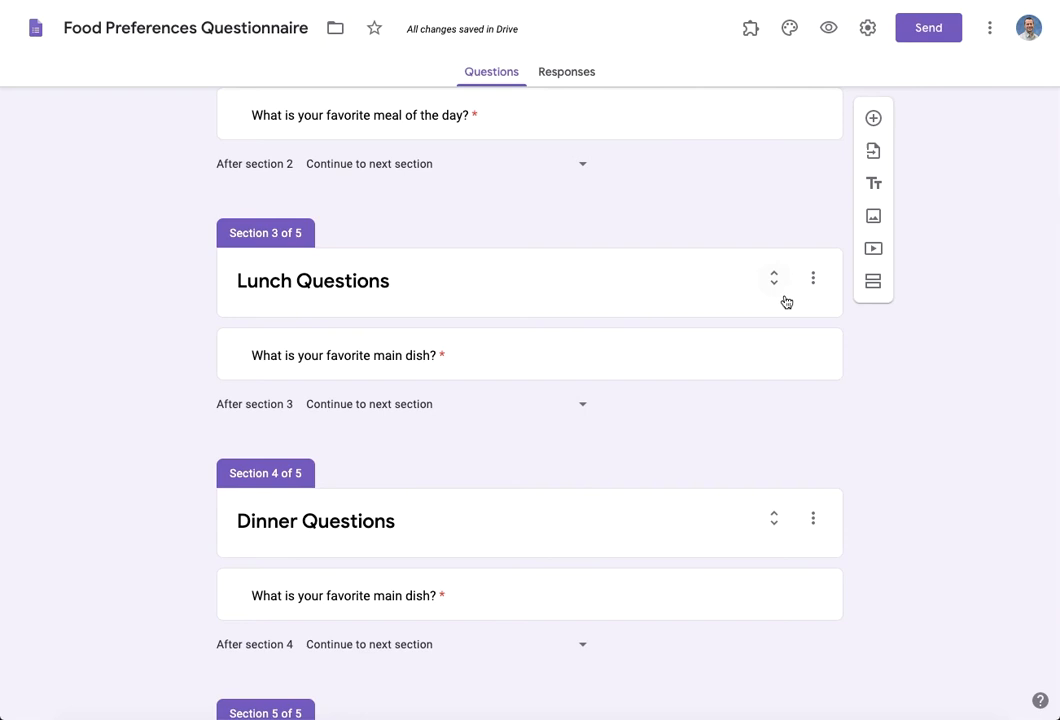
pyautogui.click(312, 280)
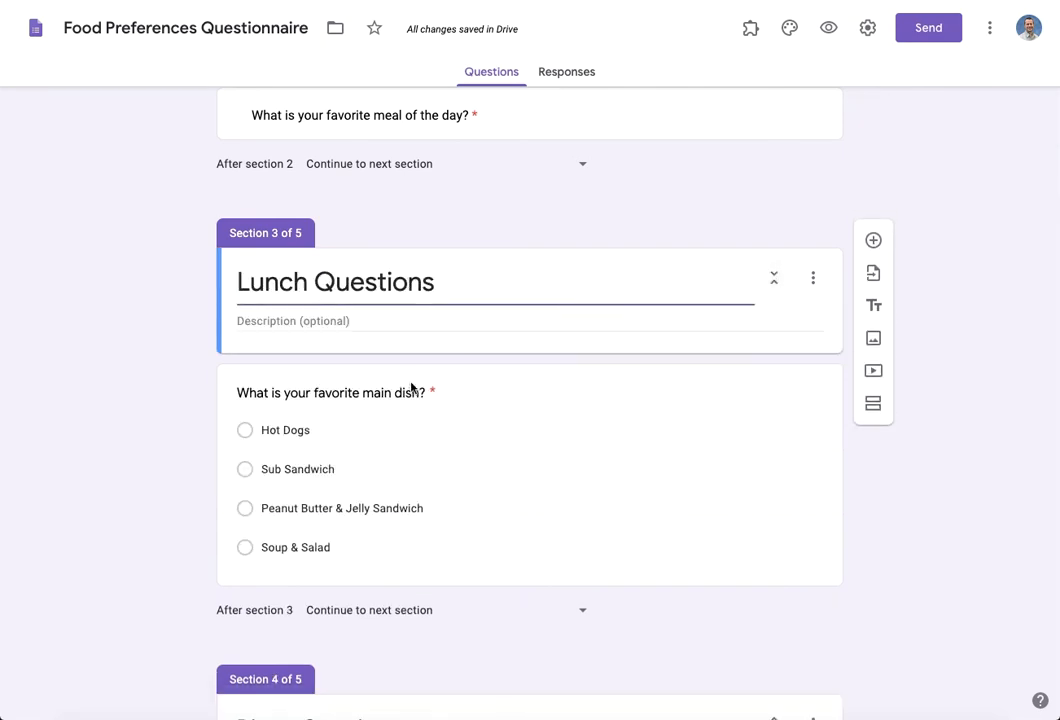
pyautogui.scroll(-3)
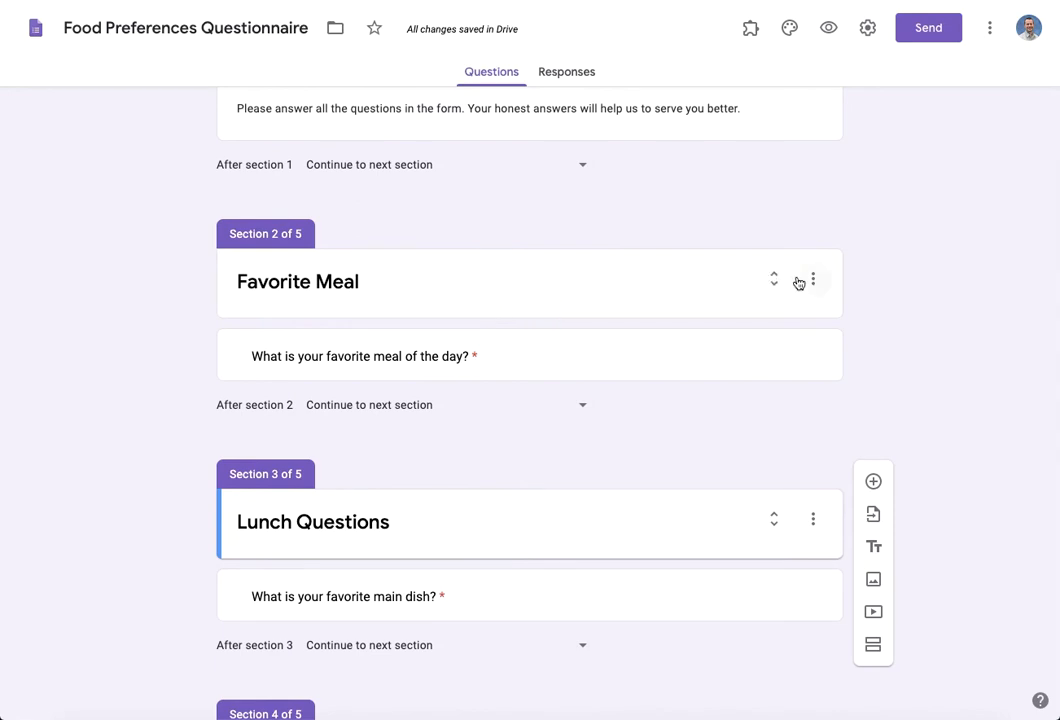
pyautogui.moveTo(780, 296)
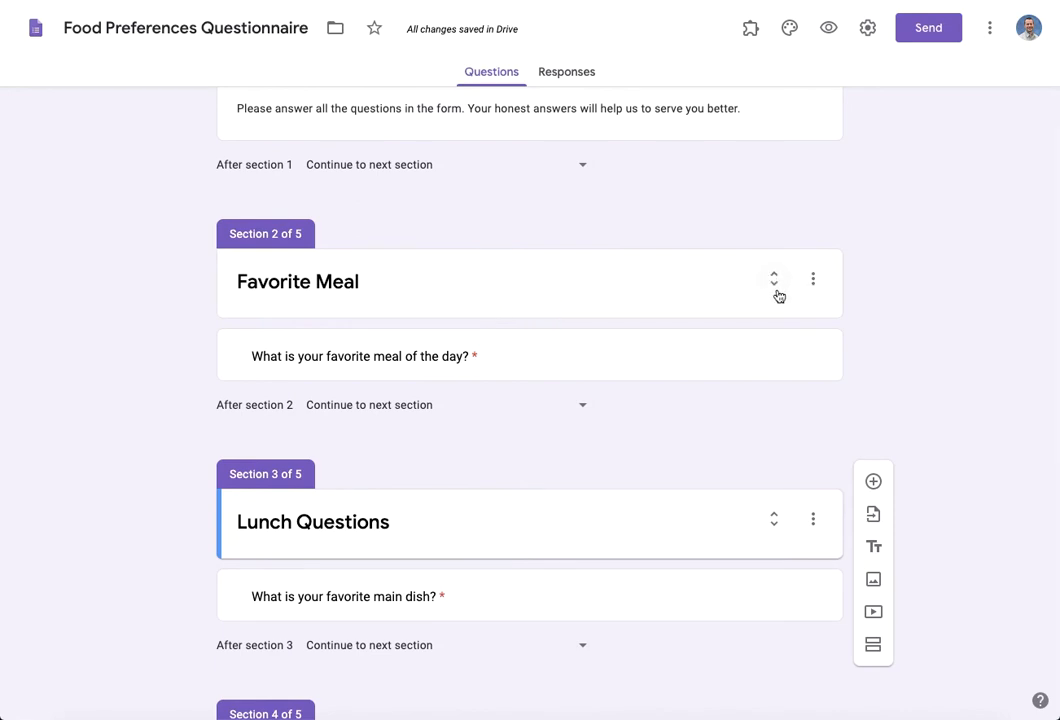
pyautogui.moveTo(776, 288)
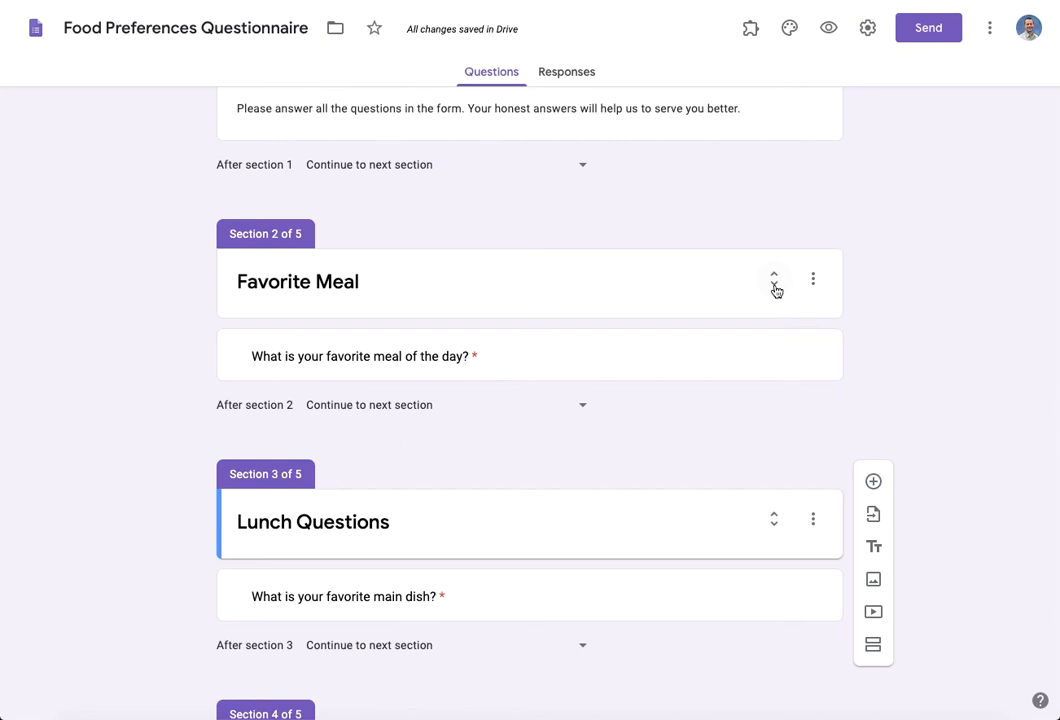
pyautogui.moveTo(572, 328)
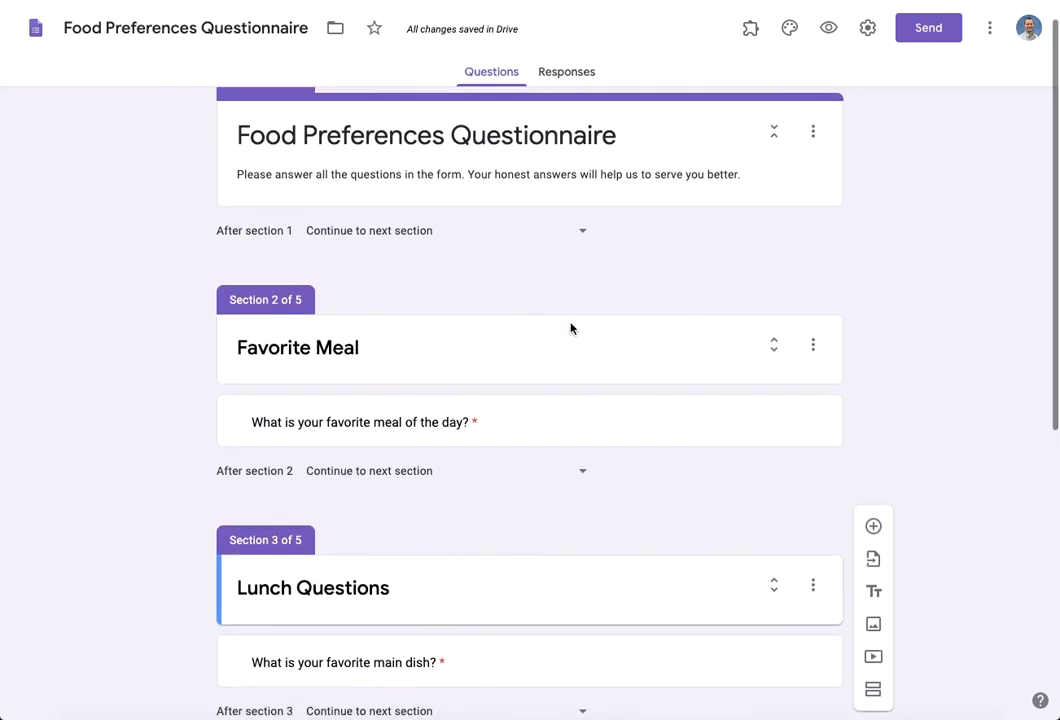
pyautogui.scroll(-3)
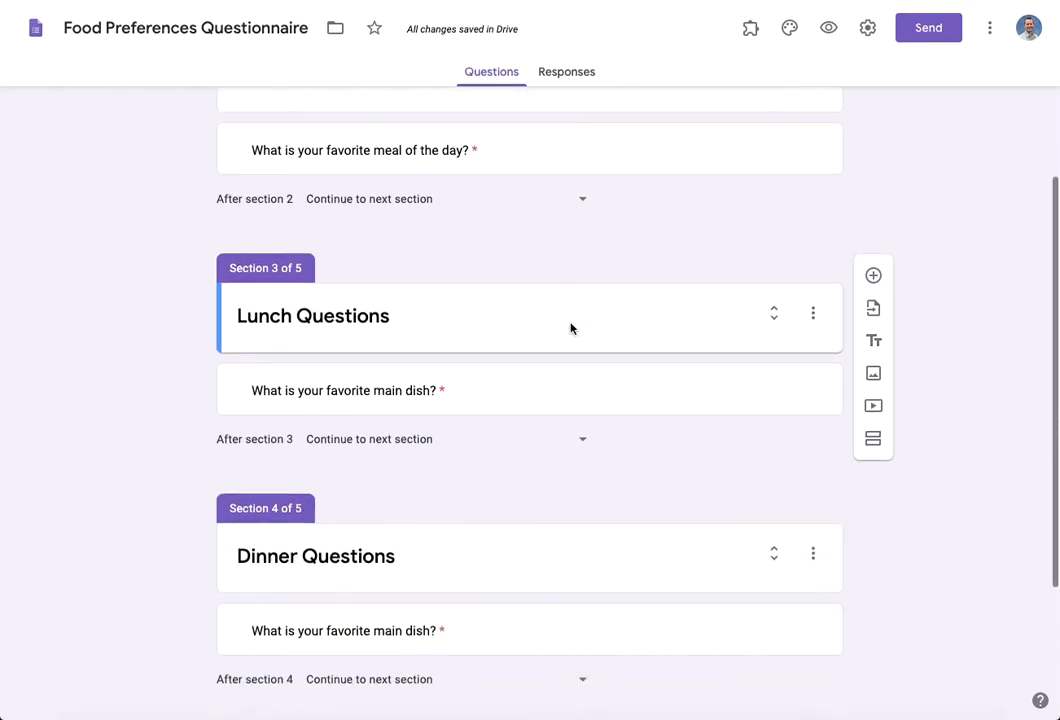
pyautogui.scroll(-3)
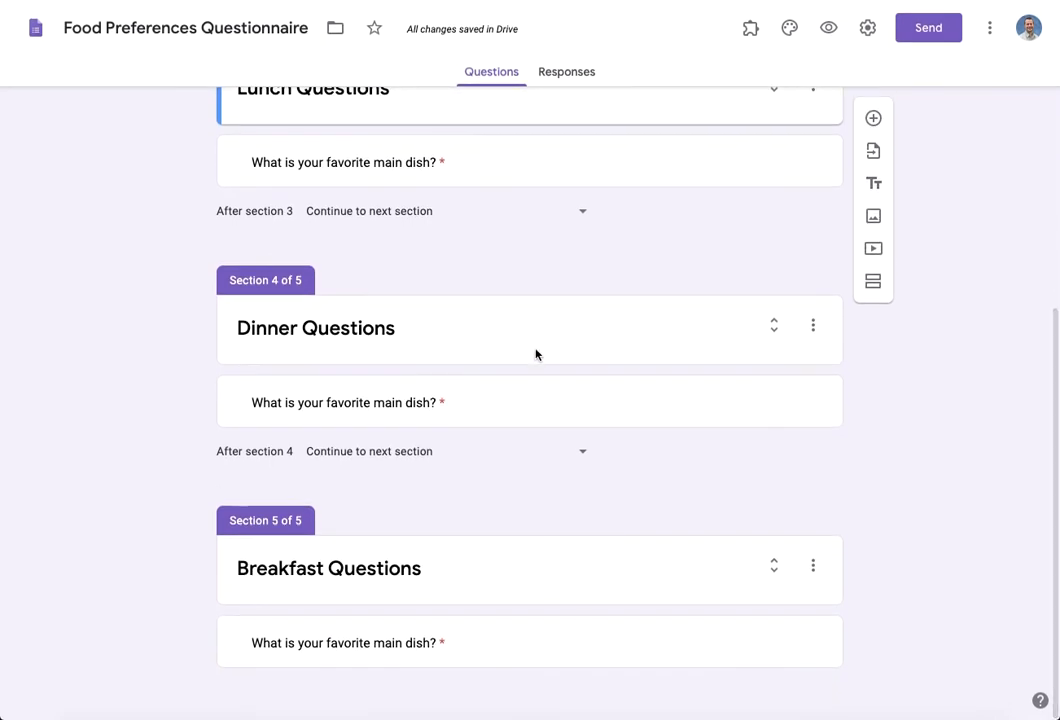
pyautogui.moveTo(260, 588)
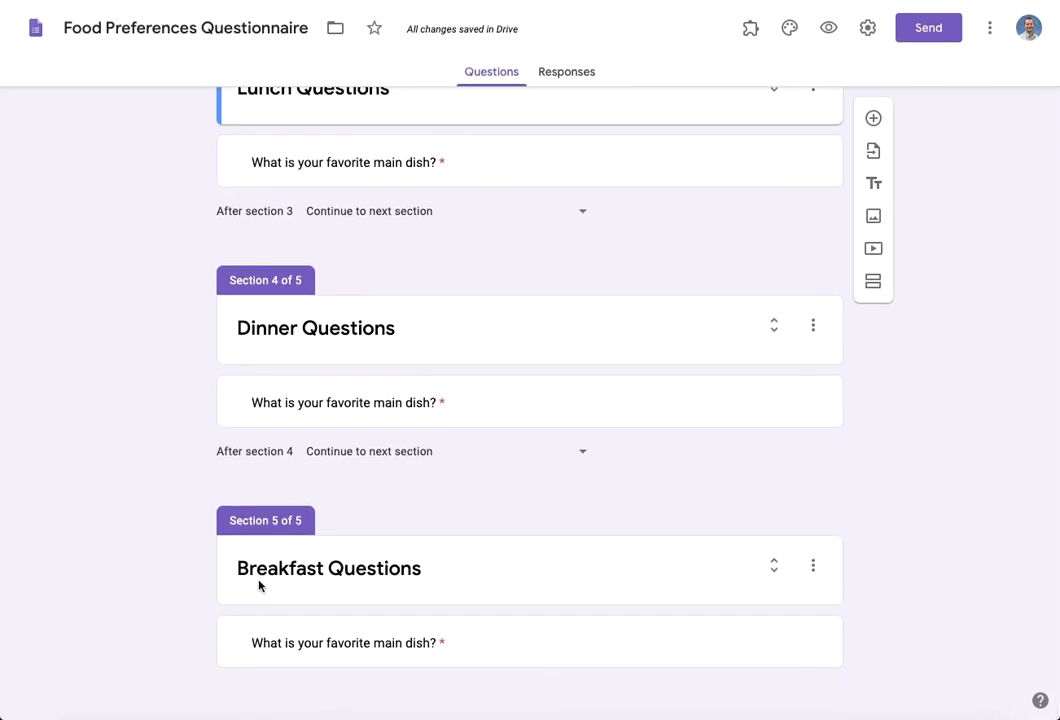
pyautogui.scroll(3)
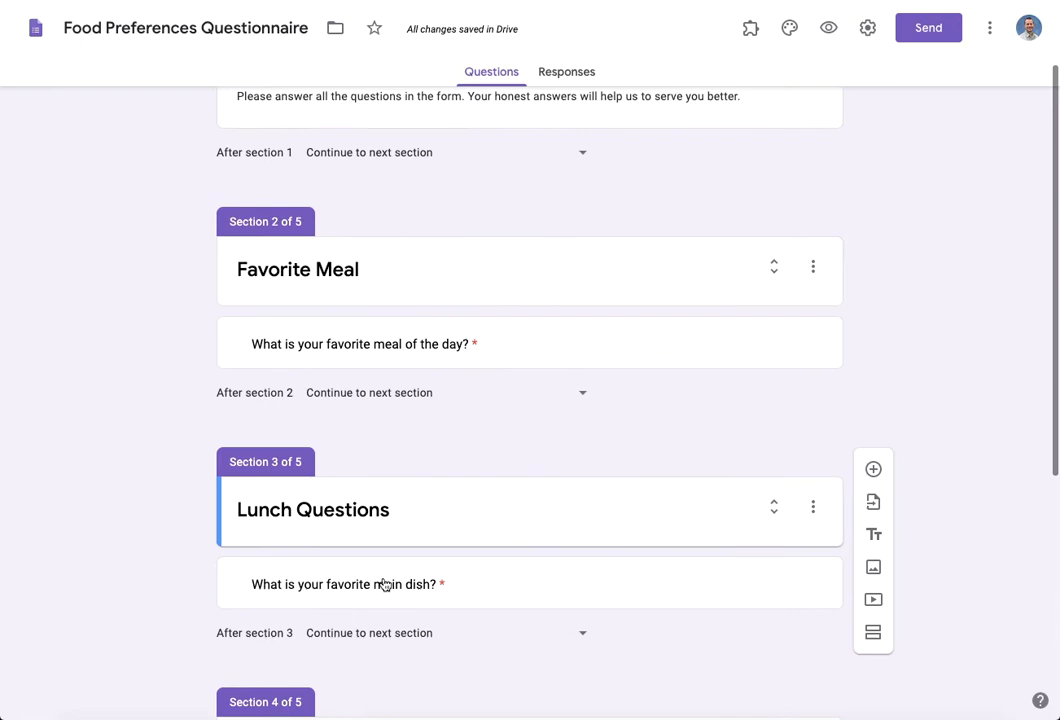
pyautogui.scroll(-3)
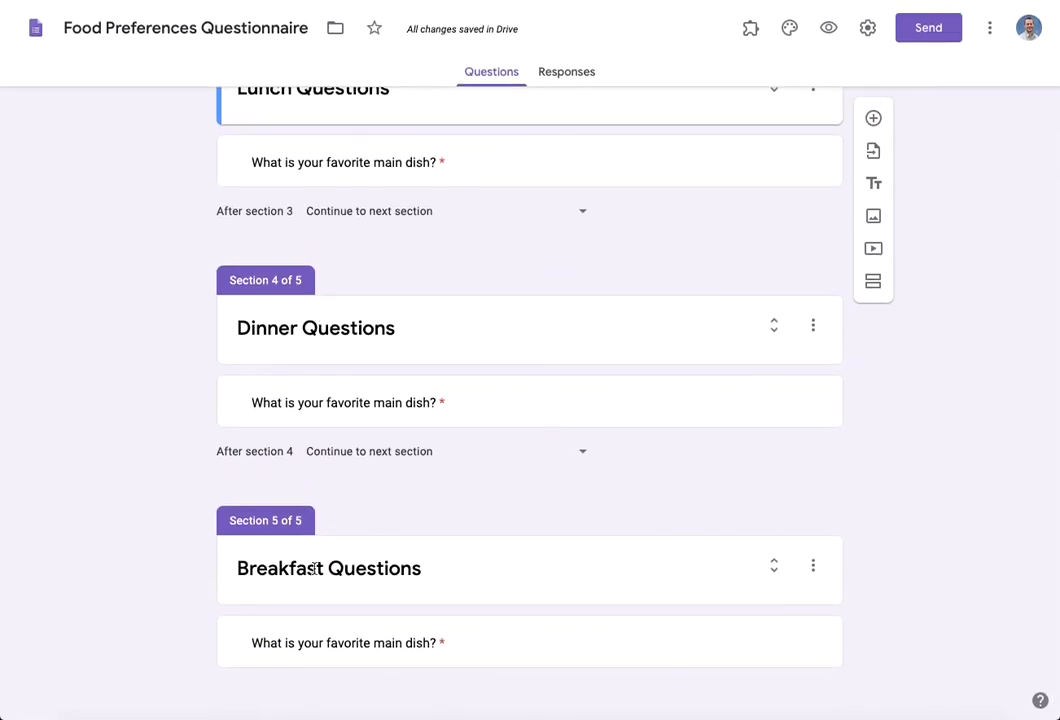
pyautogui.moveTo(352, 560)
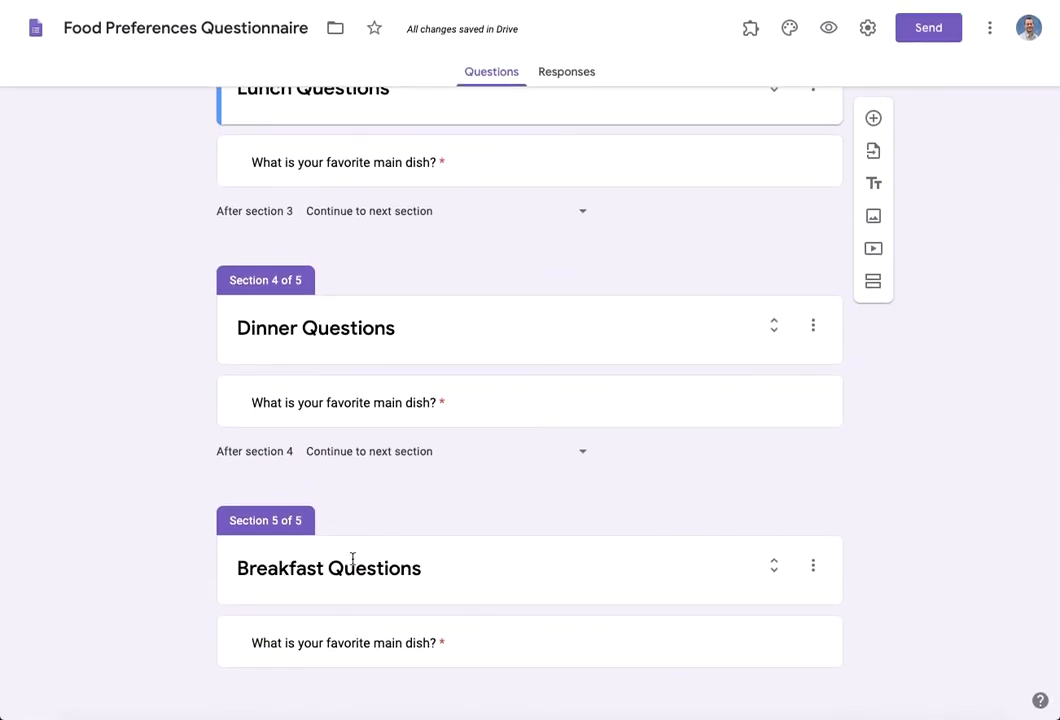
pyautogui.click(812, 564)
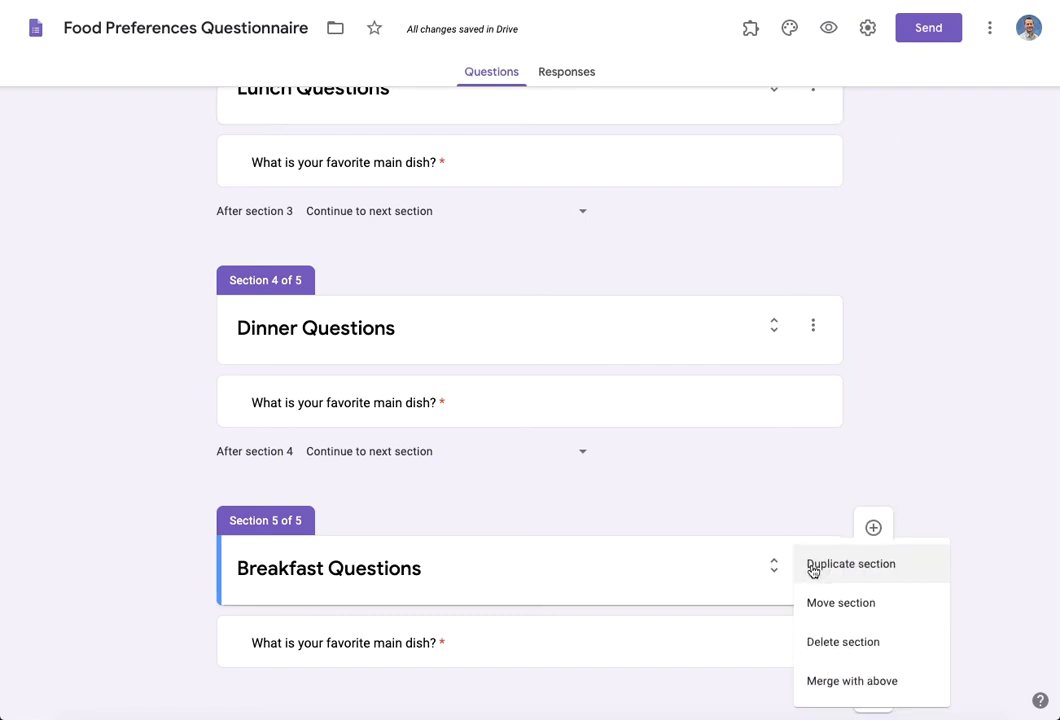
pyautogui.moveTo(896, 680)
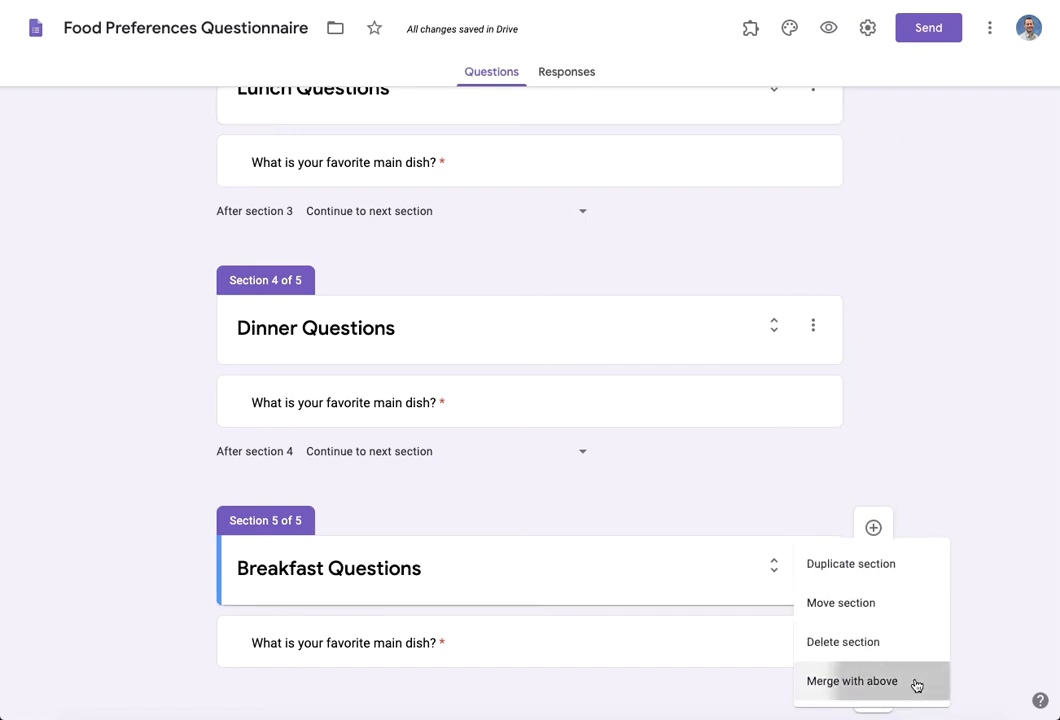
pyautogui.click(848, 680)
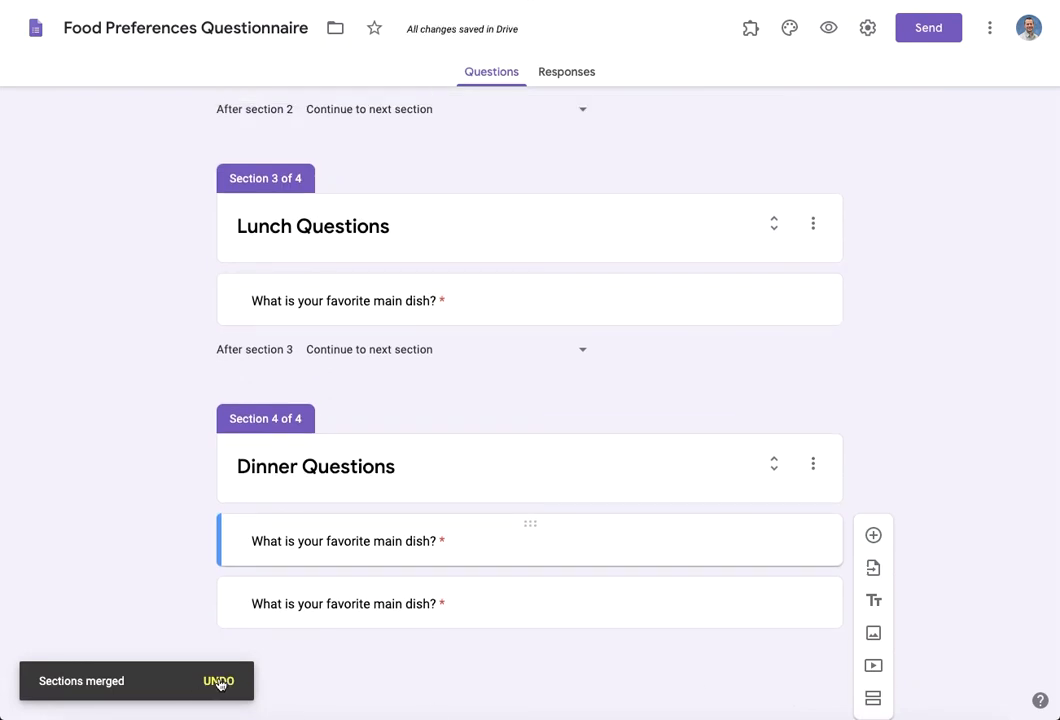
pyautogui.click(212, 682)
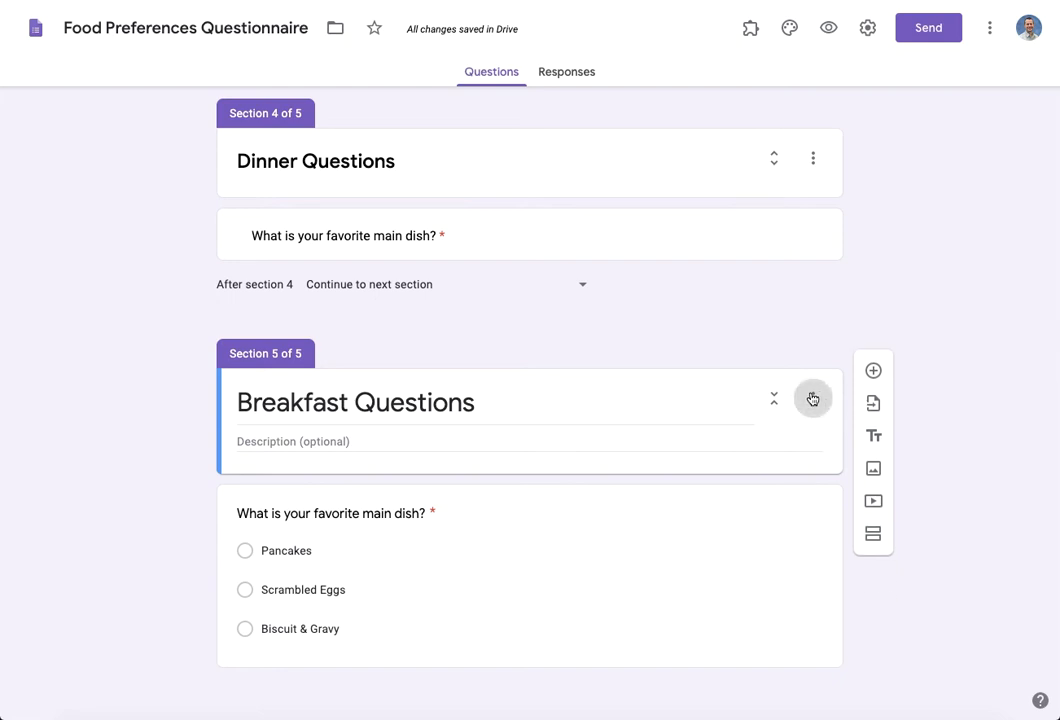
# - Move Breakfast Questions above Lunch Questions in Reorder sections and save
pyautogui.click(812, 398)
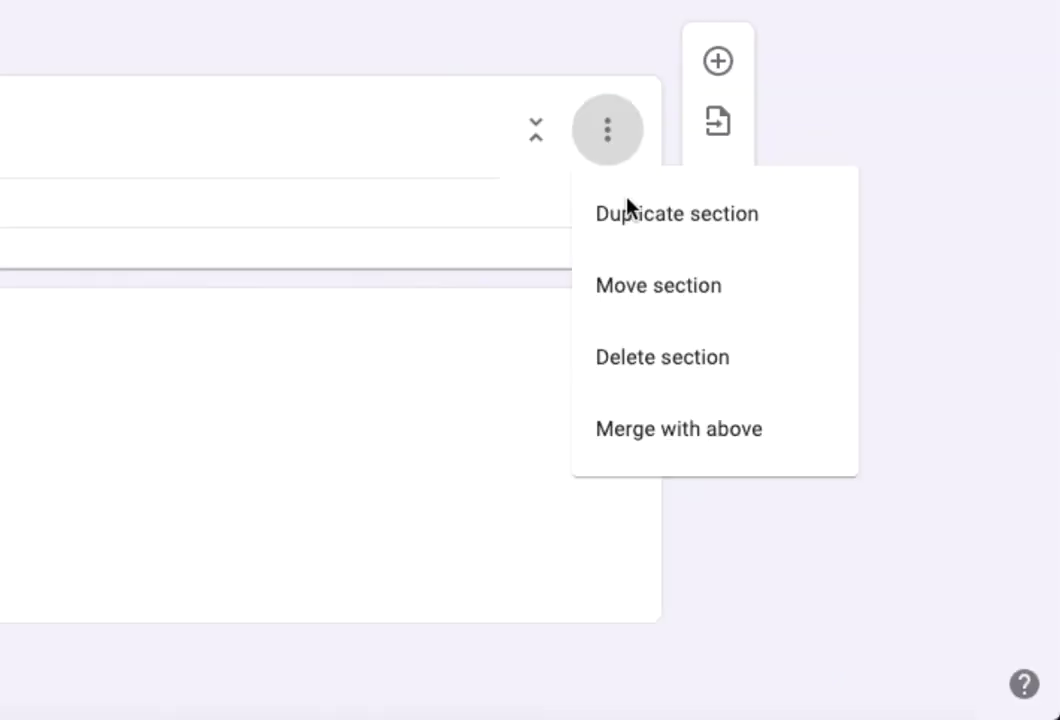
pyautogui.moveTo(746, 294)
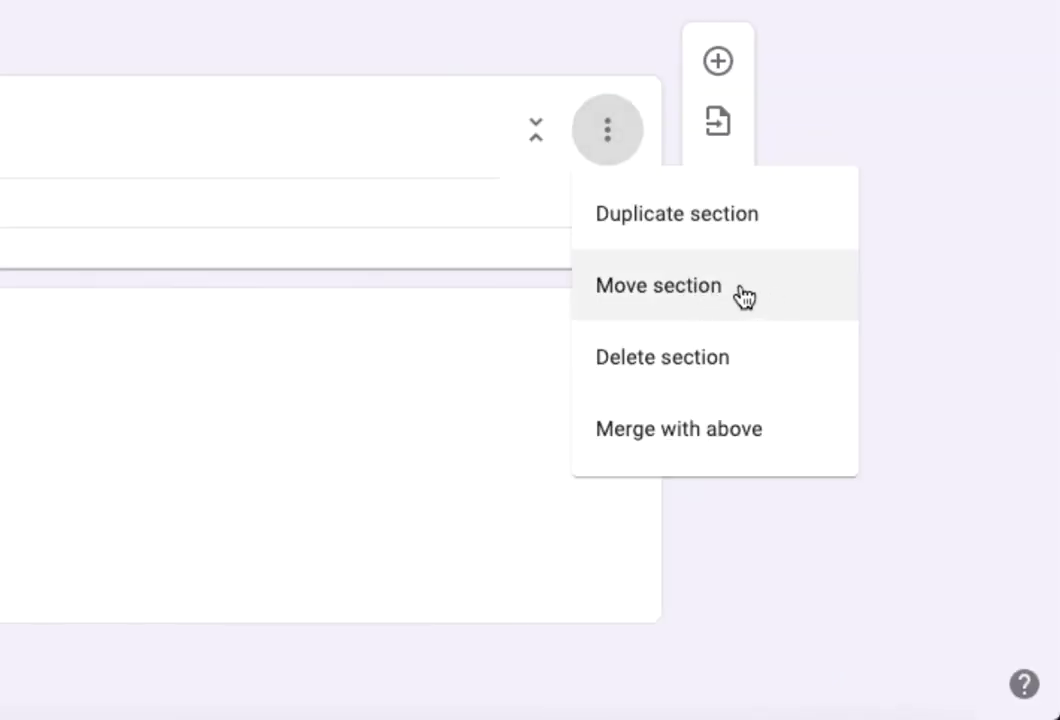
pyautogui.click(658, 284)
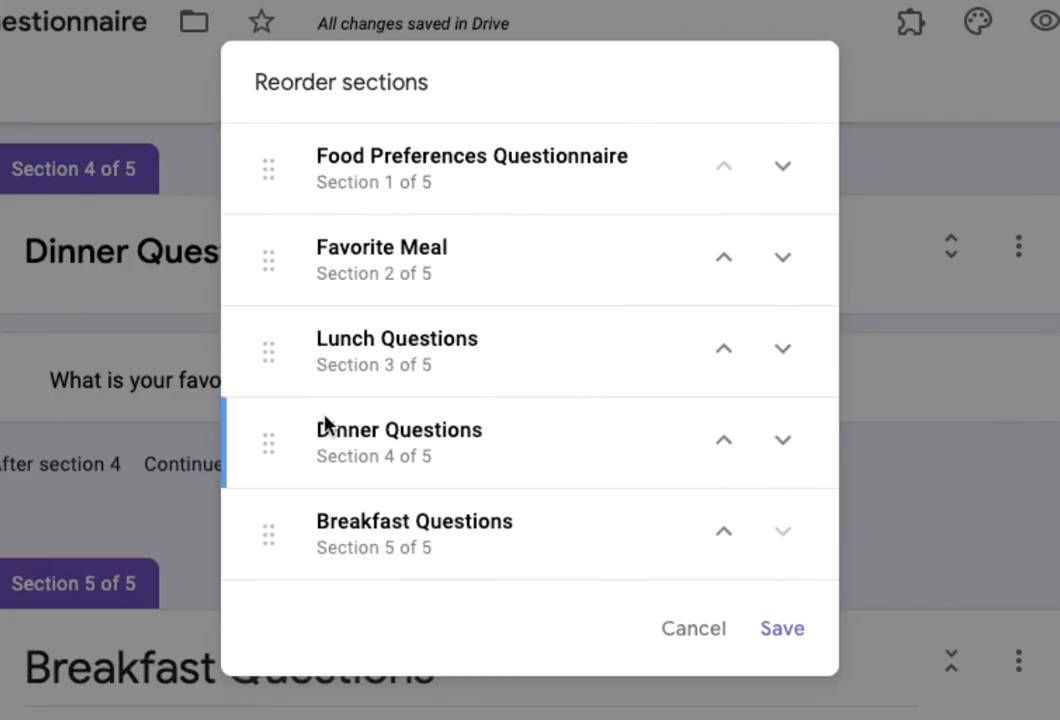
pyautogui.moveTo(276, 536)
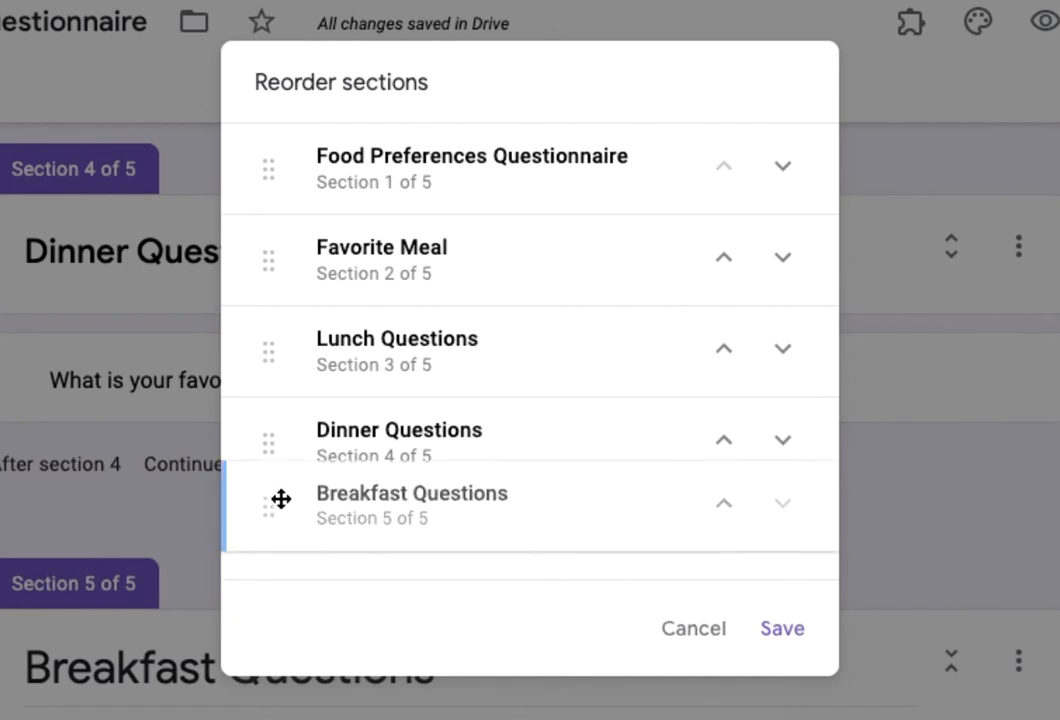
pyautogui.moveTo(268, 504); pyautogui.dragTo(268, 348)
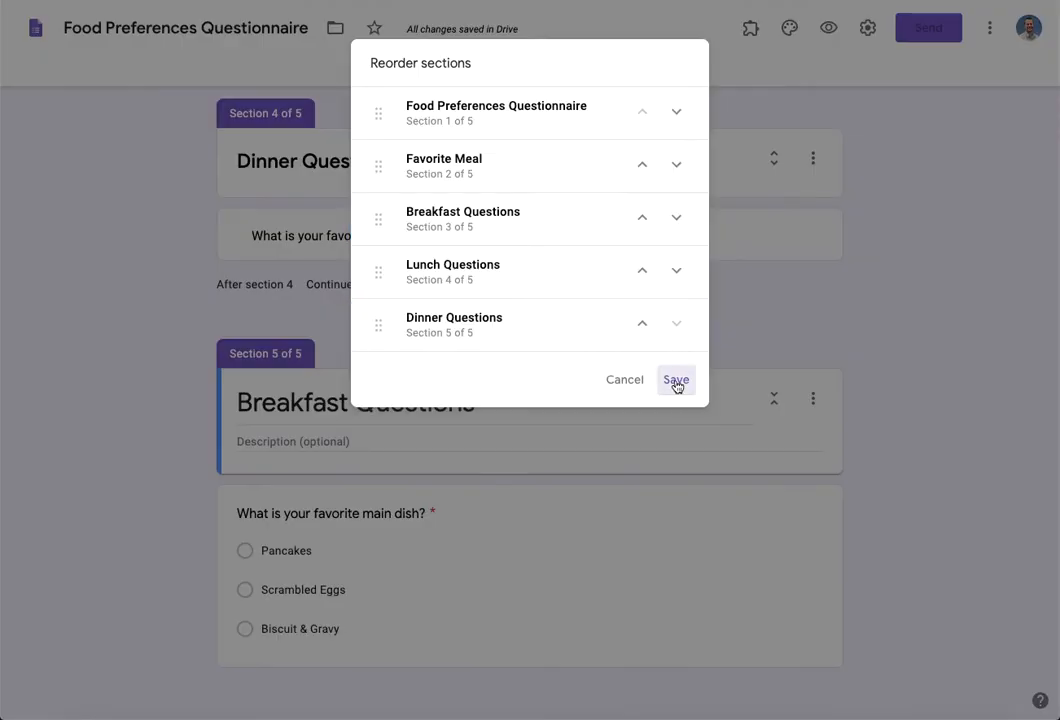
pyautogui.click(676, 380)
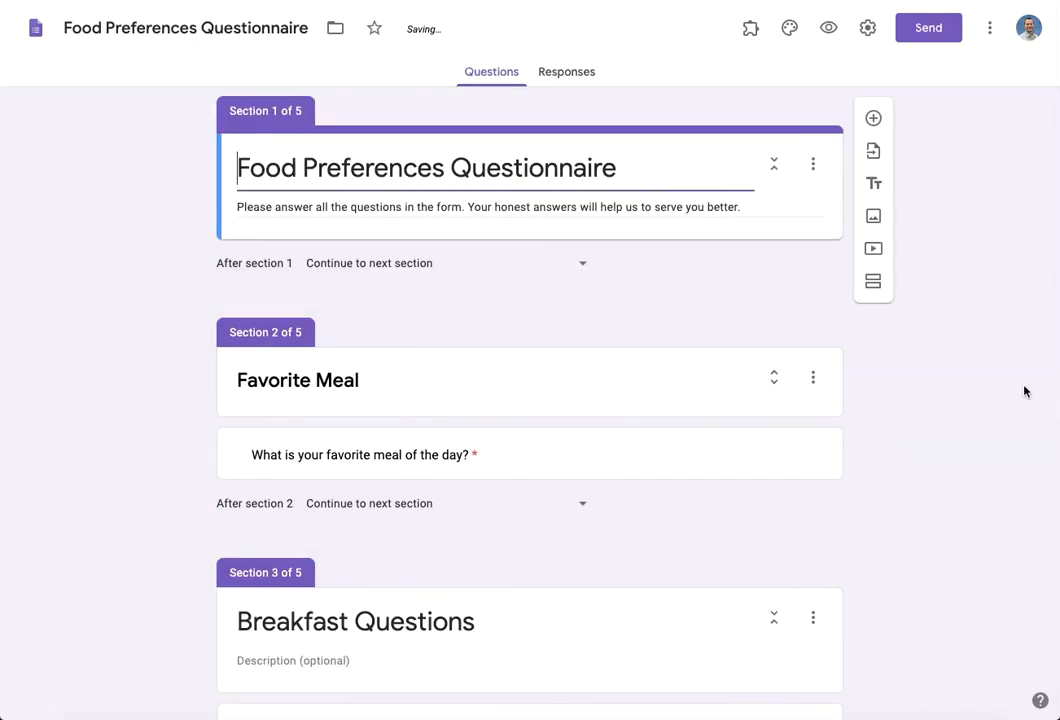
# - Scroll down to the 'What is your favorite meal of the day?' question in section 2
pyautogui.scroll(-3)
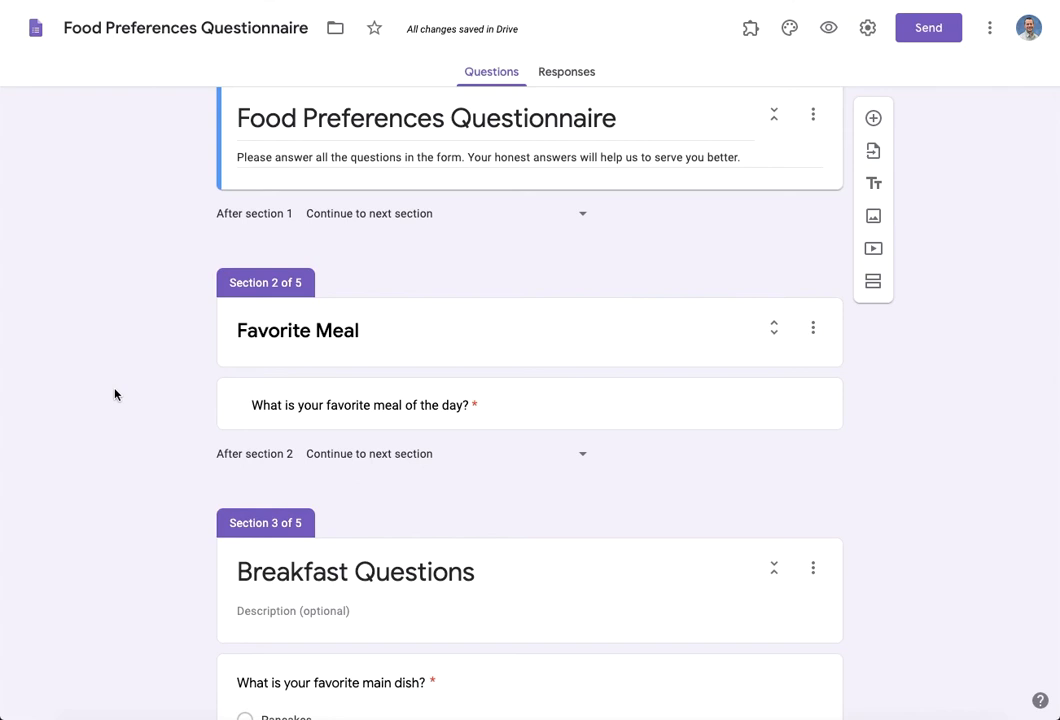
pyautogui.scroll(-3)
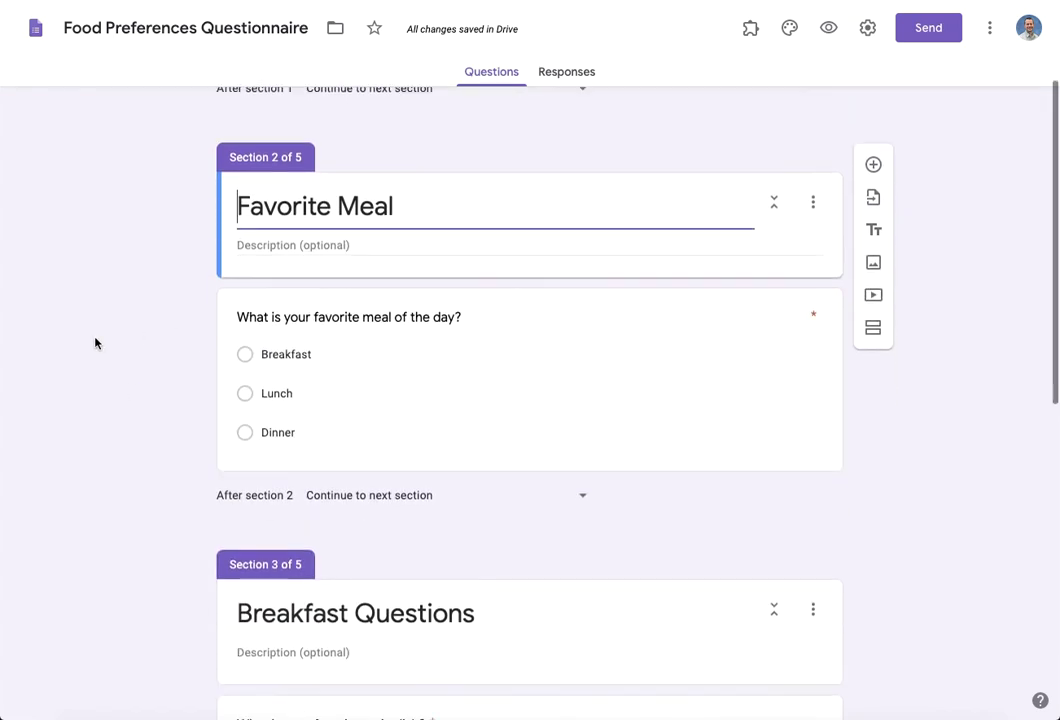
pyautogui.scroll(-3)
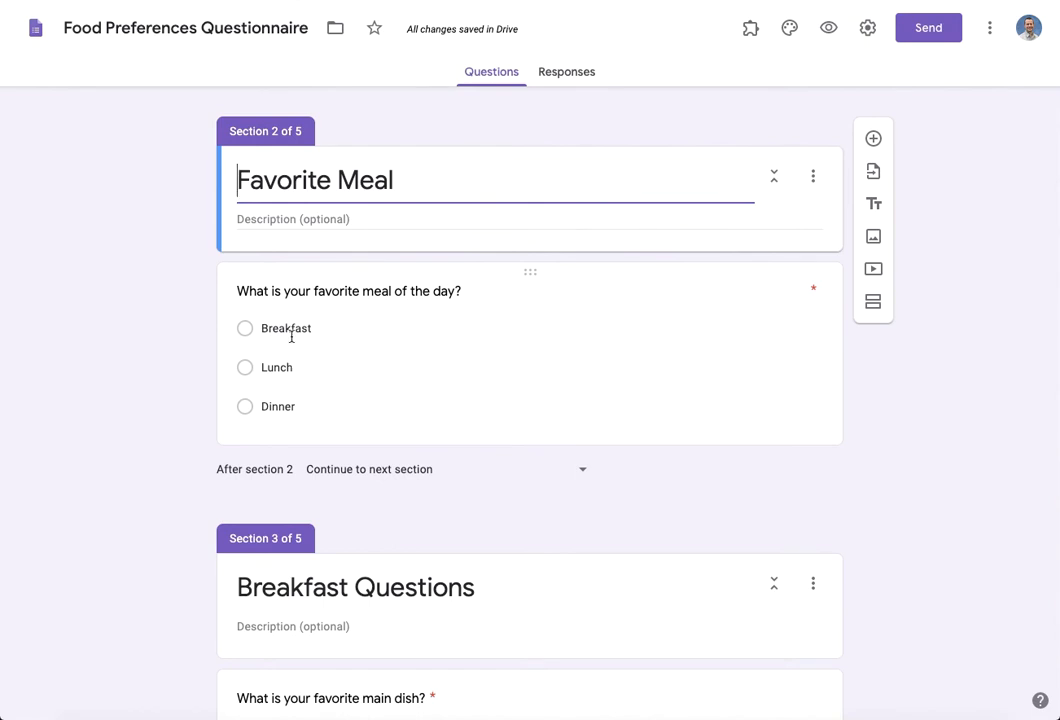
pyautogui.scroll(-3)
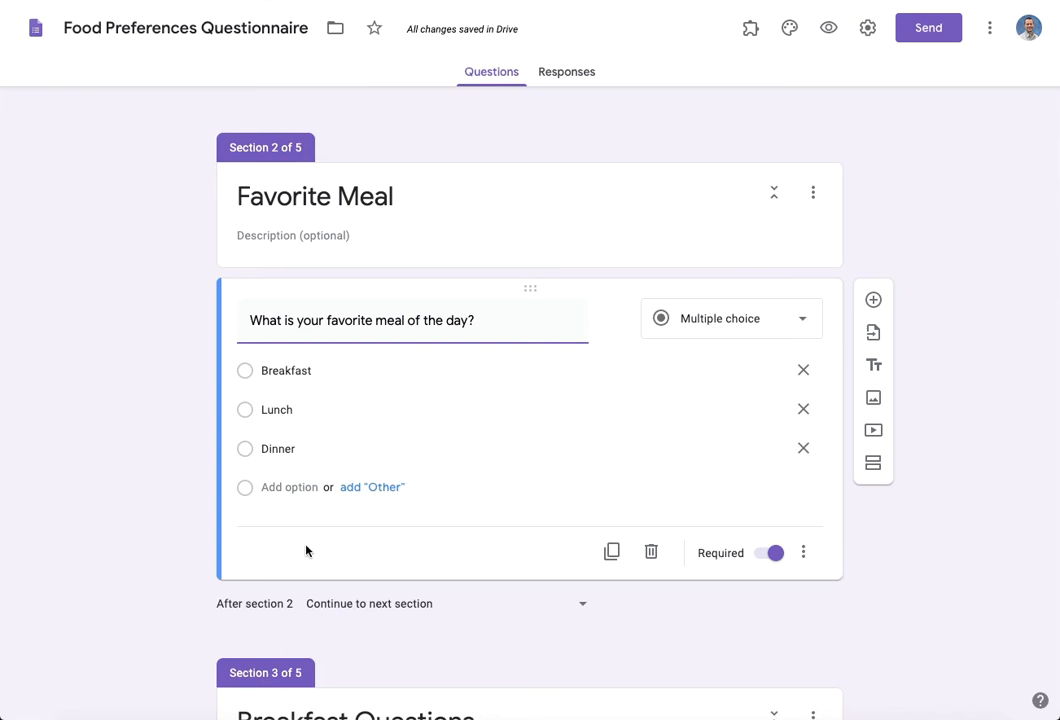
pyautogui.moveTo(804, 556)
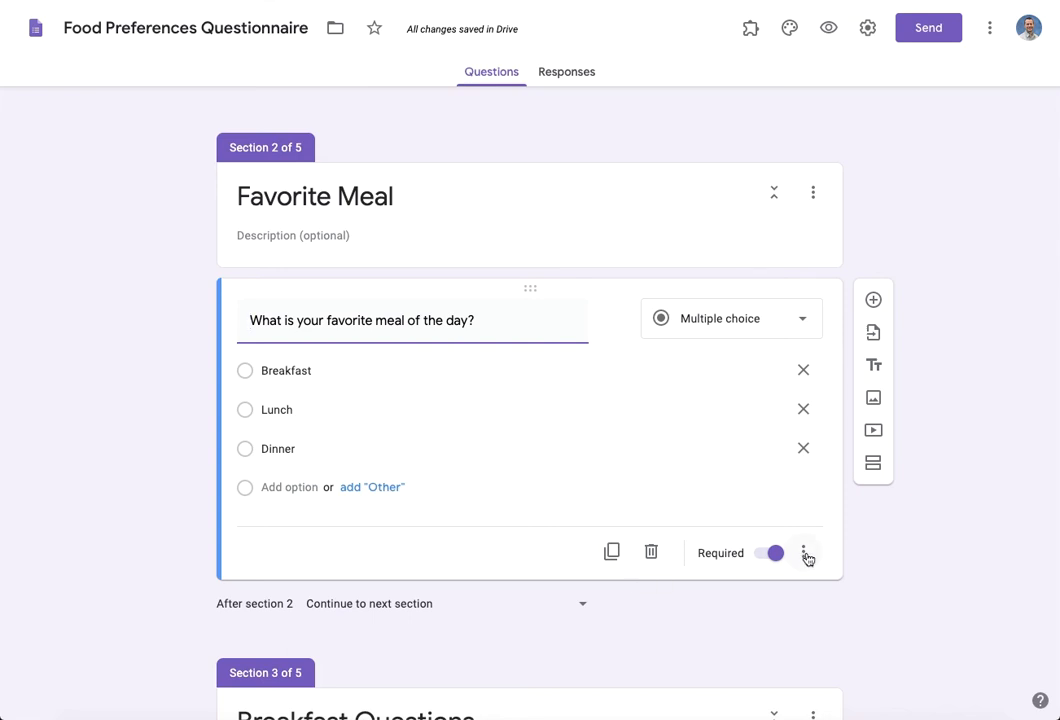
# - Enable 'Go to section based on answer', sending Breakfast to section 3 and Lunch to section 4
pyautogui.click(804, 552)
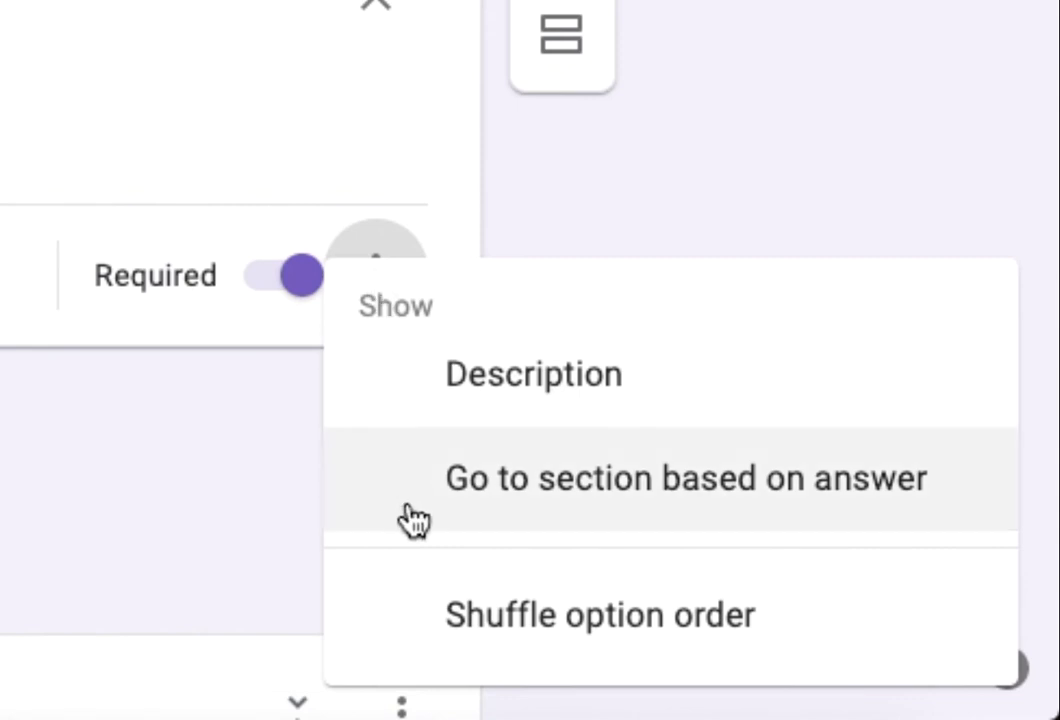
pyautogui.moveTo(602, 526)
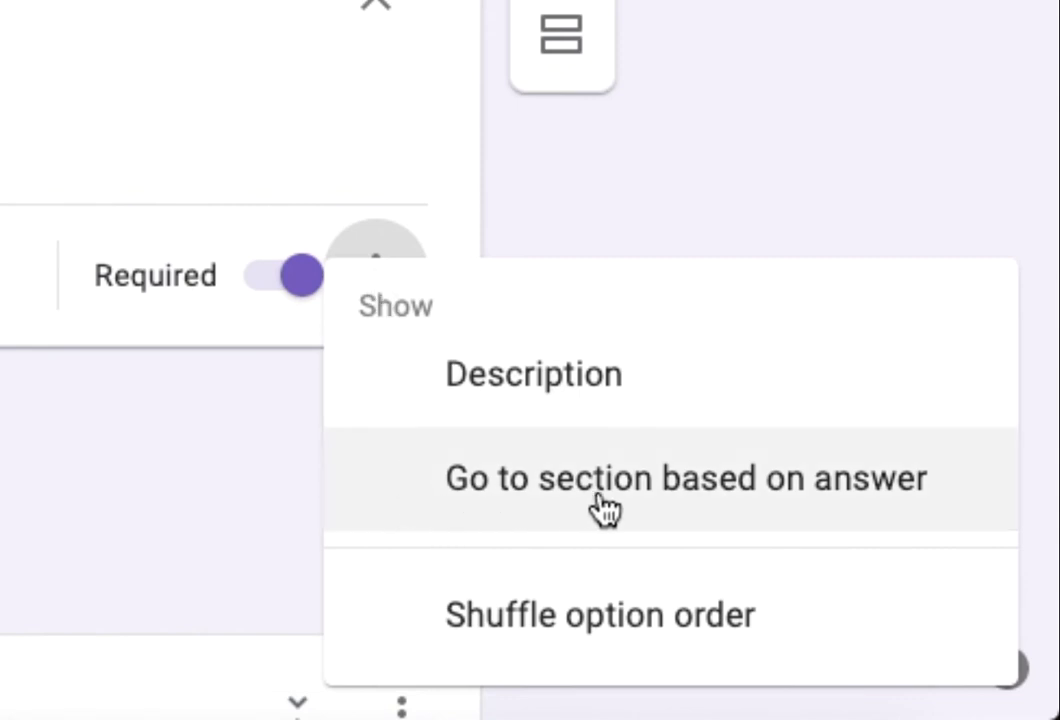
pyautogui.click(684, 478)
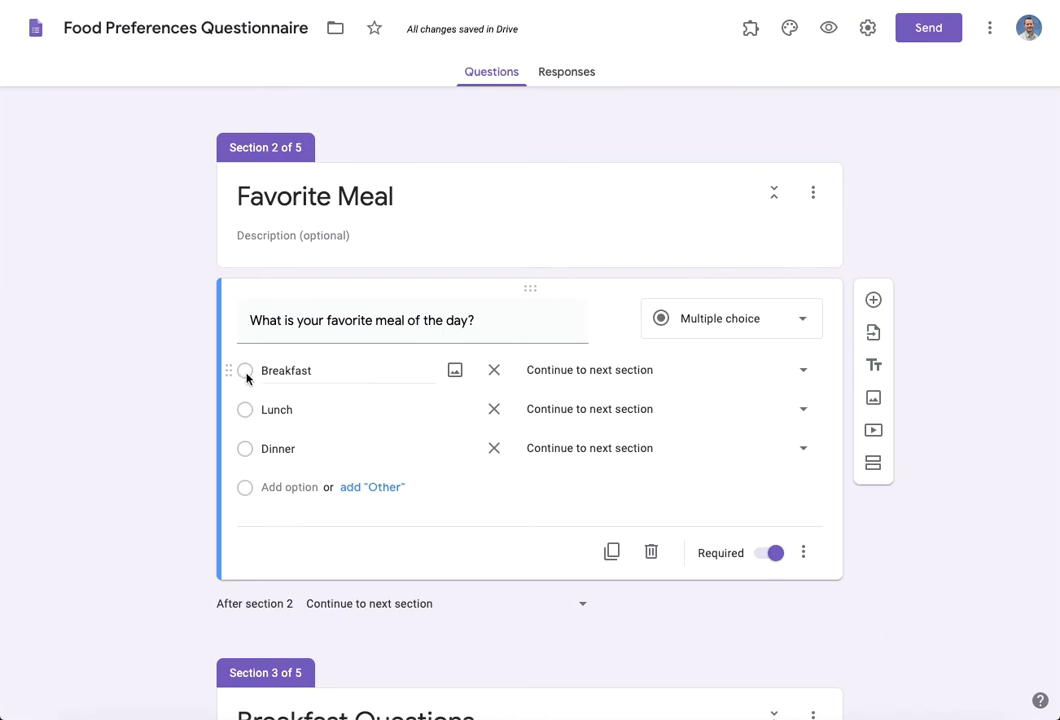
pyautogui.moveTo(804, 376)
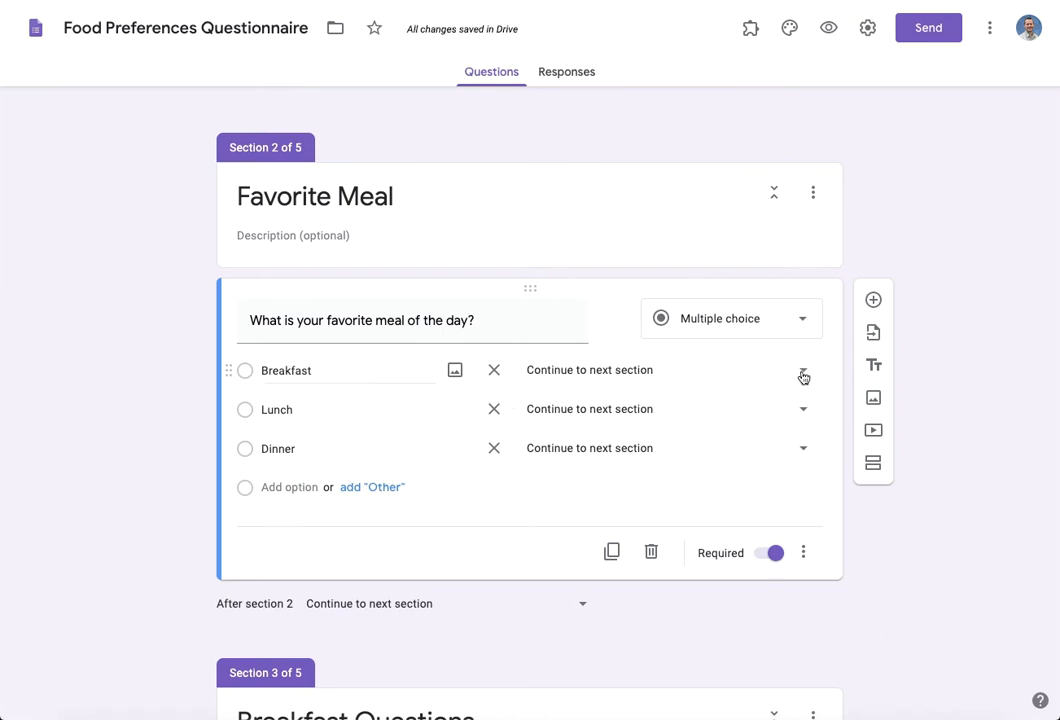
pyautogui.click(804, 376)
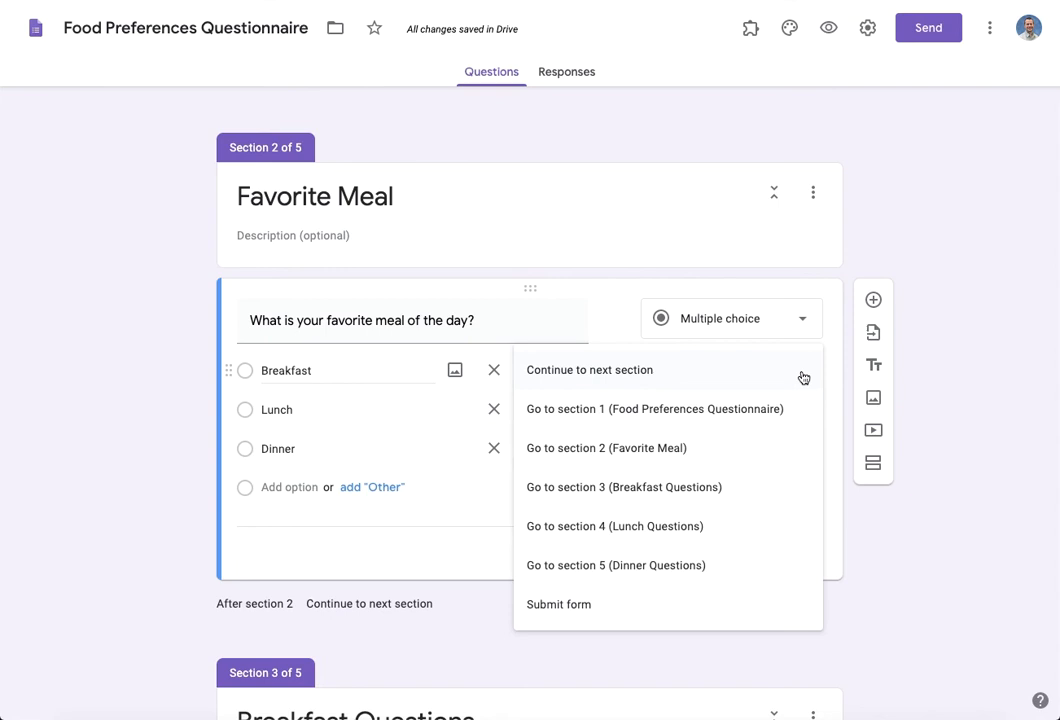
pyautogui.moveTo(628, 492)
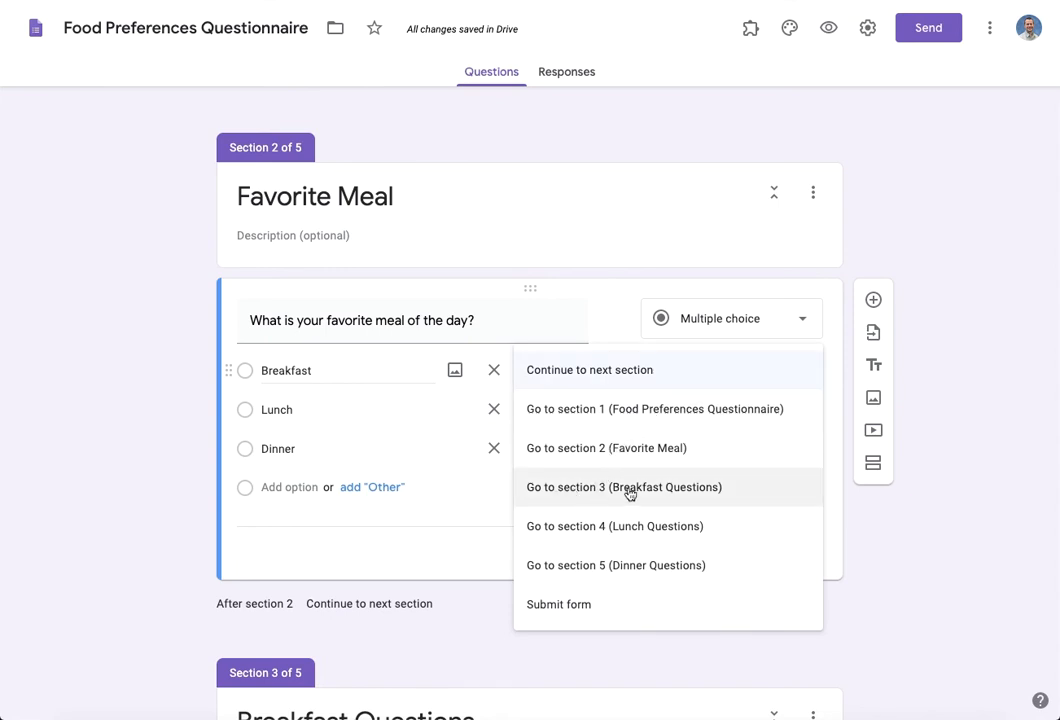
pyautogui.click(624, 488)
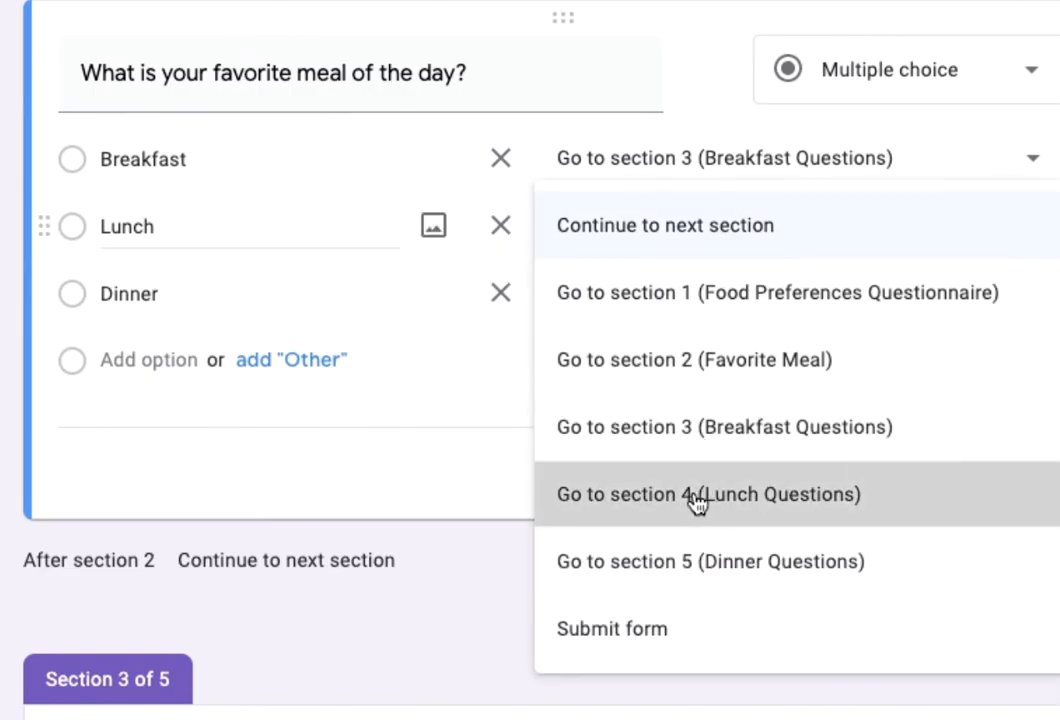
pyautogui.click(698, 494)
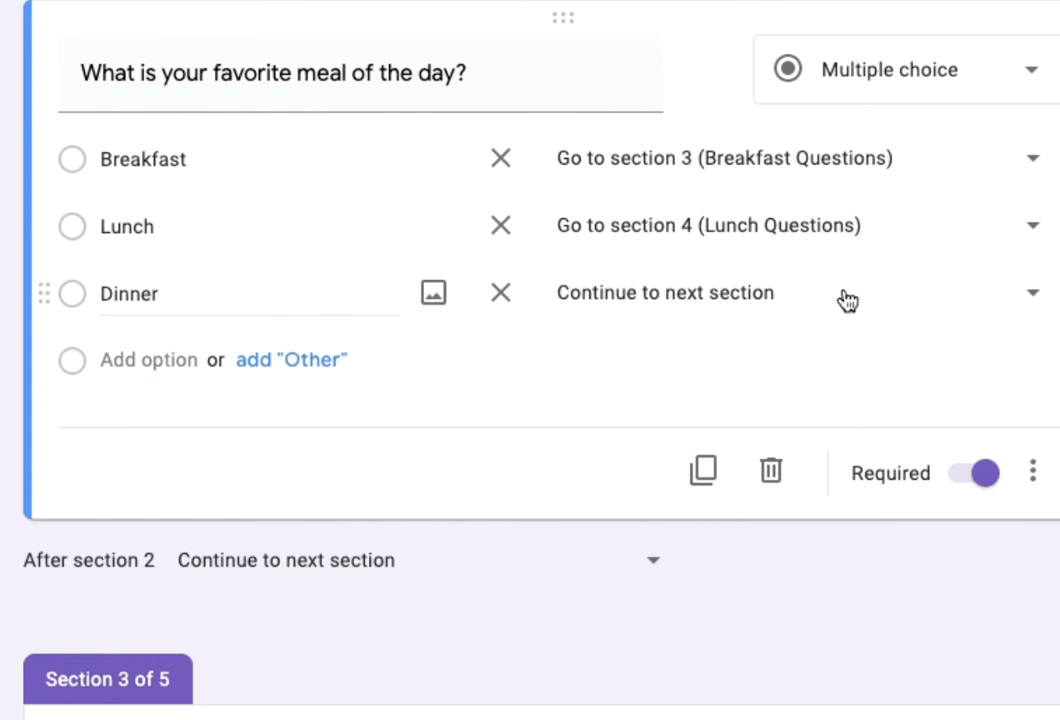
pyautogui.click(1030, 292)
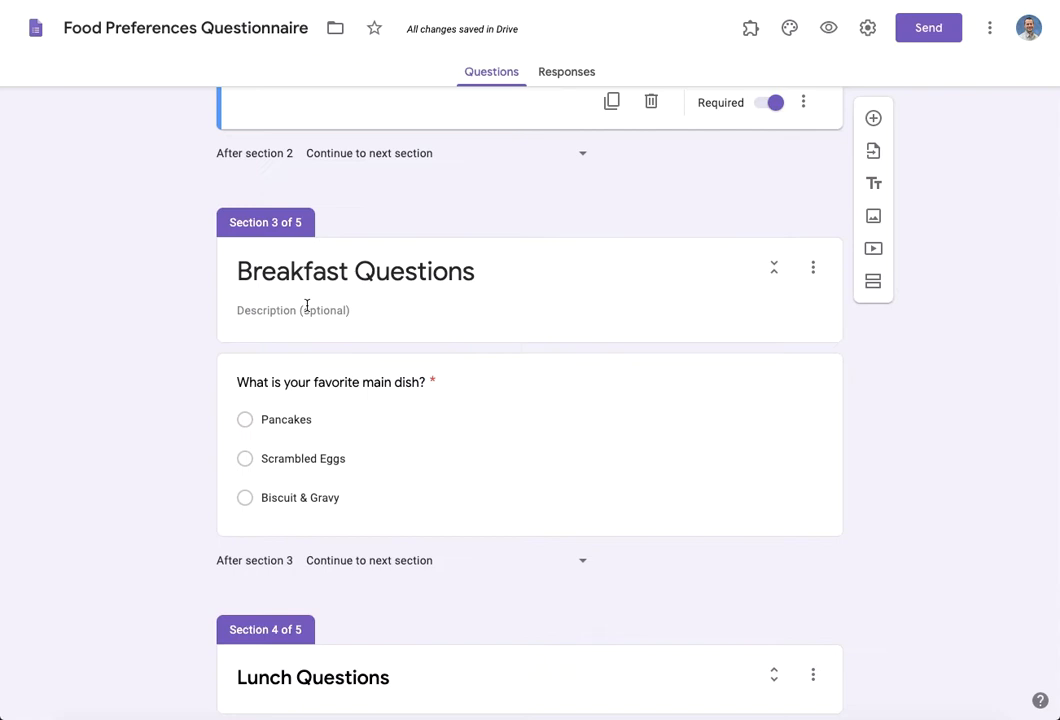
# - Set 'After section 3' and 'After section 4' to Submit form, then launch the preview
pyautogui.scroll(-3)
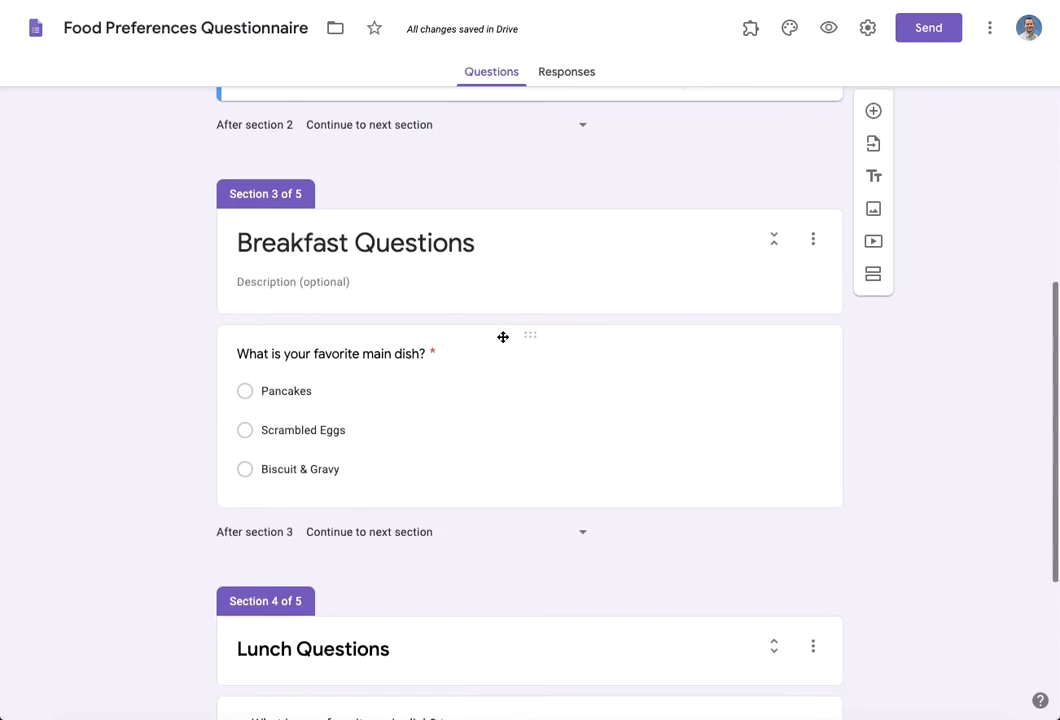
pyautogui.scroll(-3)
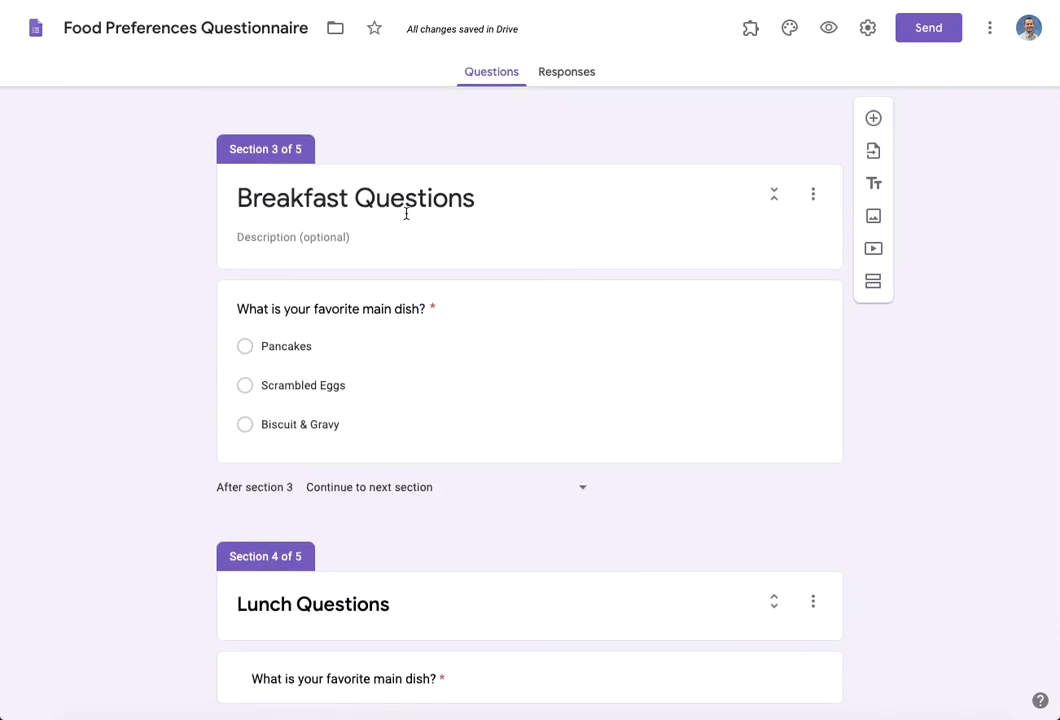
pyautogui.moveTo(486, 620)
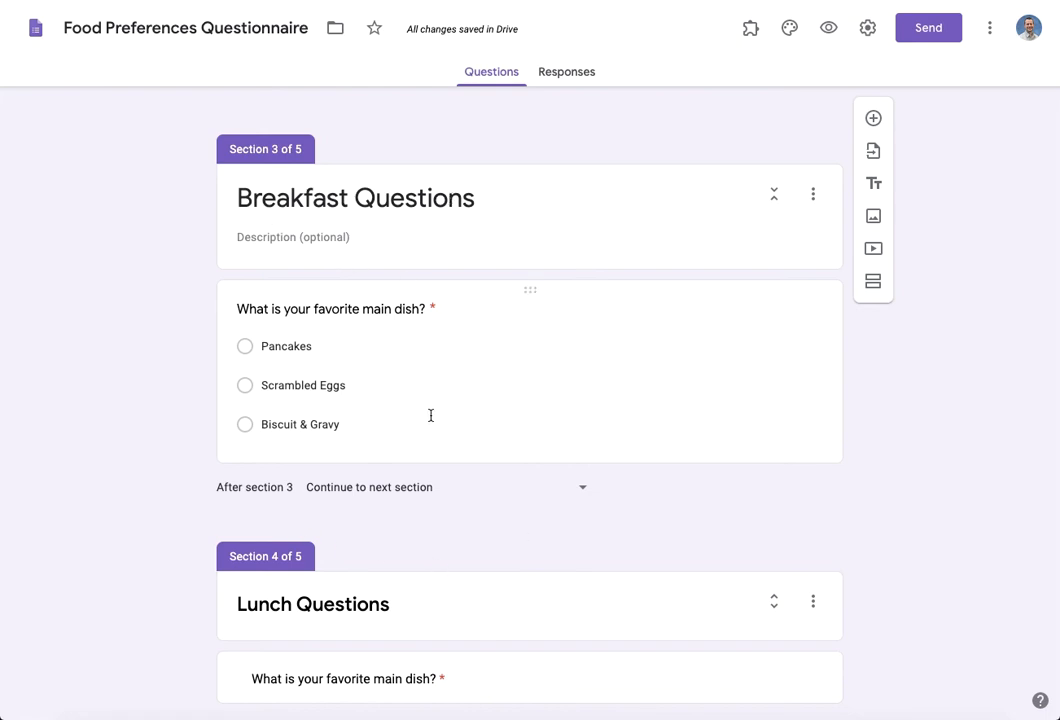
pyautogui.moveTo(336, 496)
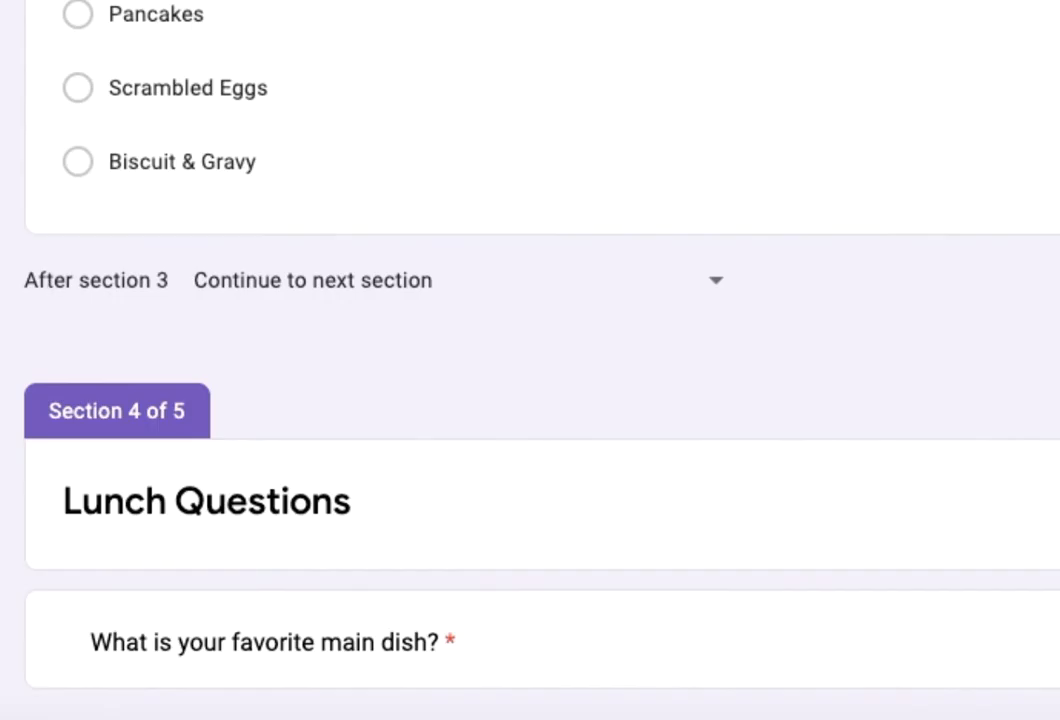
pyautogui.moveTo(718, 284)
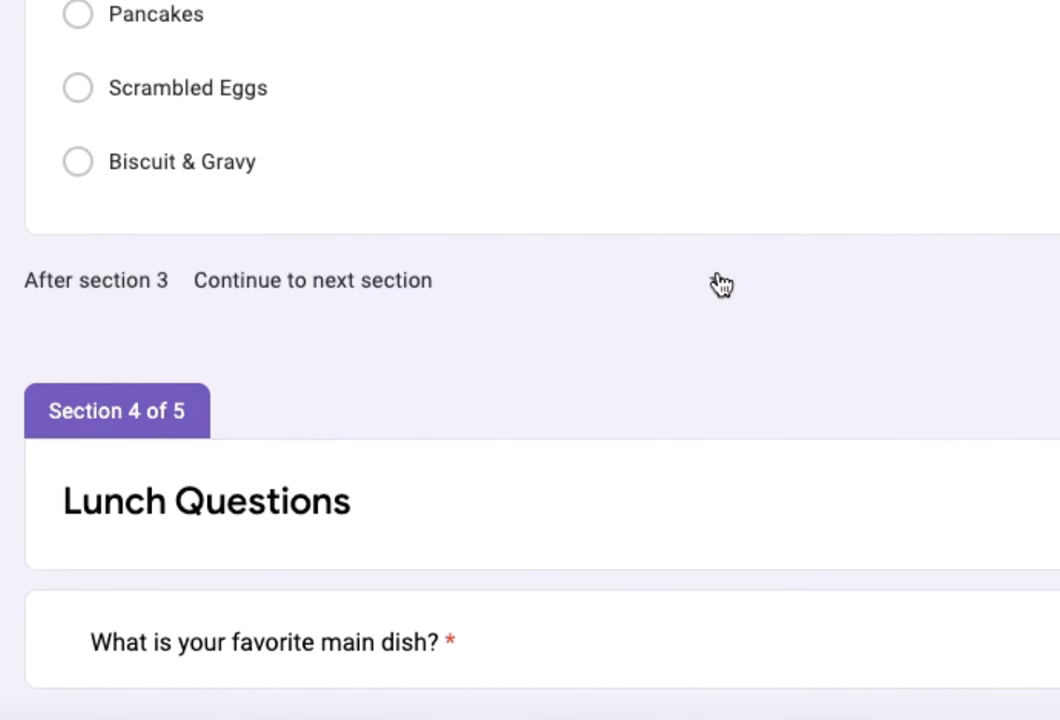
pyautogui.click(312, 280)
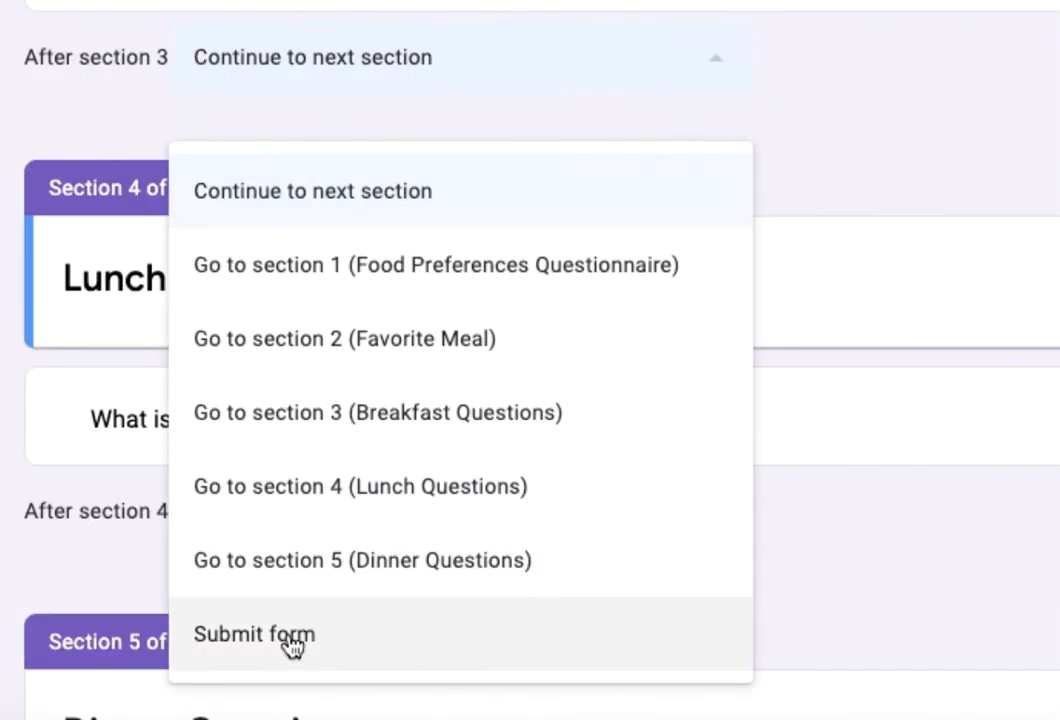
pyautogui.click(254, 634)
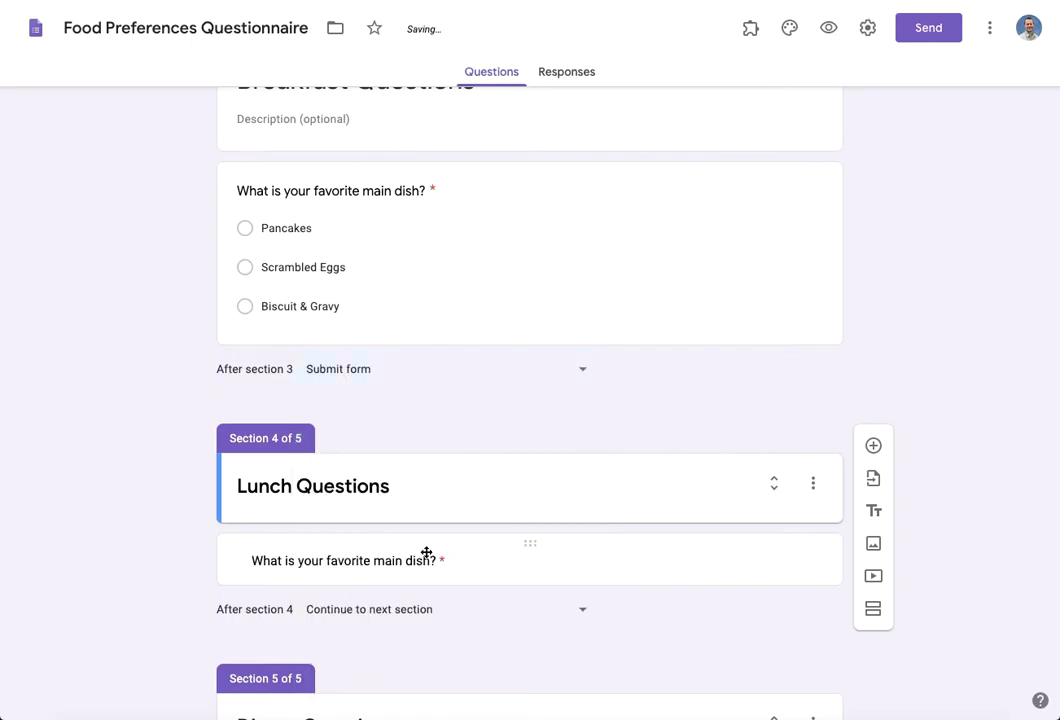
pyautogui.scroll(-3)
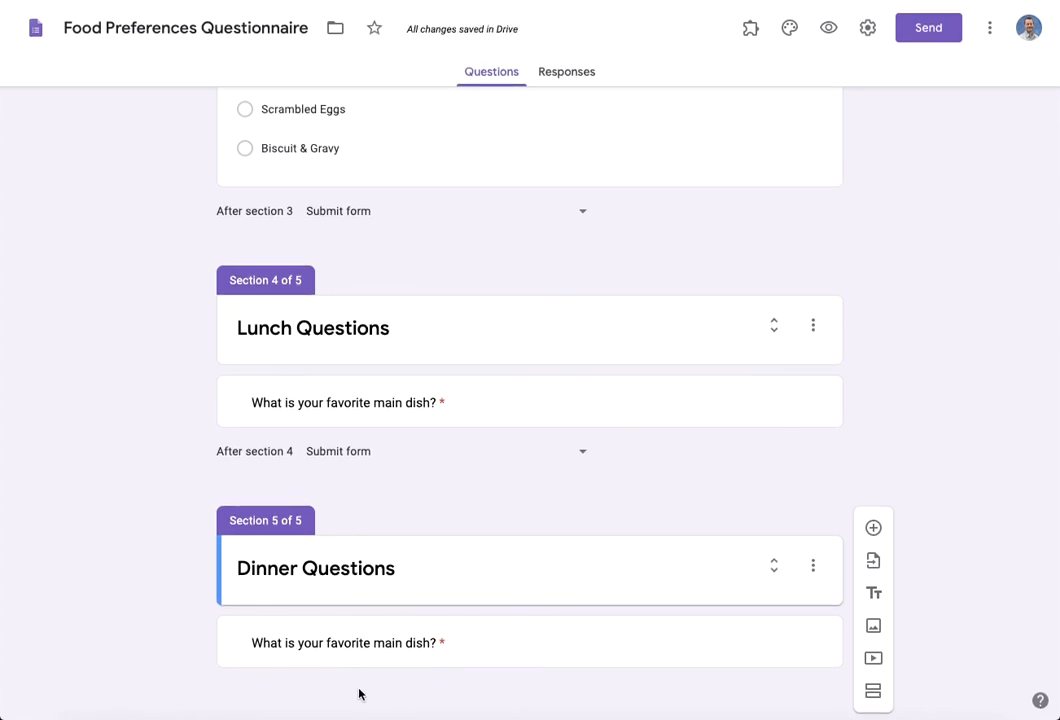
pyautogui.moveTo(472, 696)
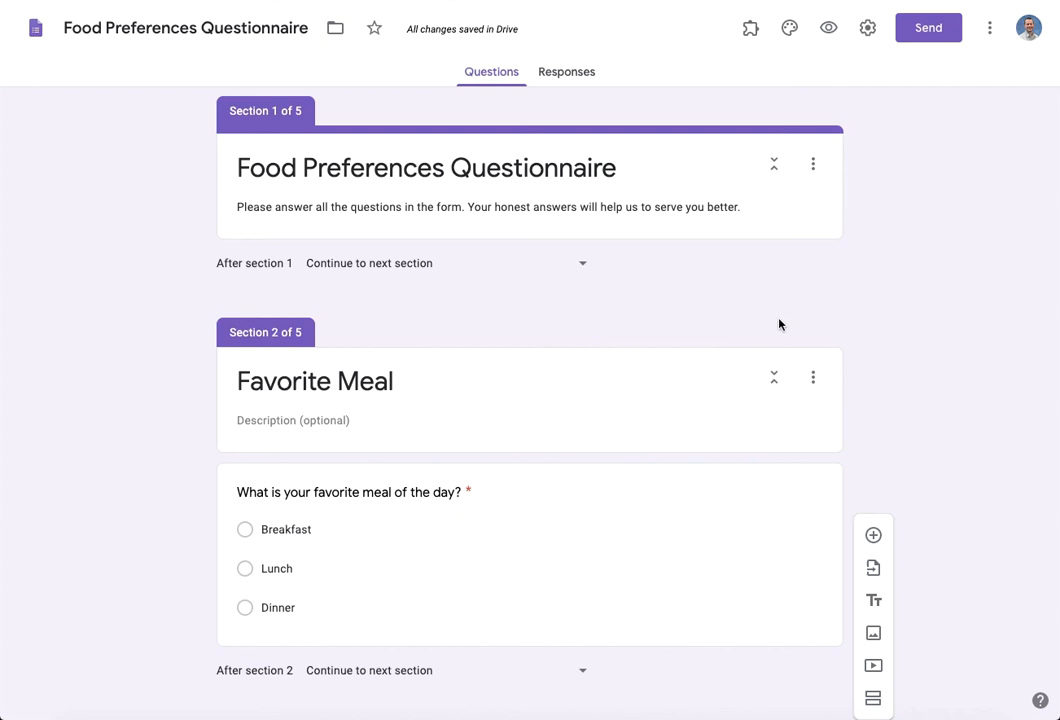
pyautogui.moveTo(828, 28)
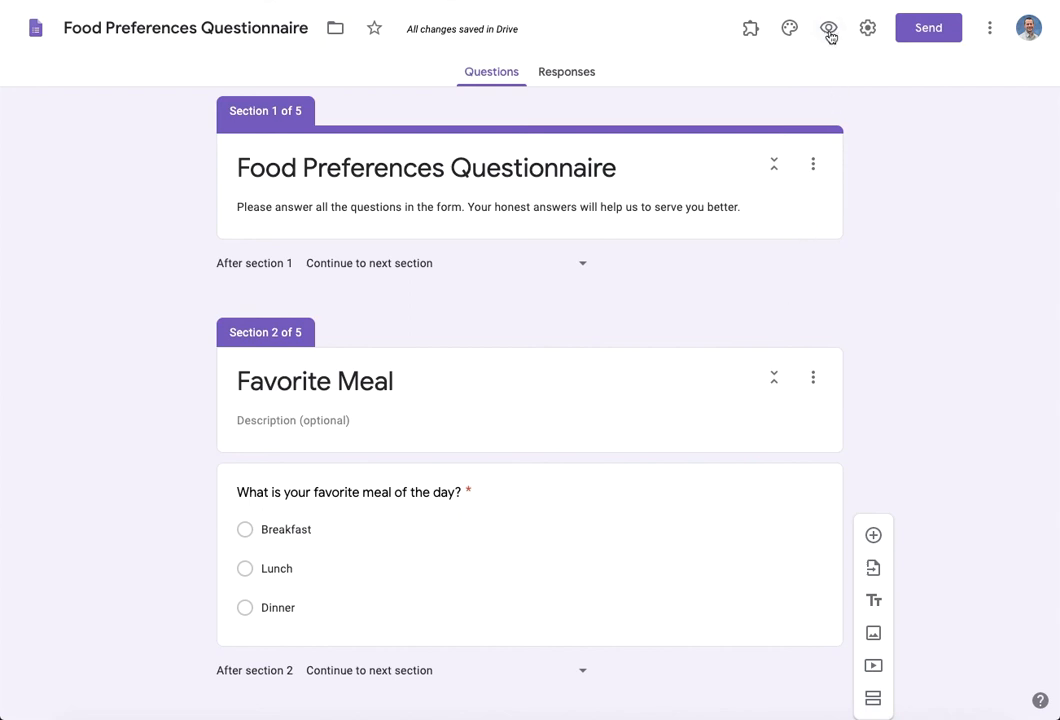
pyautogui.click(828, 28)
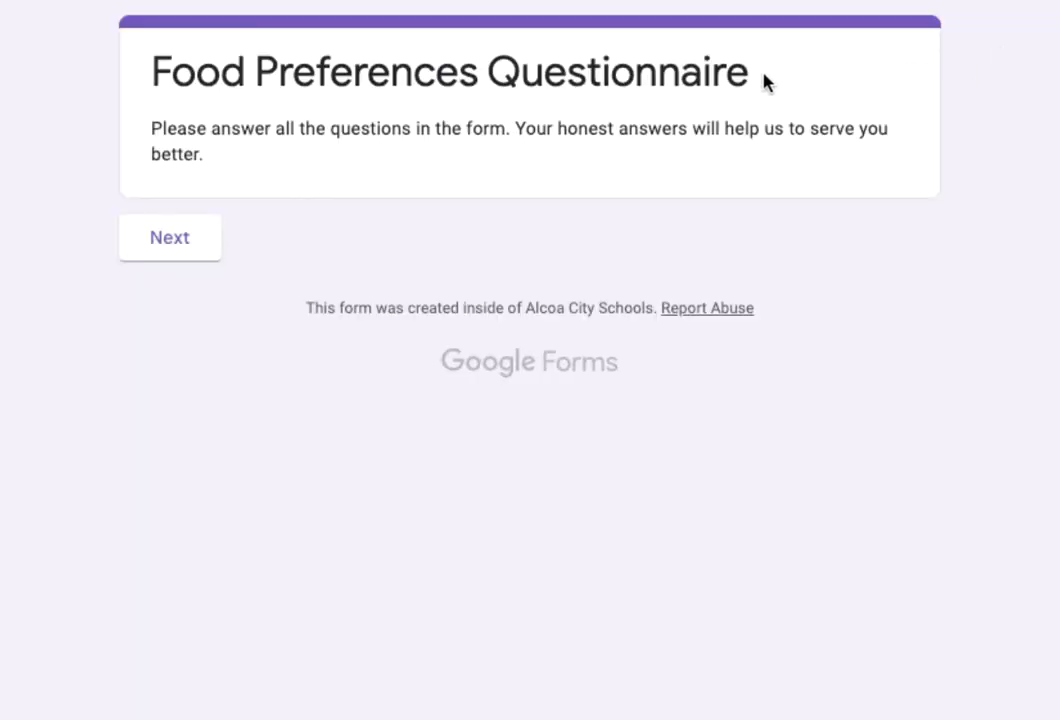
pyautogui.moveTo(578, 78)
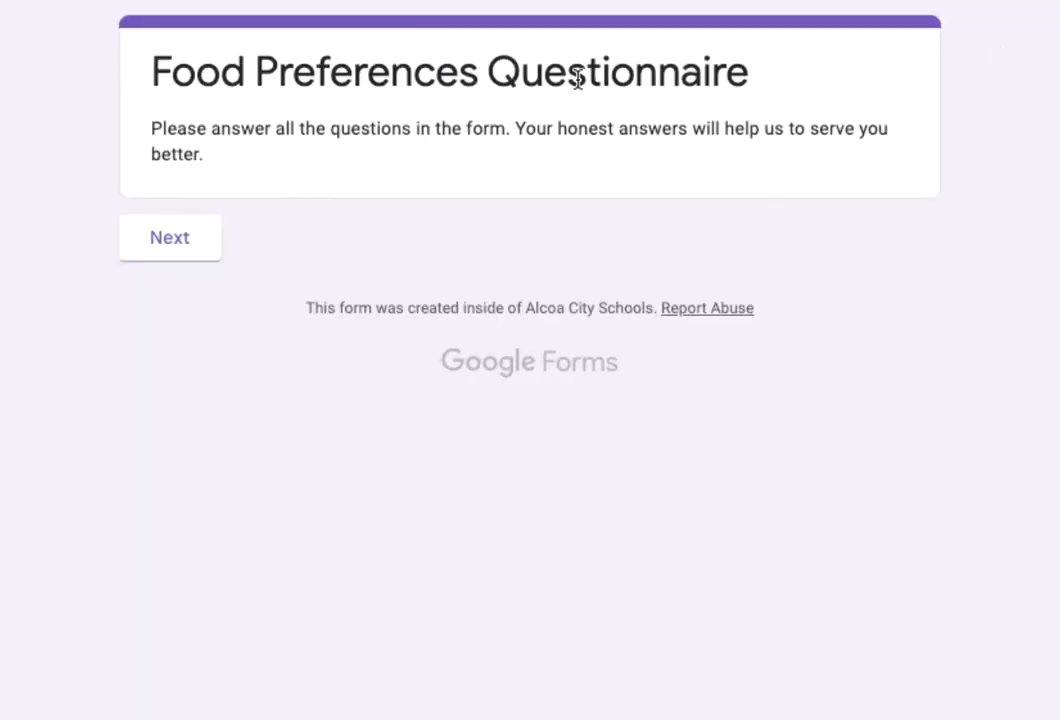
pyautogui.moveTo(200, 138)
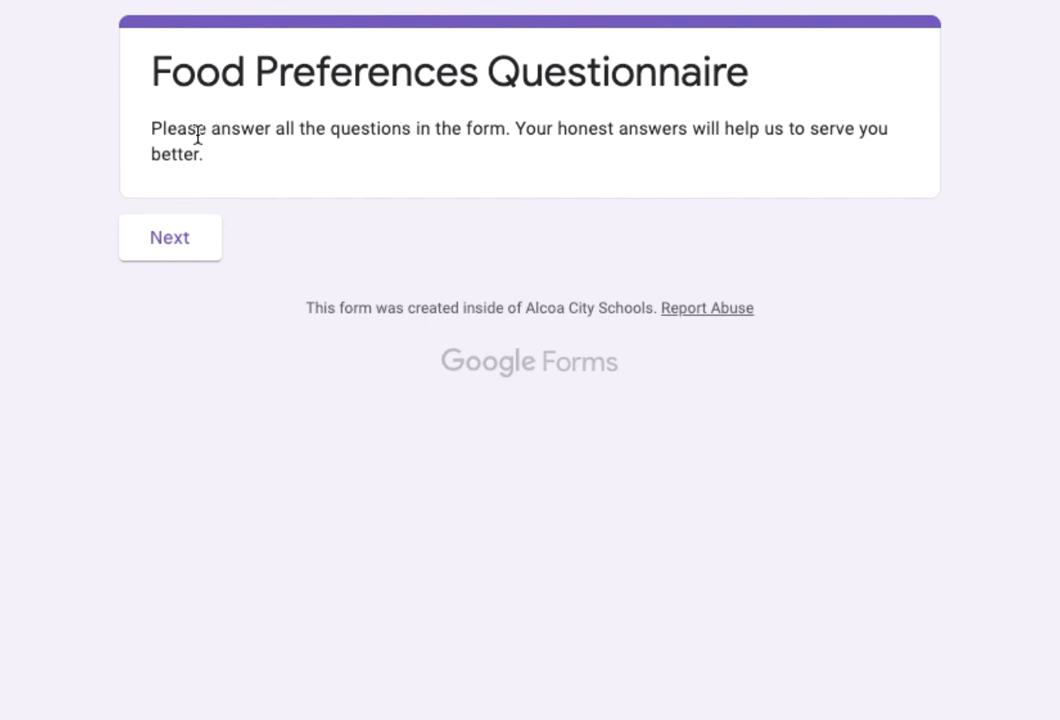
pyautogui.moveTo(184, 140)
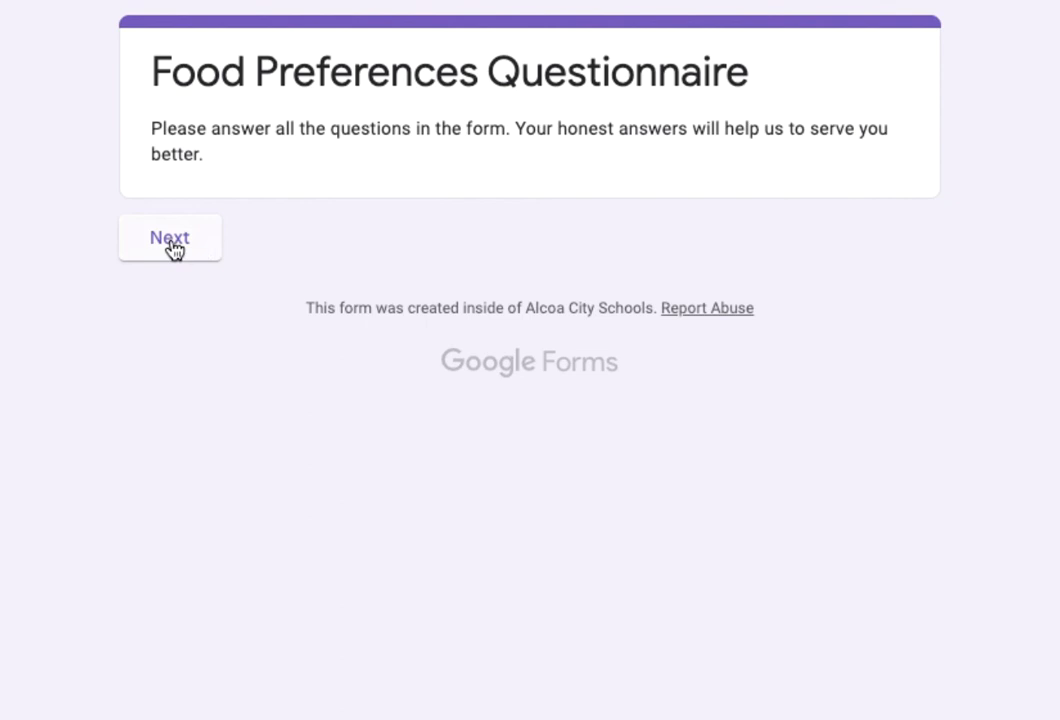
# - Submit a preview response choosing Dinner then Tacos, and start another response
pyautogui.click(170, 238)
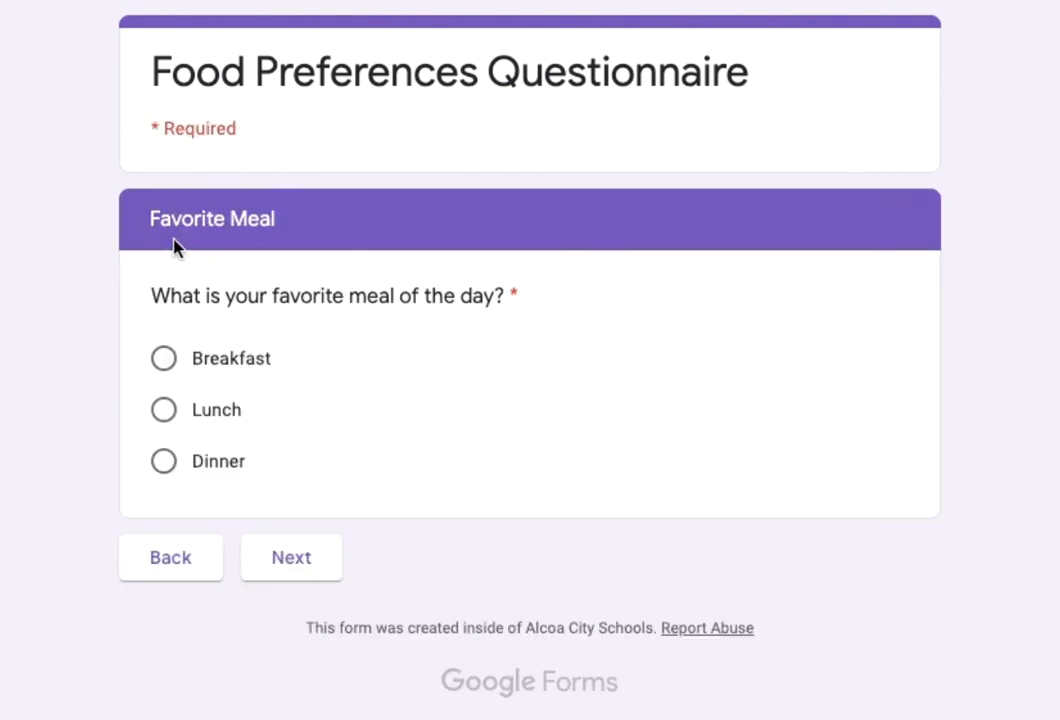
pyautogui.moveTo(500, 320)
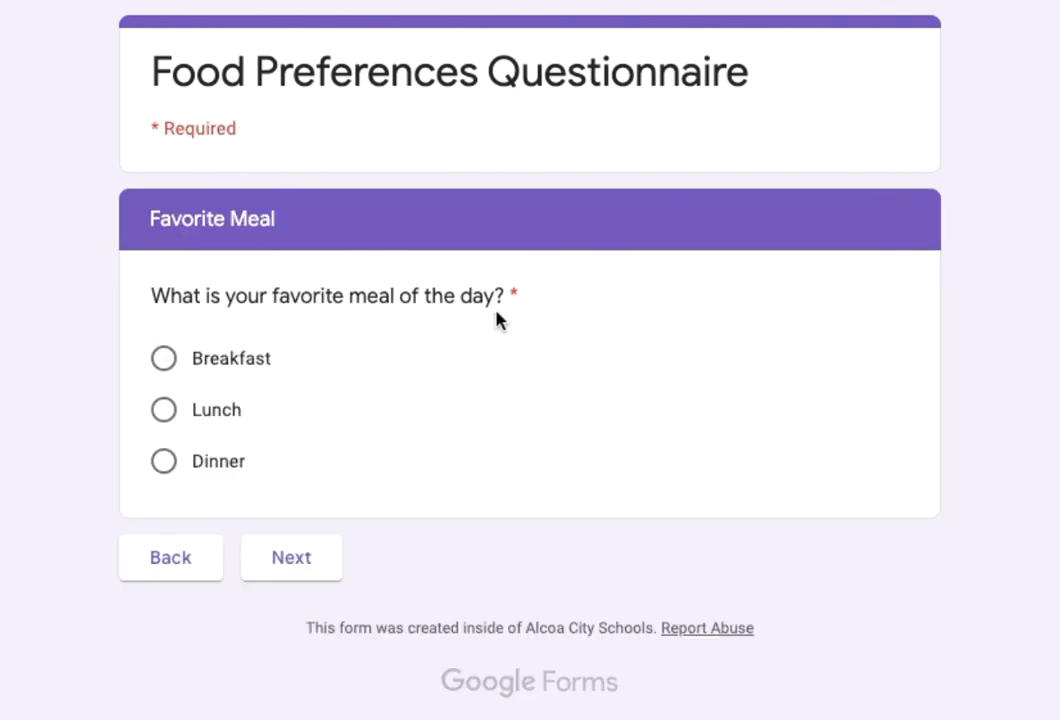
pyautogui.moveTo(182, 484)
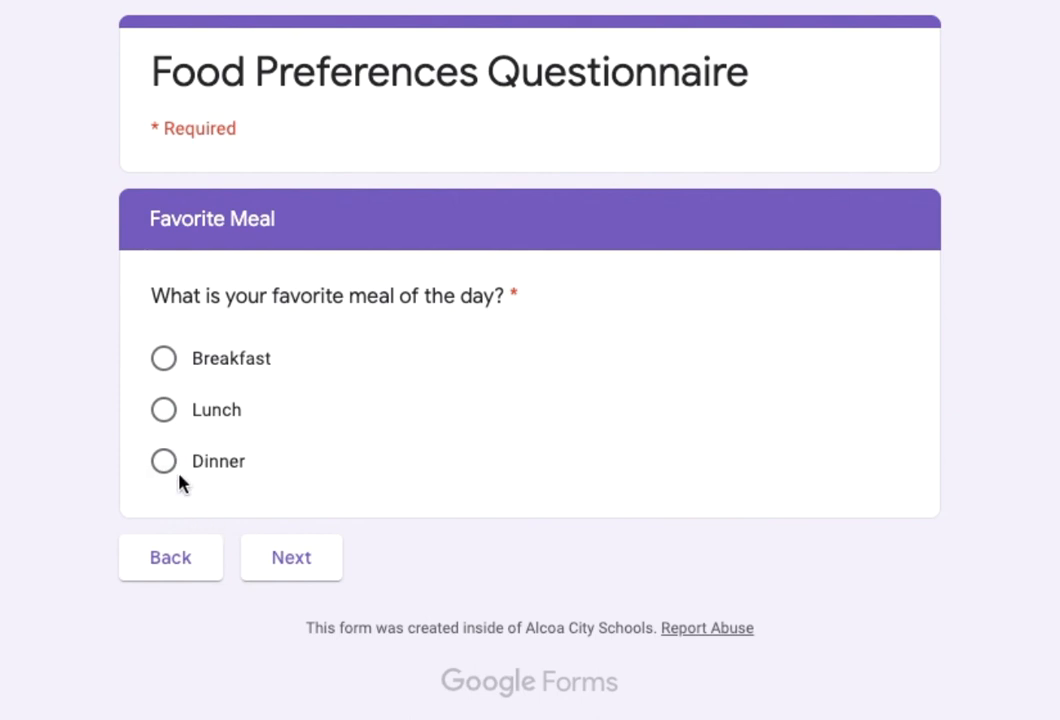
pyautogui.click(160, 460)
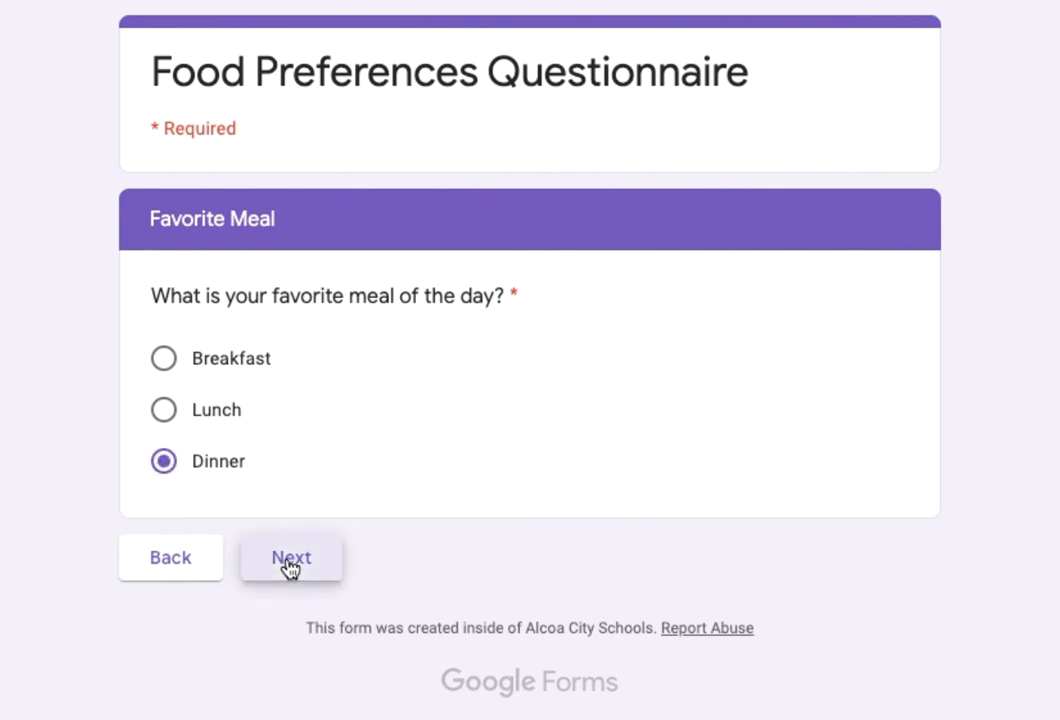
pyautogui.click(292, 556)
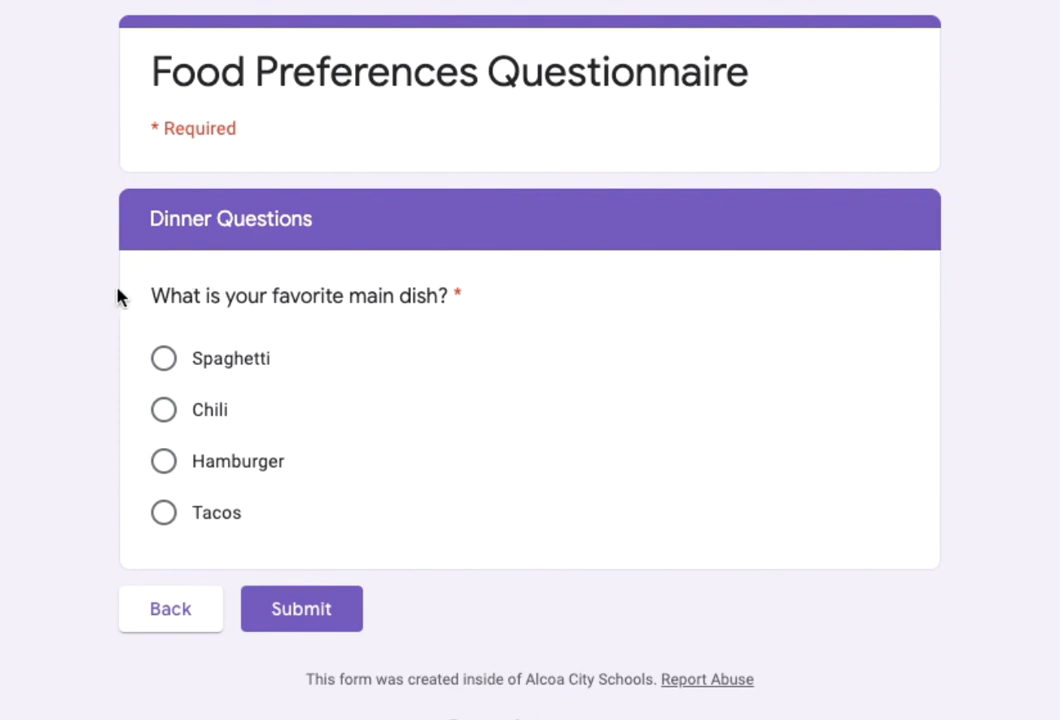
pyautogui.moveTo(332, 240)
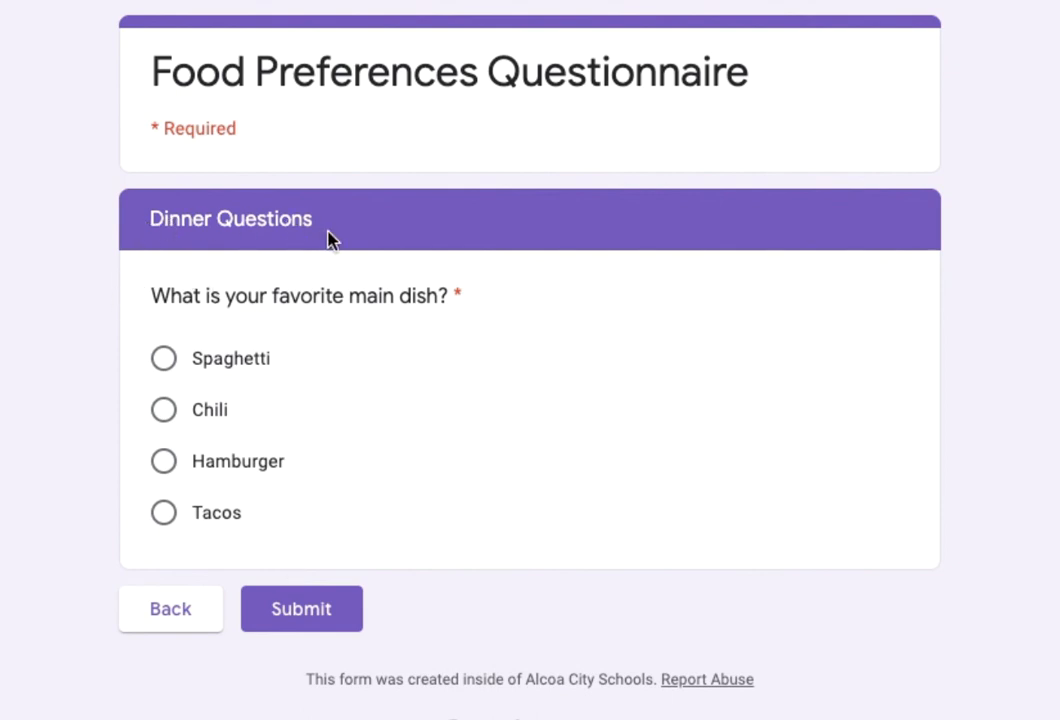
pyautogui.moveTo(164, 512)
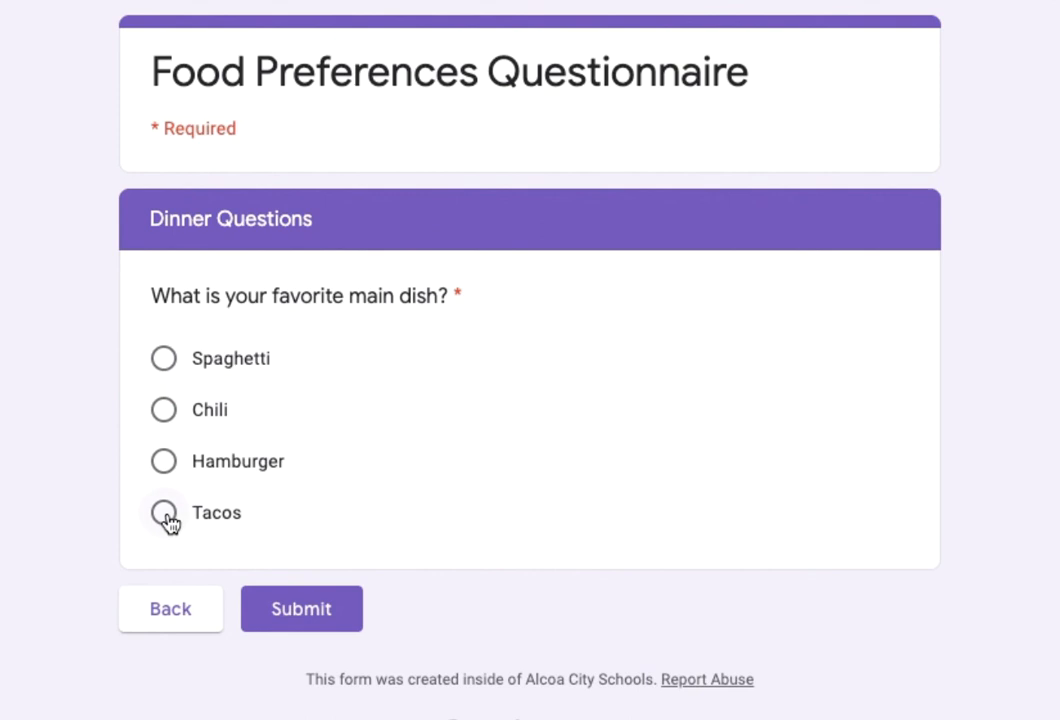
pyautogui.click(164, 512)
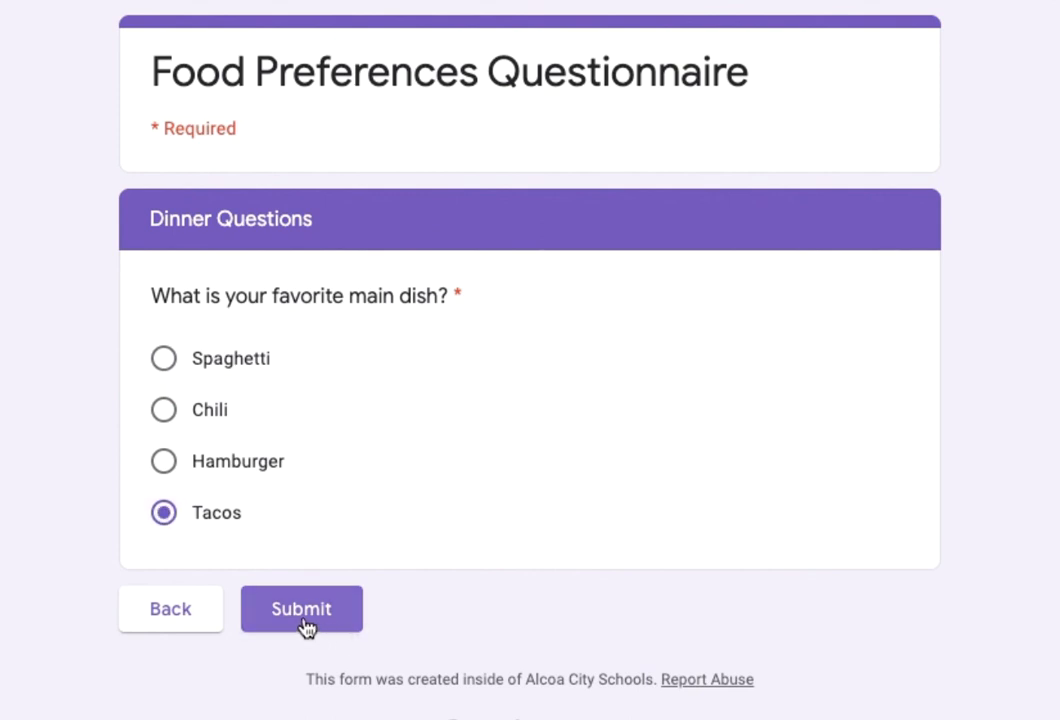
pyautogui.click(300, 608)
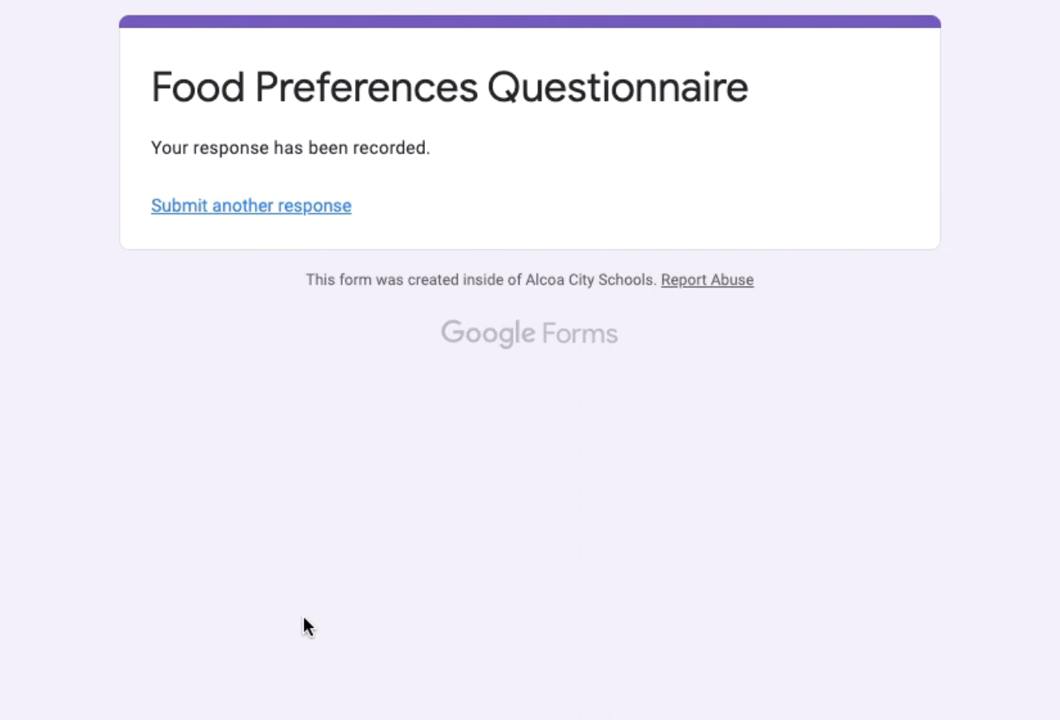
pyautogui.moveTo(258, 212)
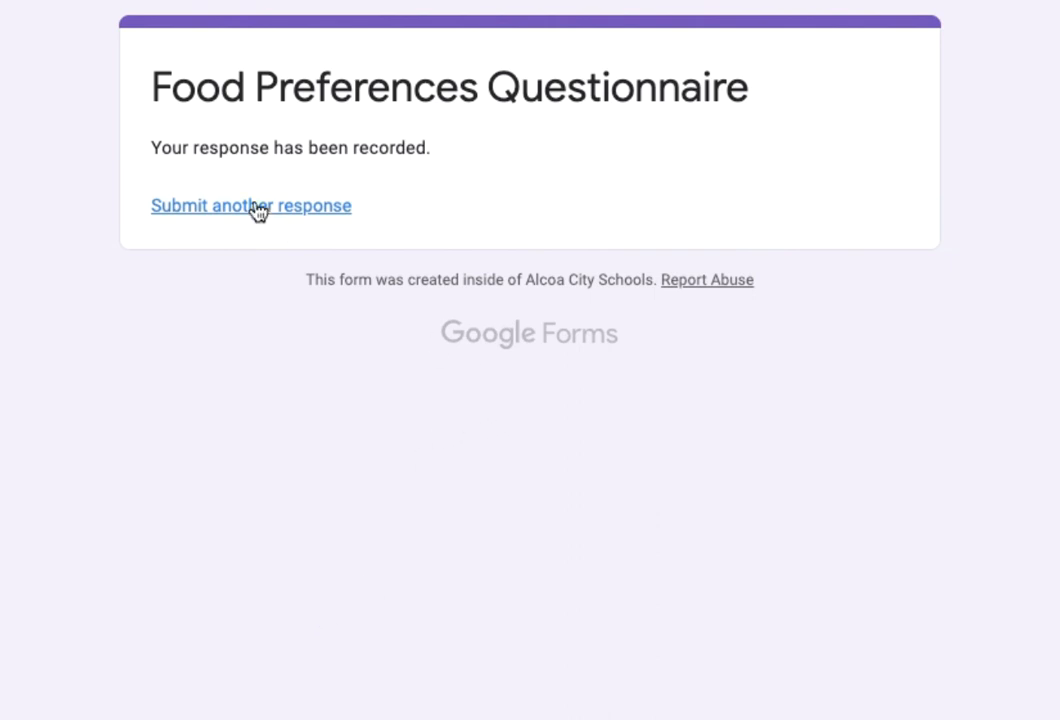
pyautogui.click(252, 206)
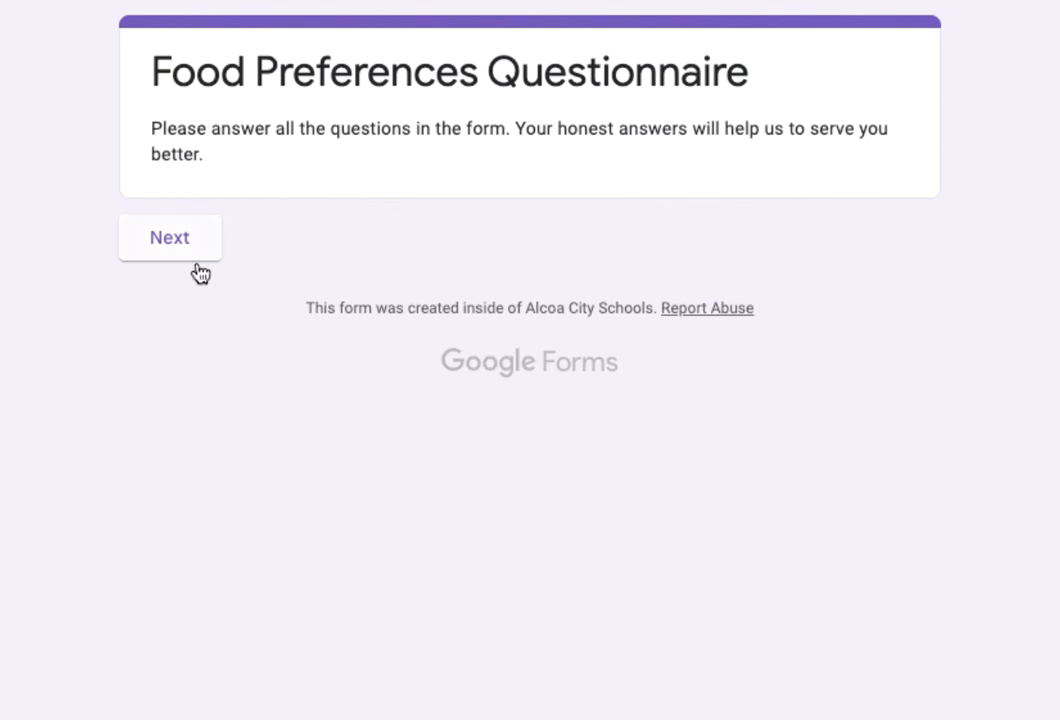
# - Submit a second preview response choosing Breakfast then Pancakes
pyautogui.click(170, 236)
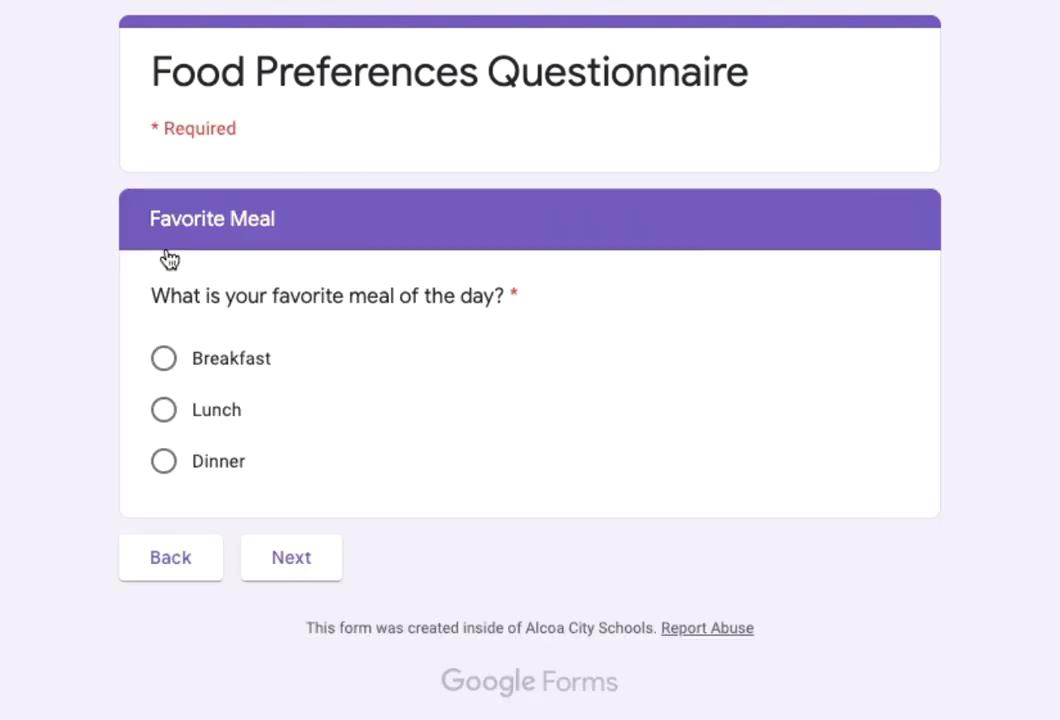
pyautogui.moveTo(148, 338)
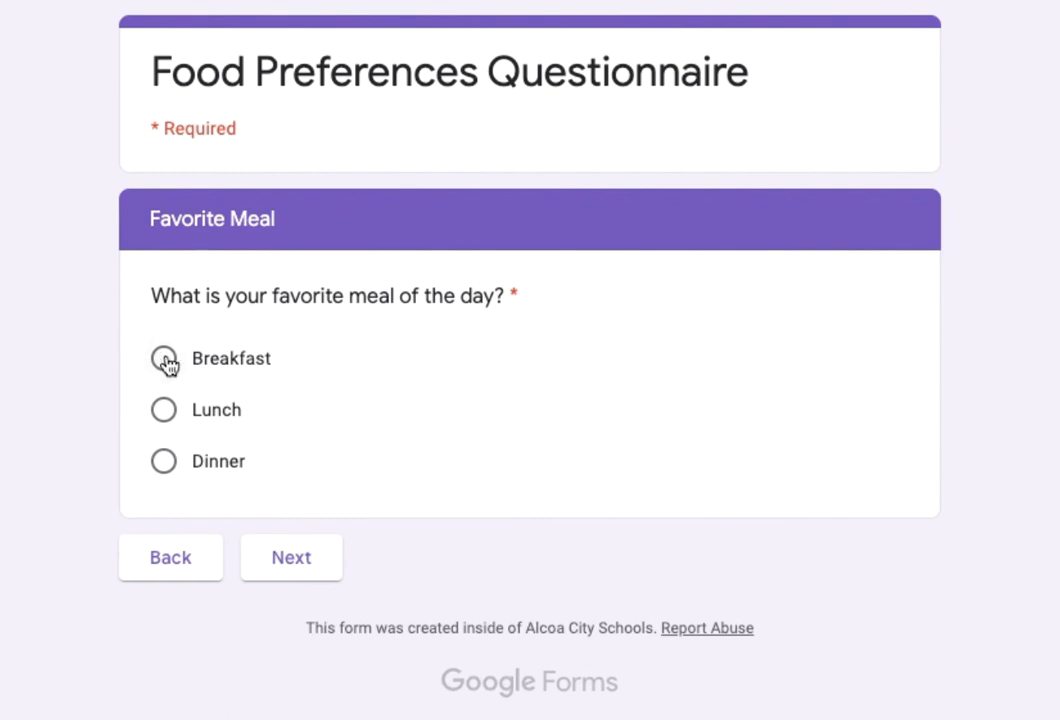
pyautogui.click(164, 358)
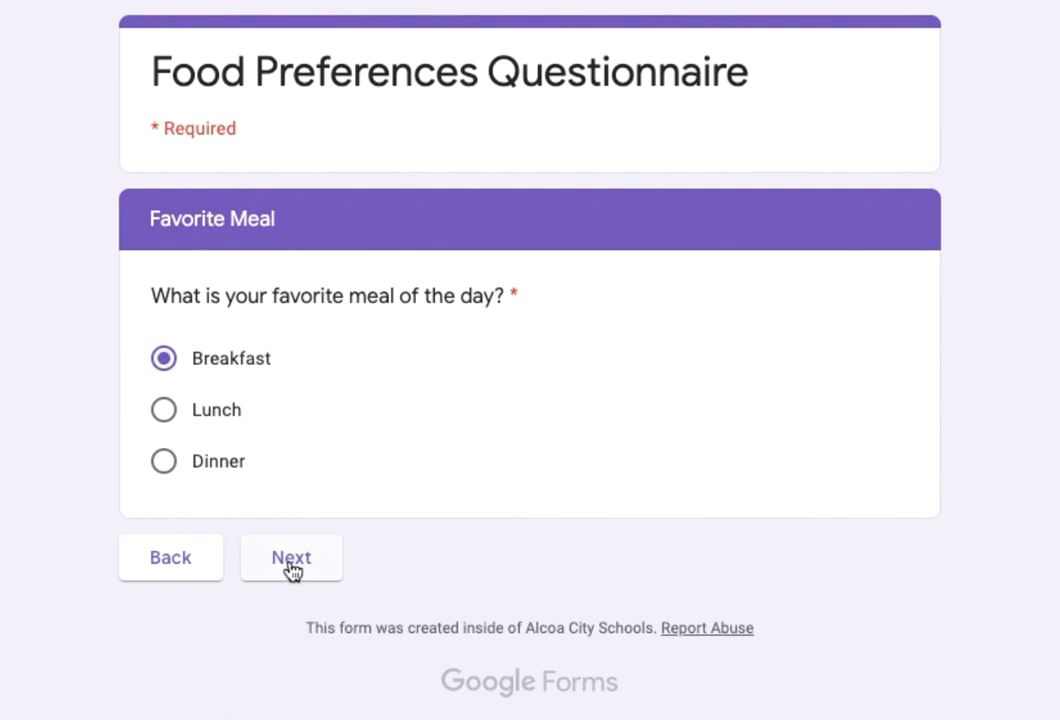
pyautogui.click(292, 556)
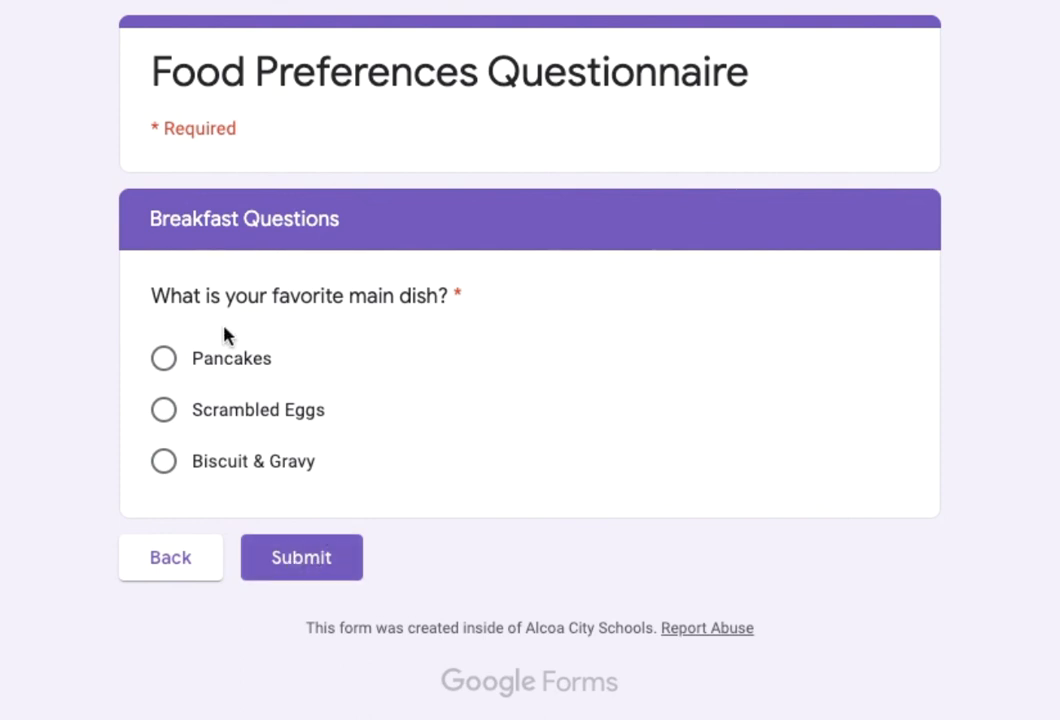
pyautogui.moveTo(408, 318)
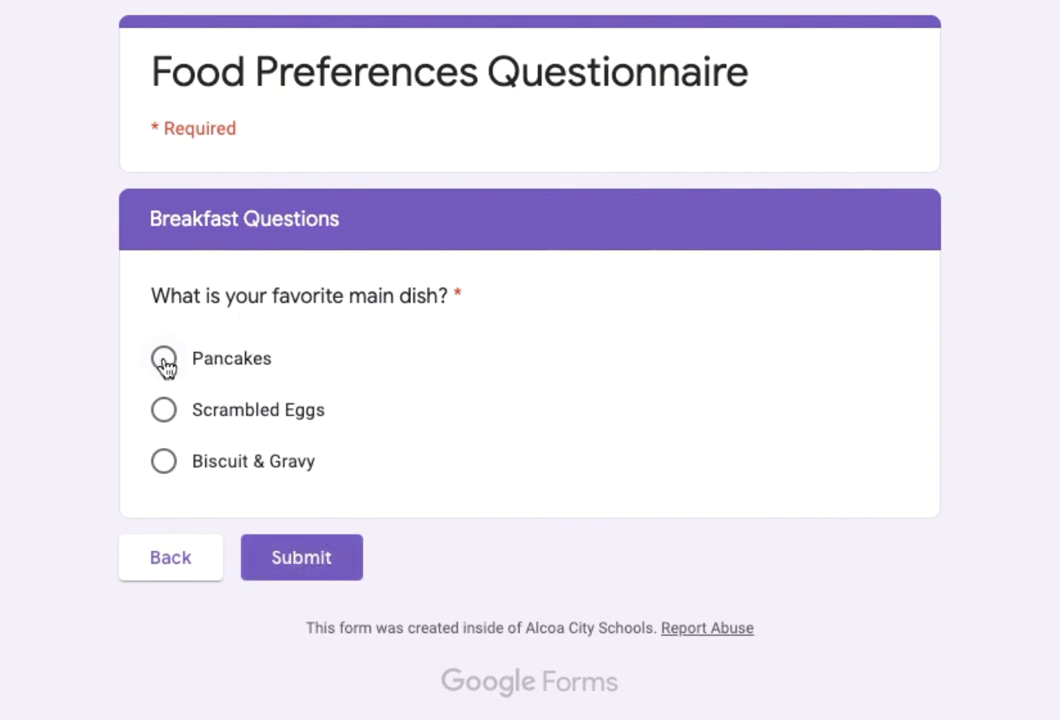
pyautogui.click(164, 358)
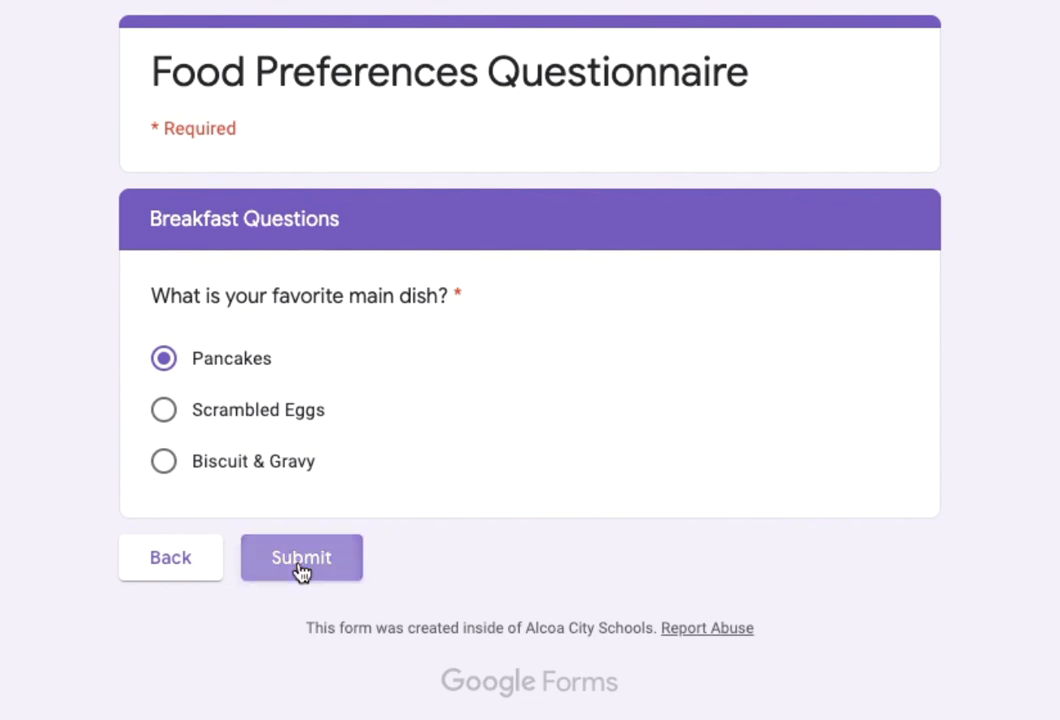
pyautogui.click(300, 558)
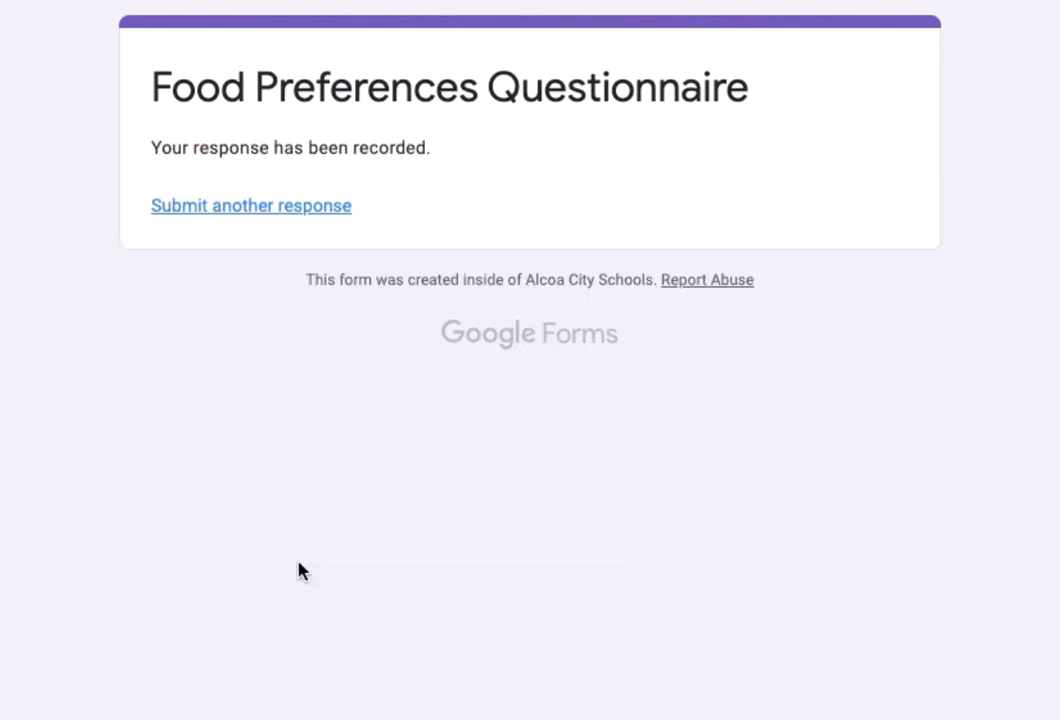